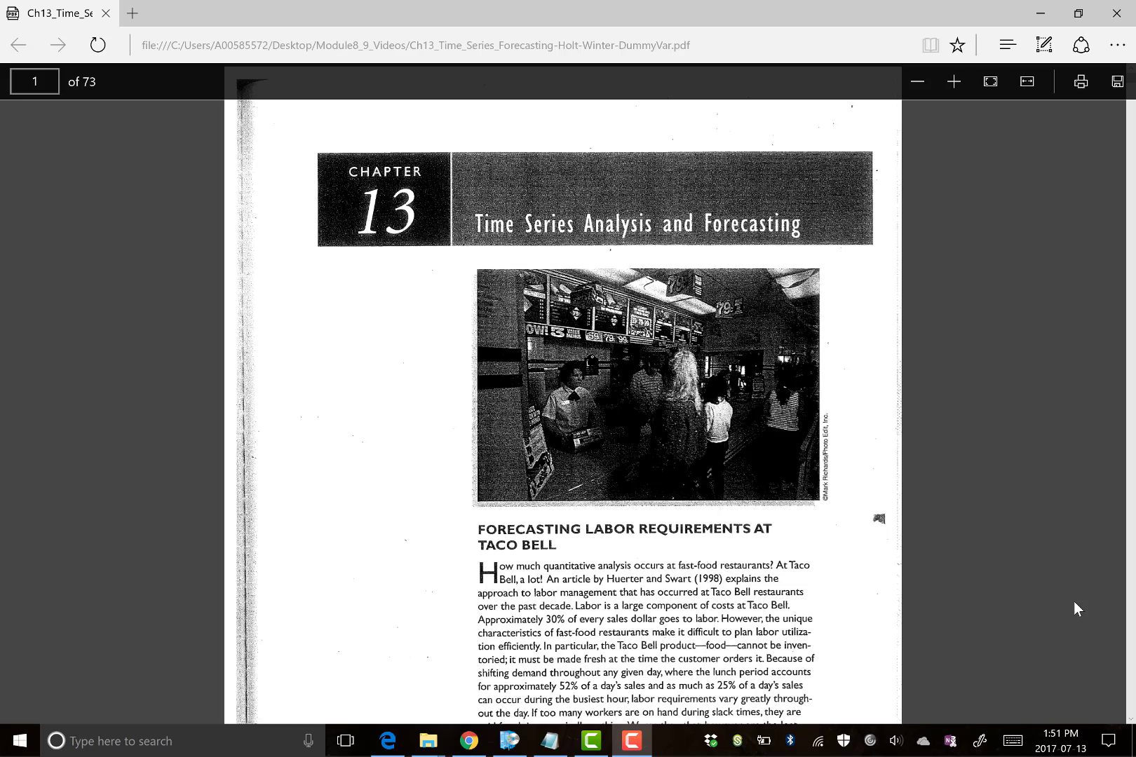
mouse_move(1074, 533)
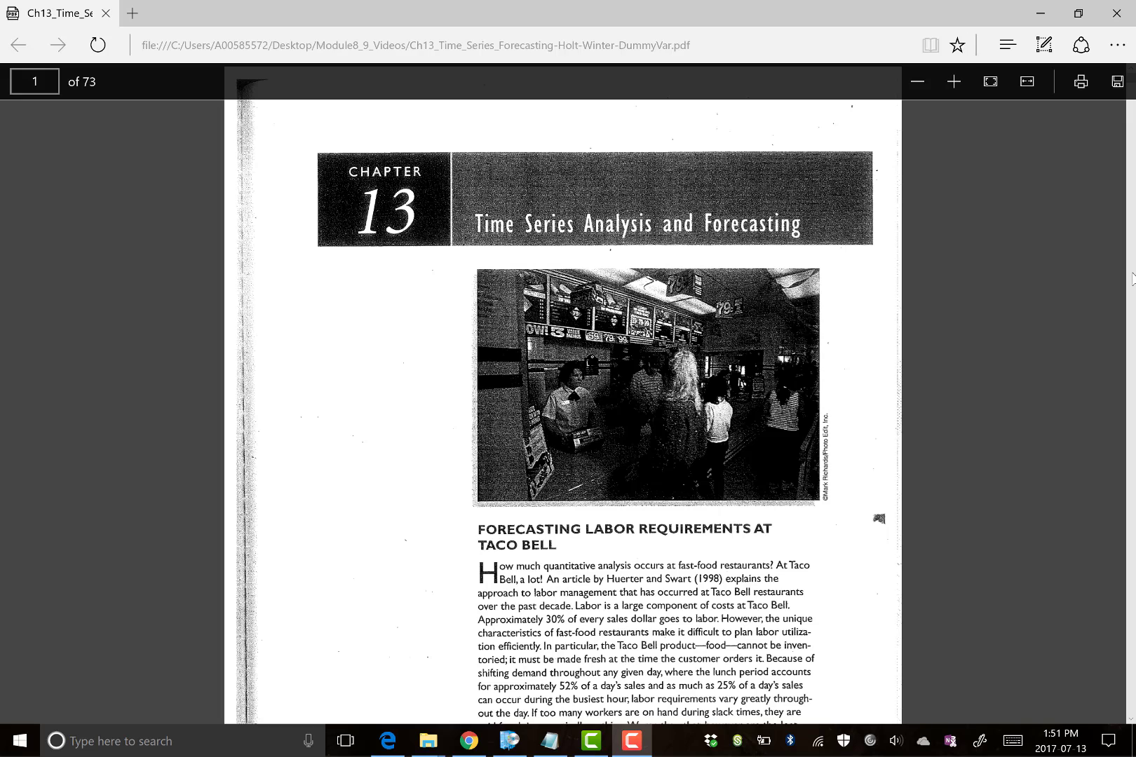
mouse_move(663, 247)
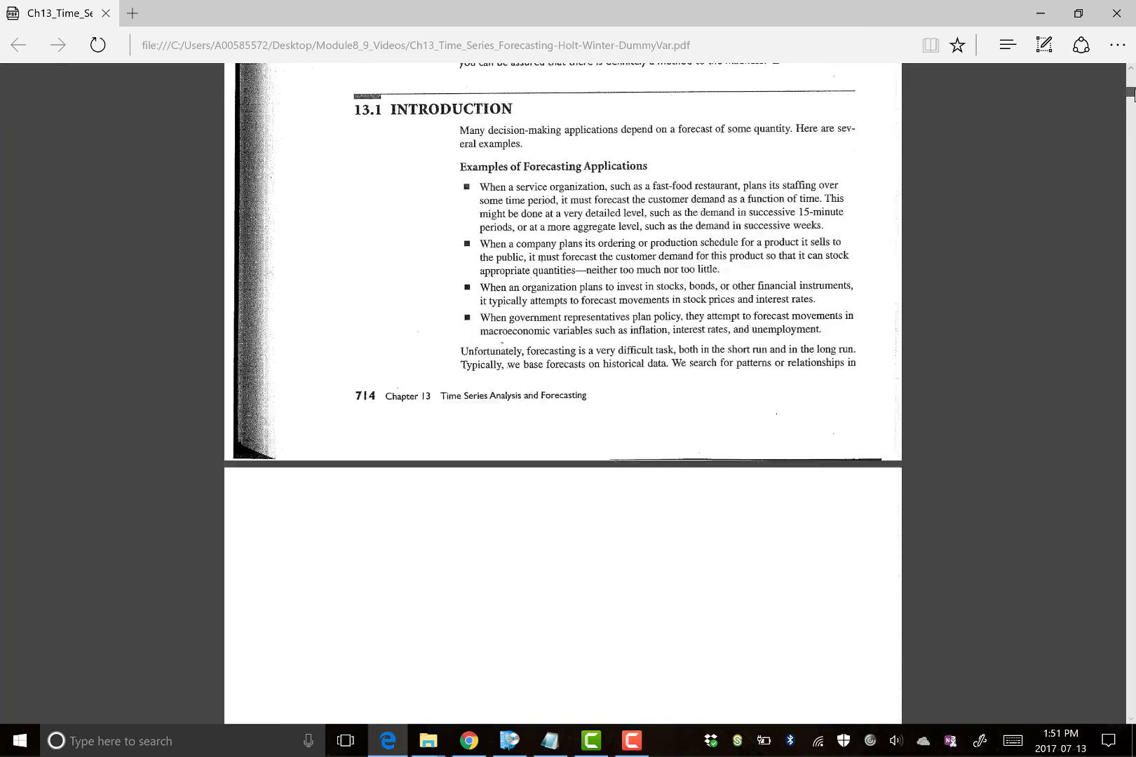
Scroll the PDF down past the randomness examples to the Problems section.
scroll("down", 3)
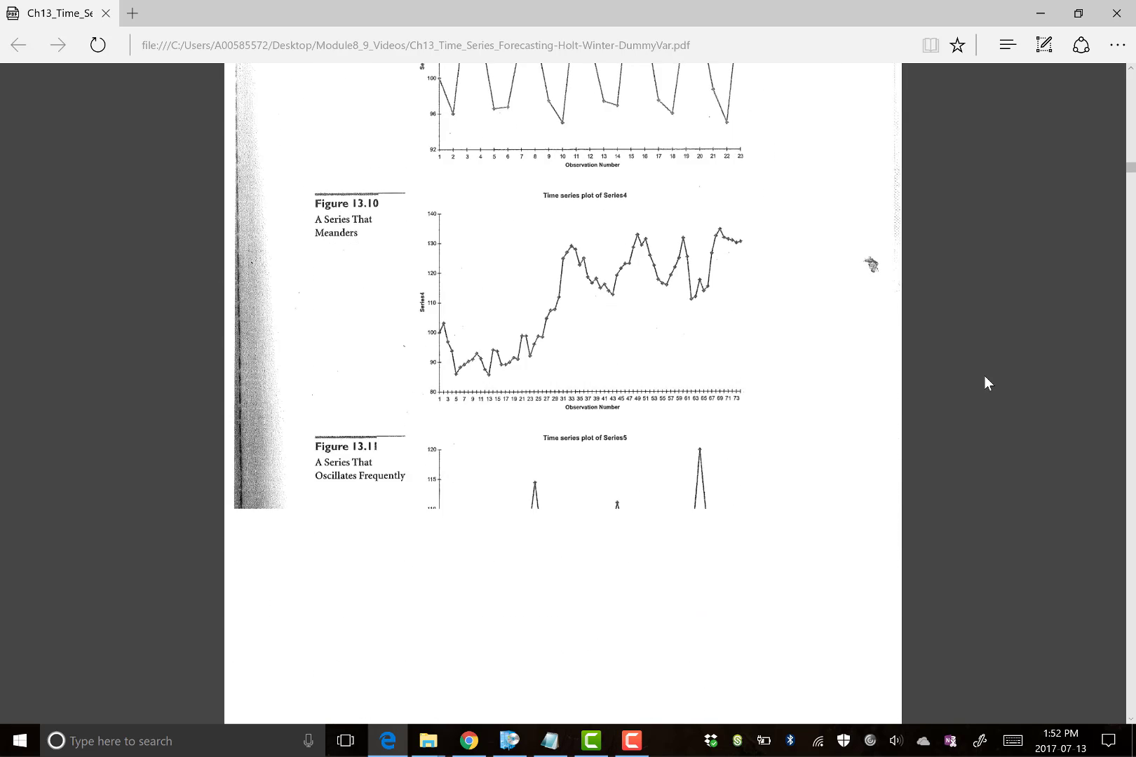
scroll("down", 3)
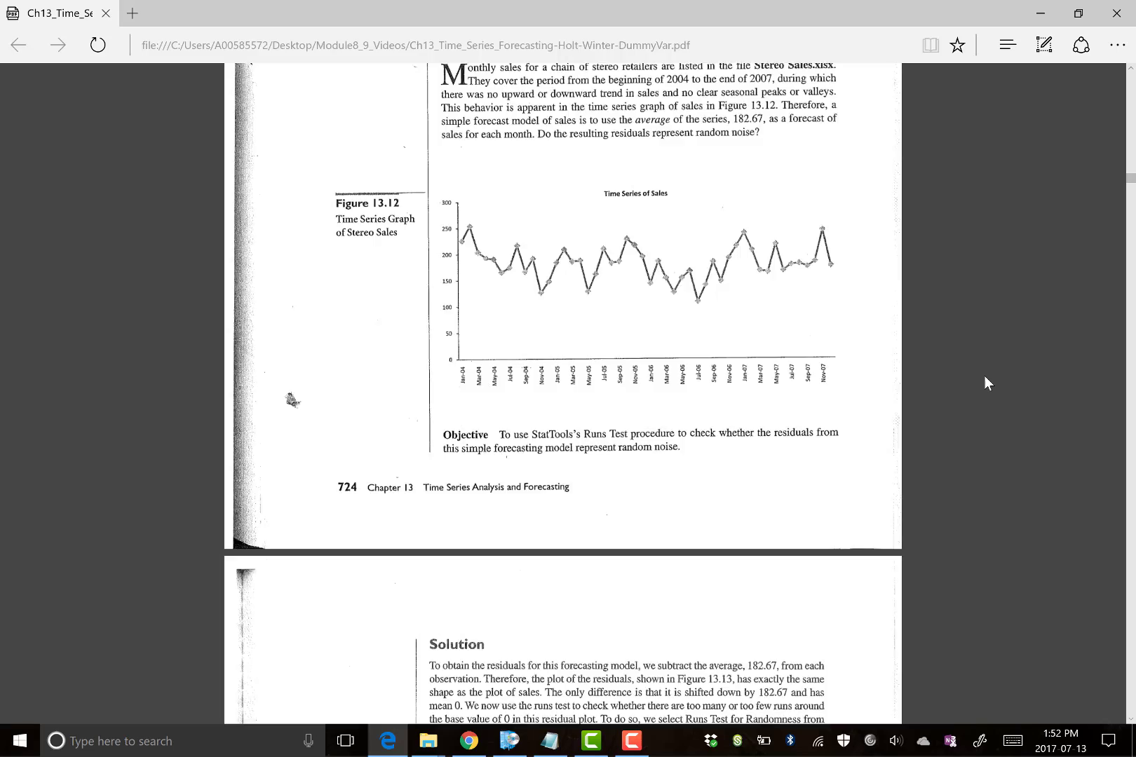
scroll("down", 3)
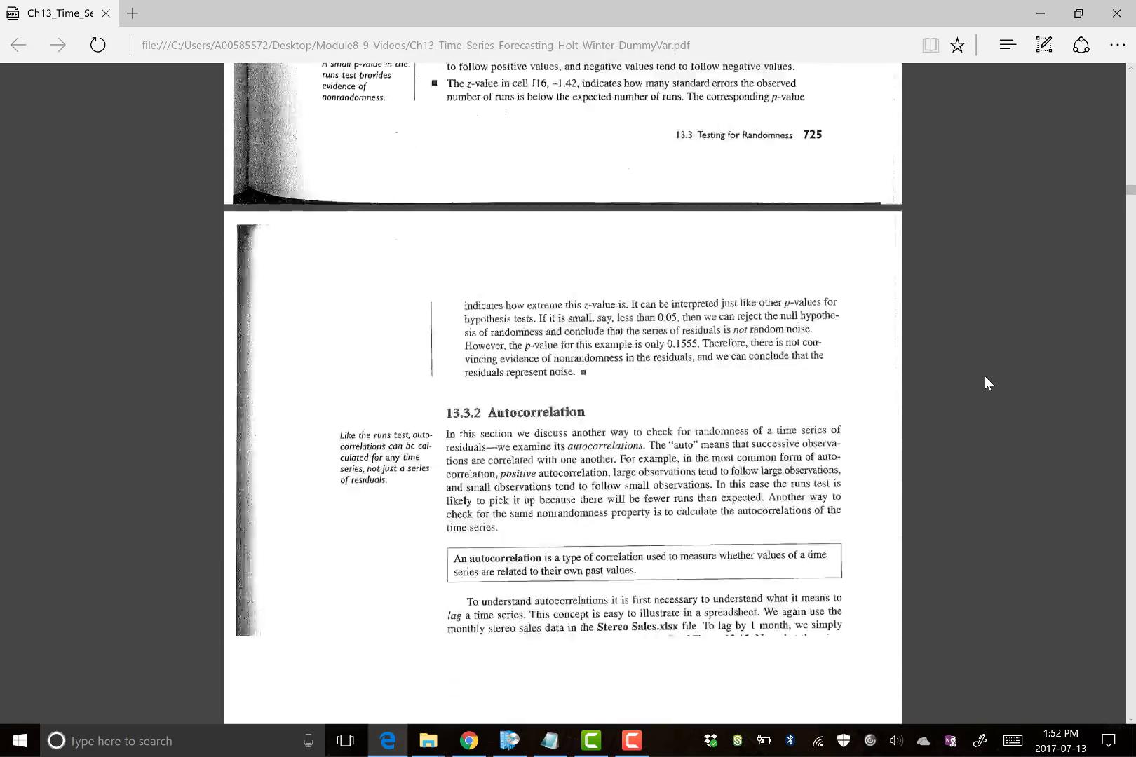
scroll("down", 3)
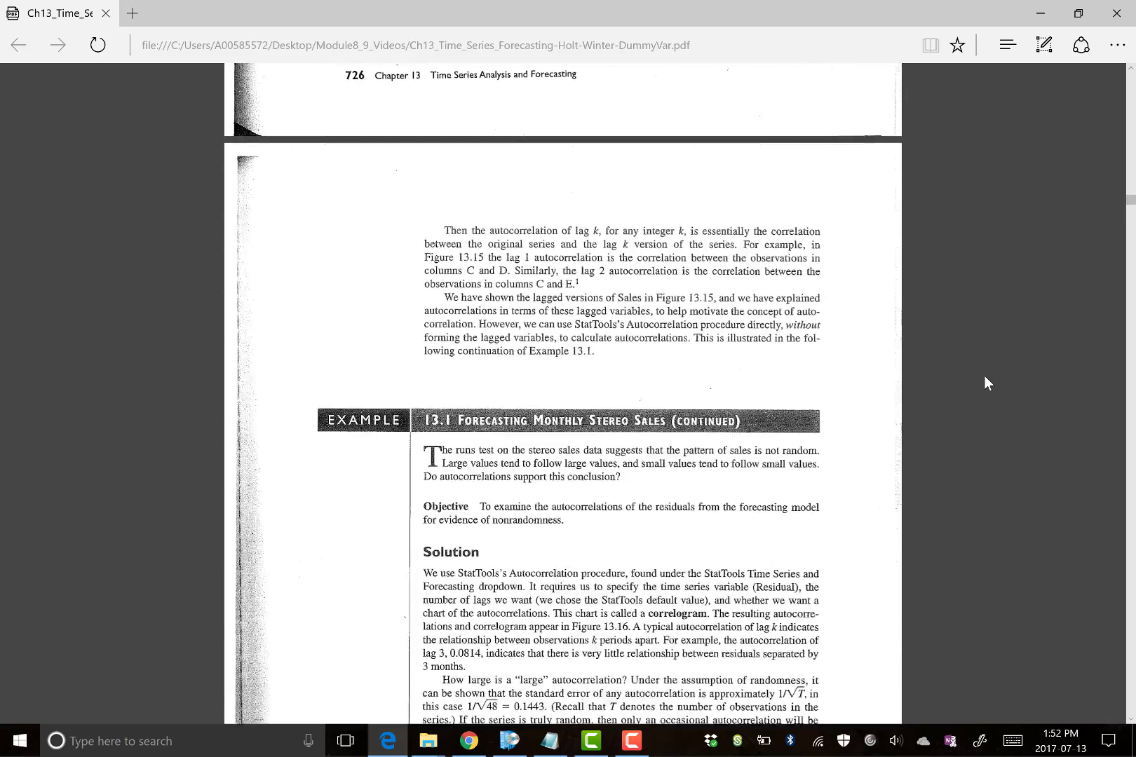
scroll("down", 3)
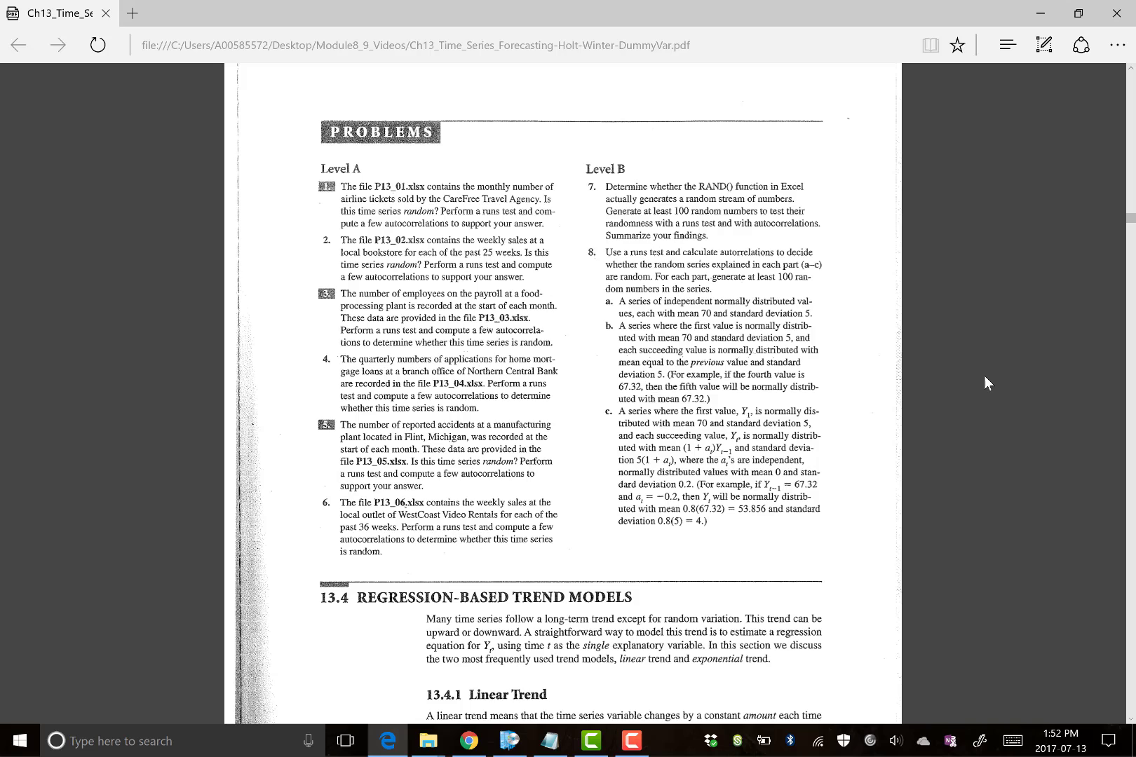
mouse_move(339, 215)
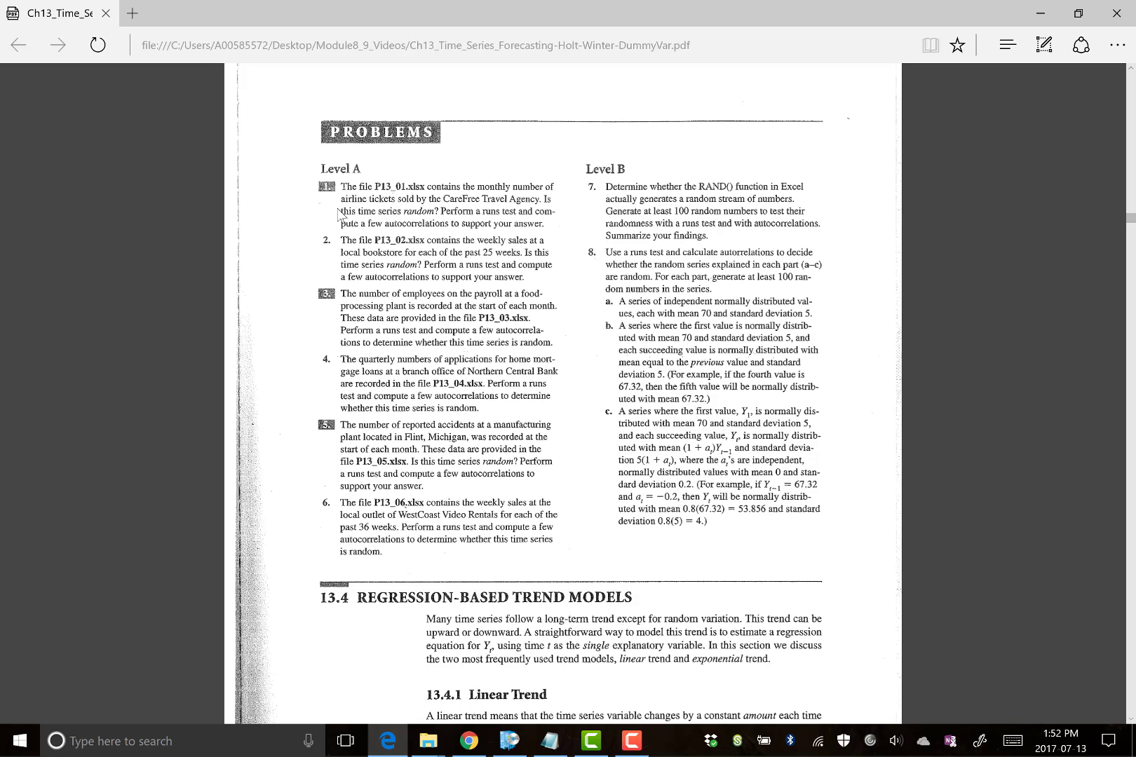
mouse_move(379, 197)
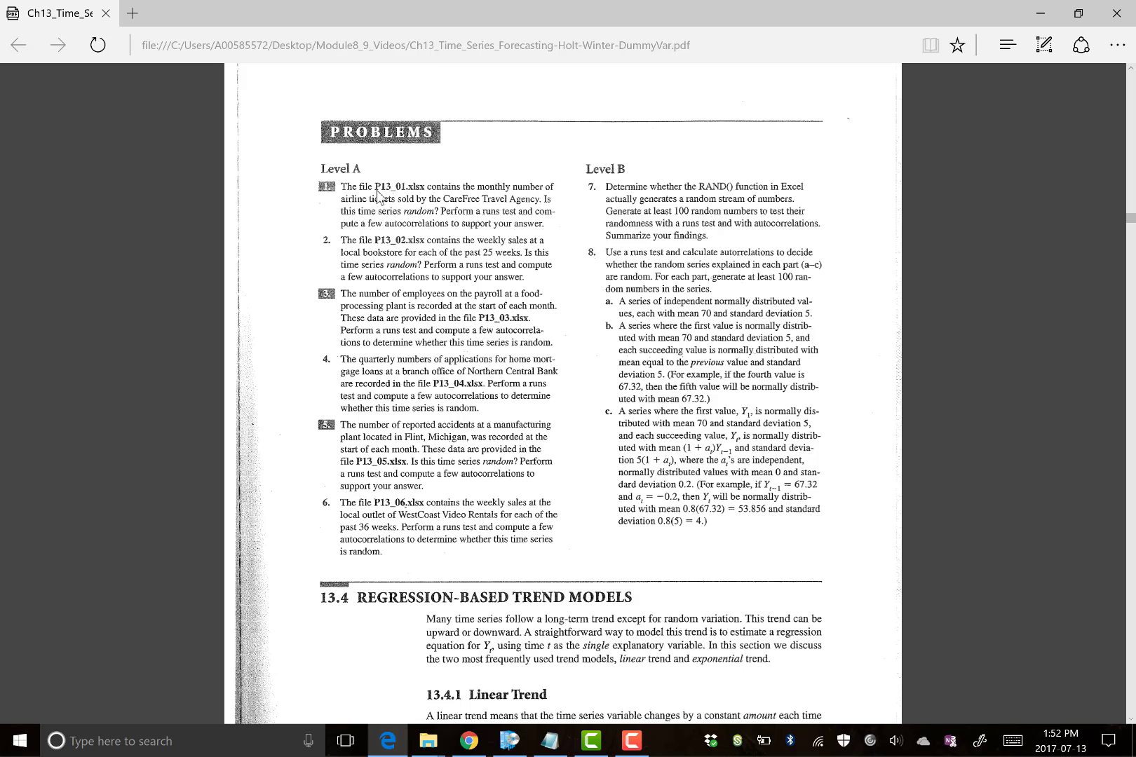
mouse_move(397, 199)
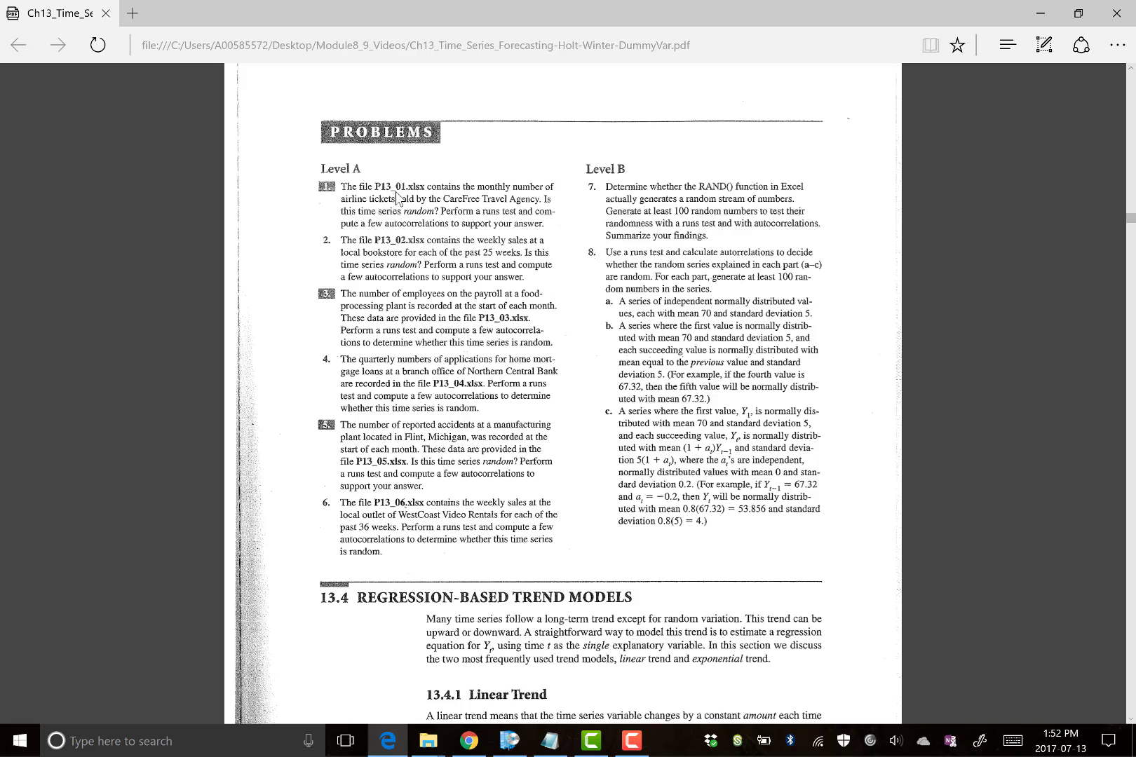
mouse_move(493, 193)
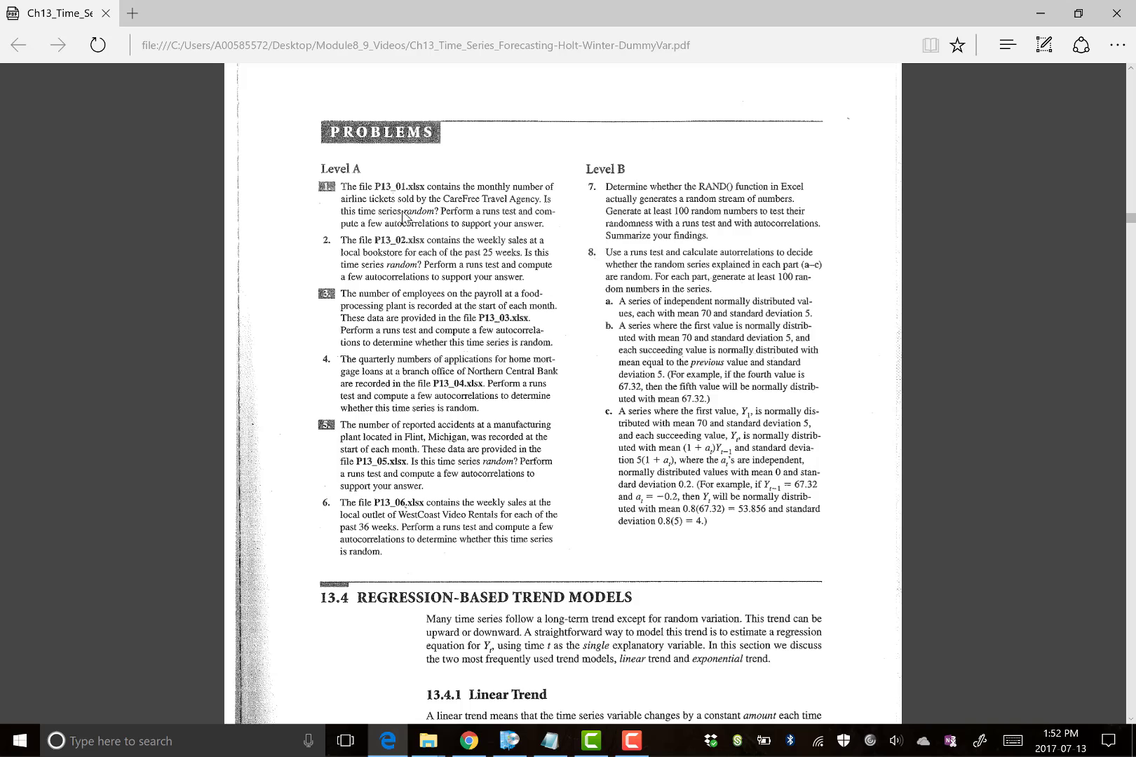
mouse_move(510, 188)
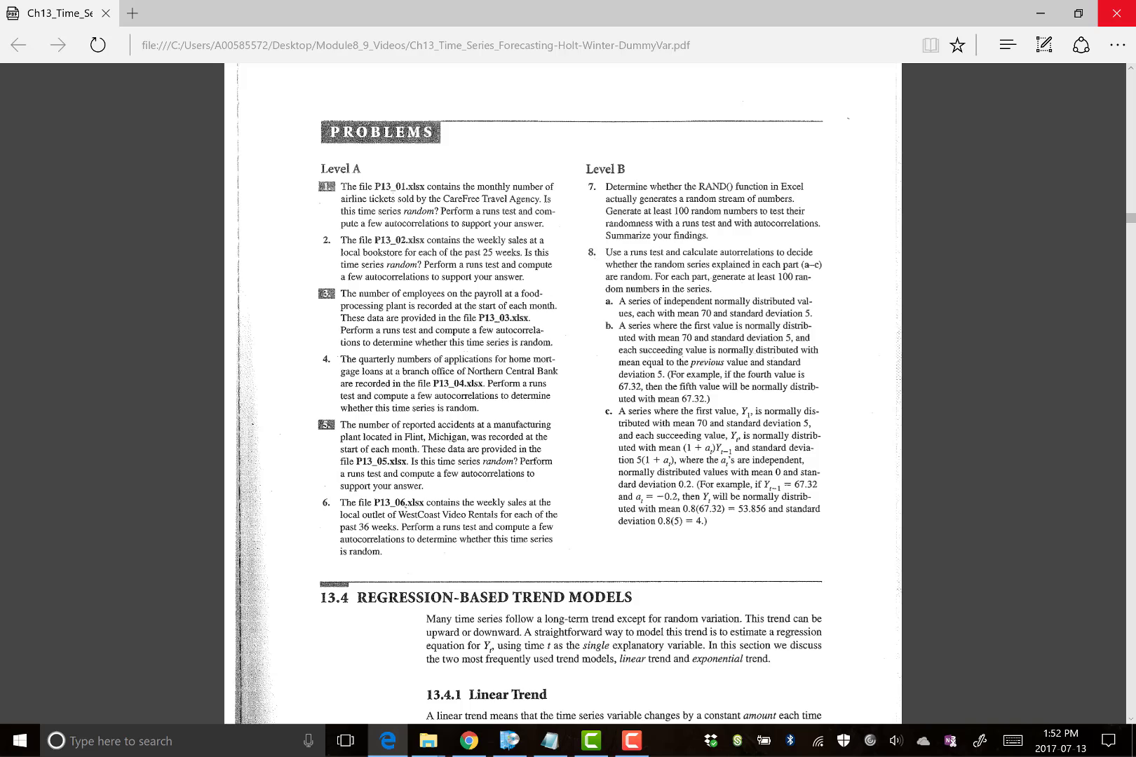
mouse_move(1040, 15)
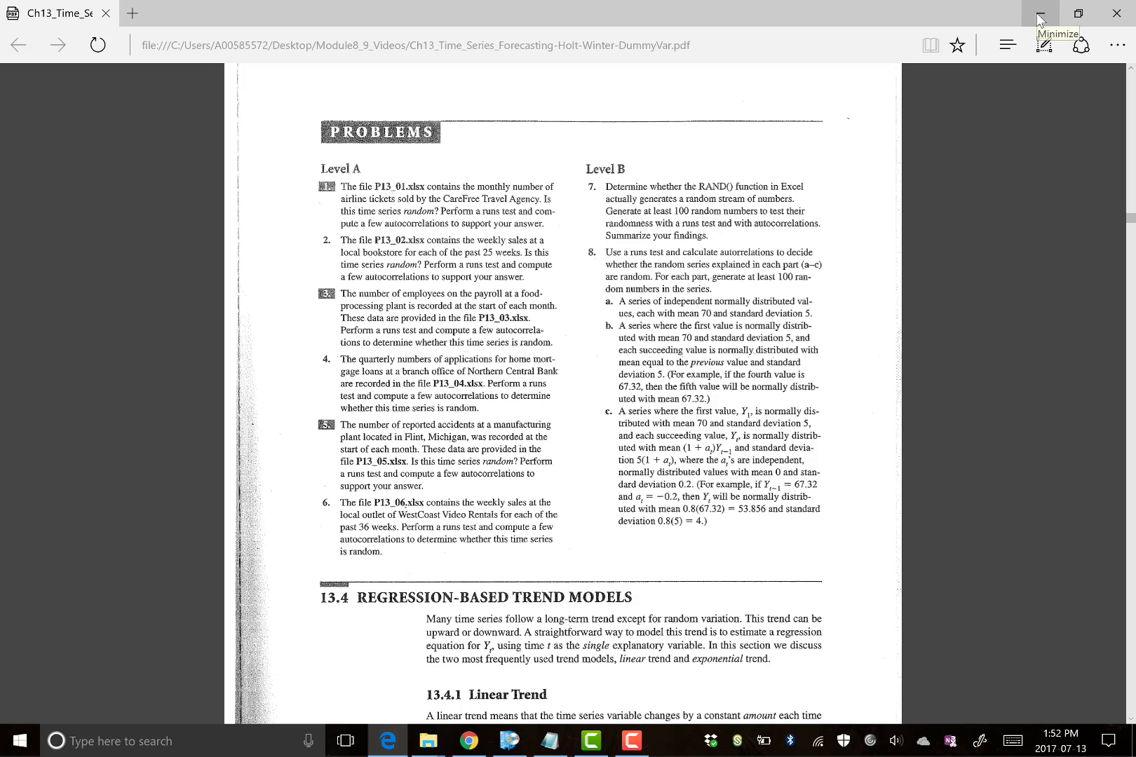
mouse_move(1039, 20)
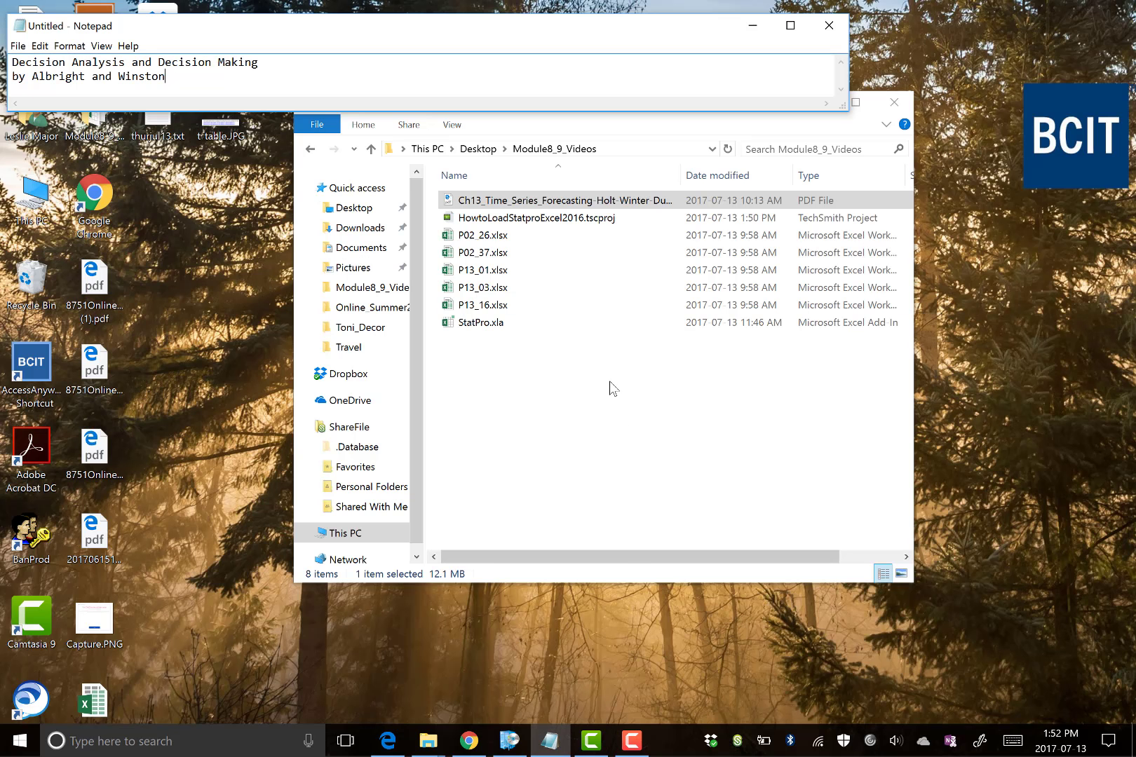
Open P13_01.xlsx from the File Explorer list.
double_click(482, 269)
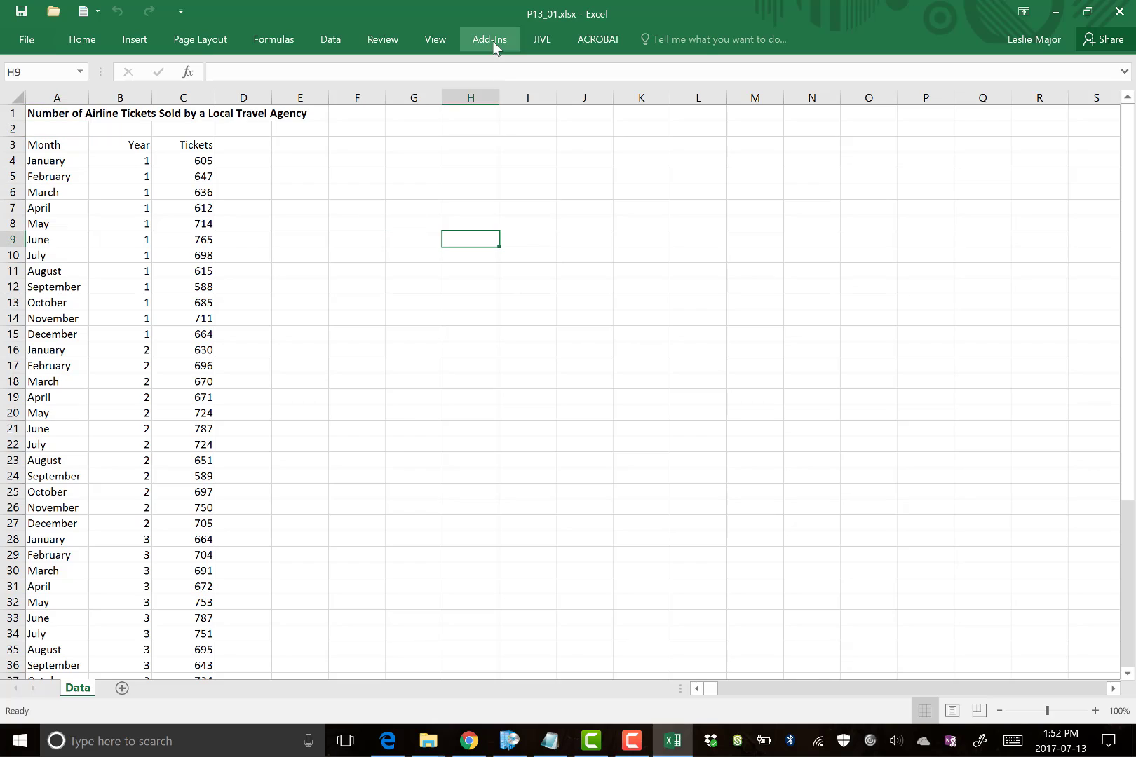
Show the Add-Ins ribbon and open the StatPro analyses menu.
left_click(489, 39)
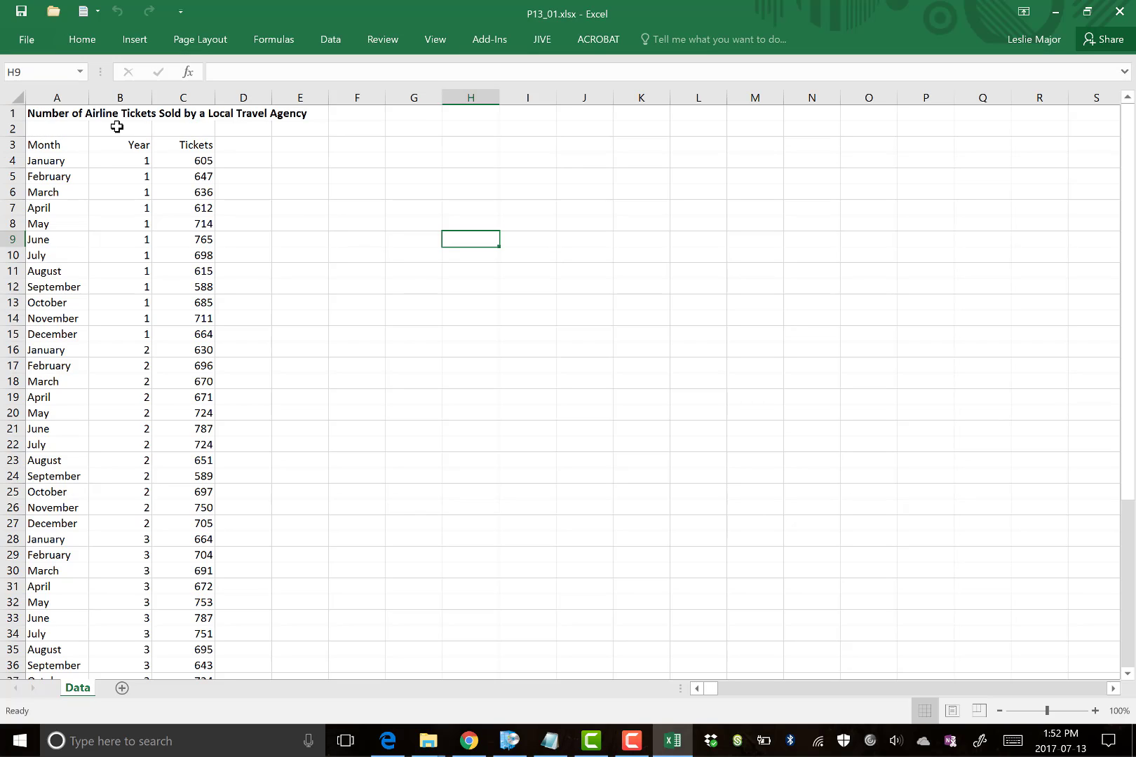
left_click(489, 39)
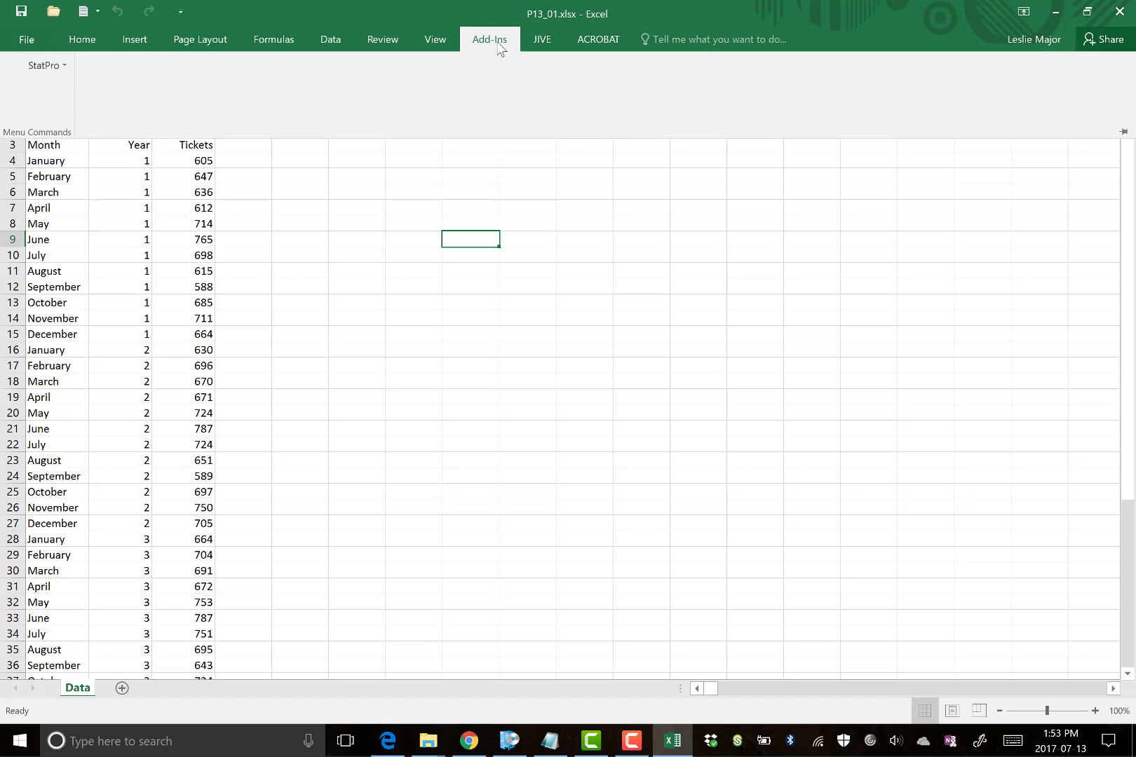
left_click(39, 66)
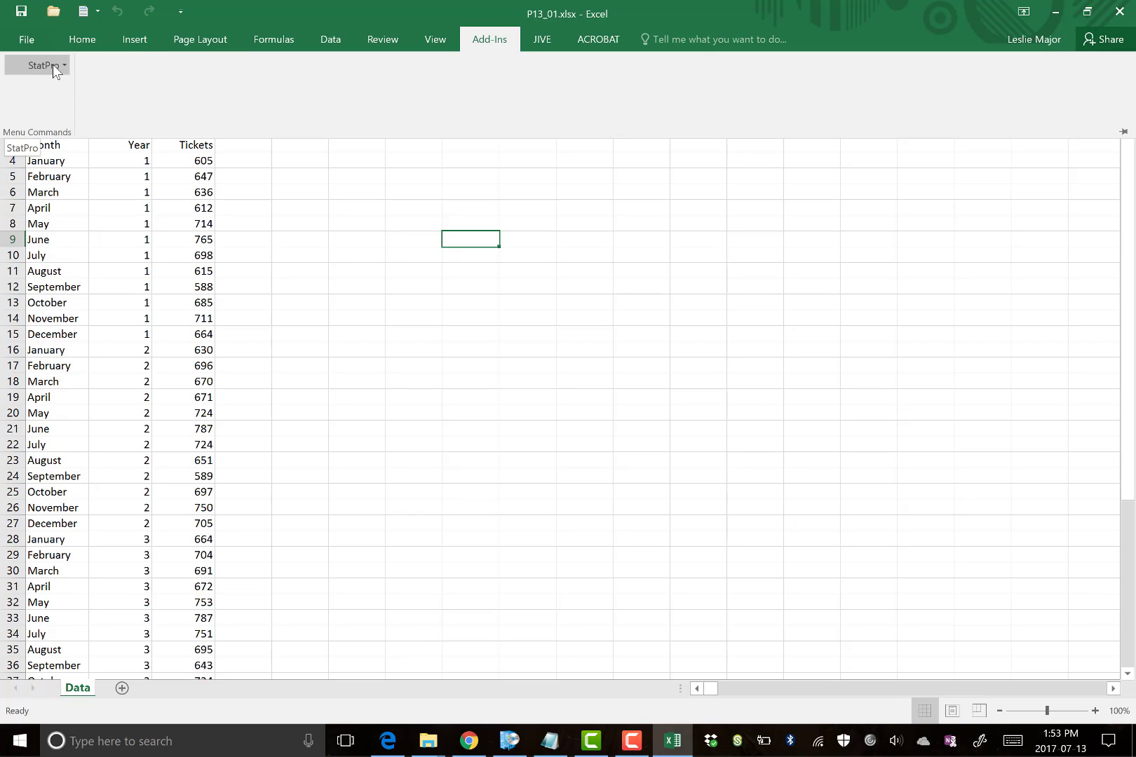
left_click(38, 65)
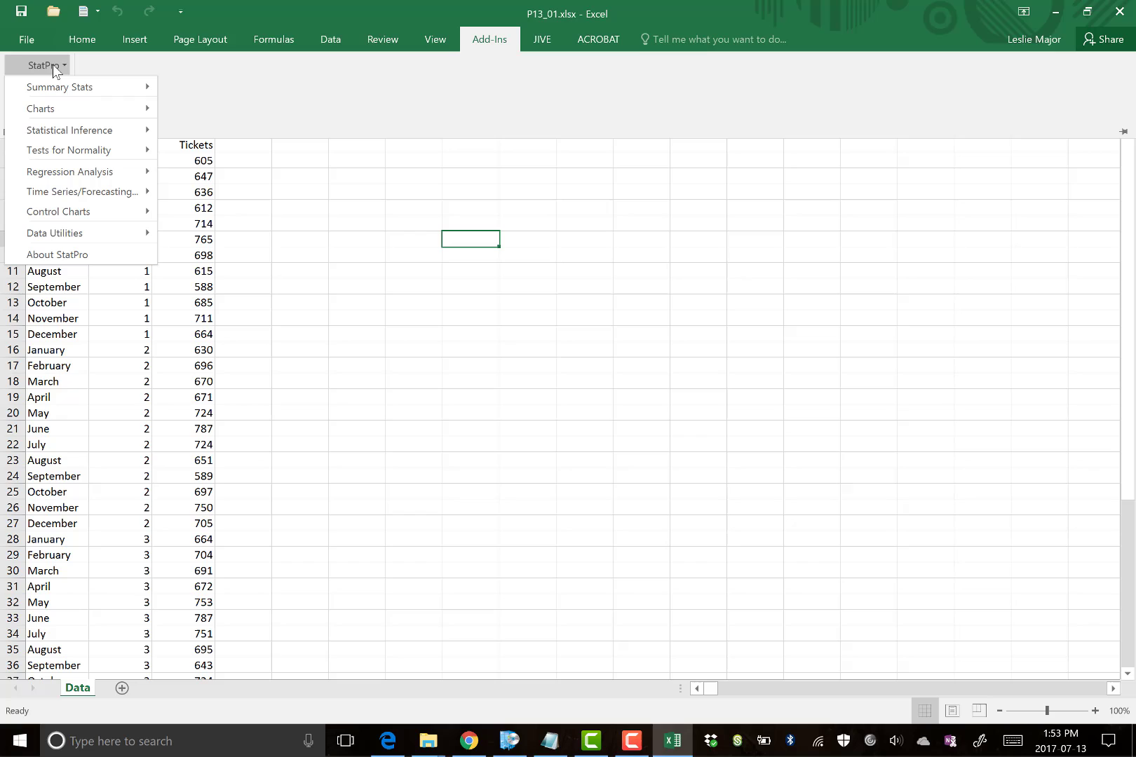
mouse_move(69, 130)
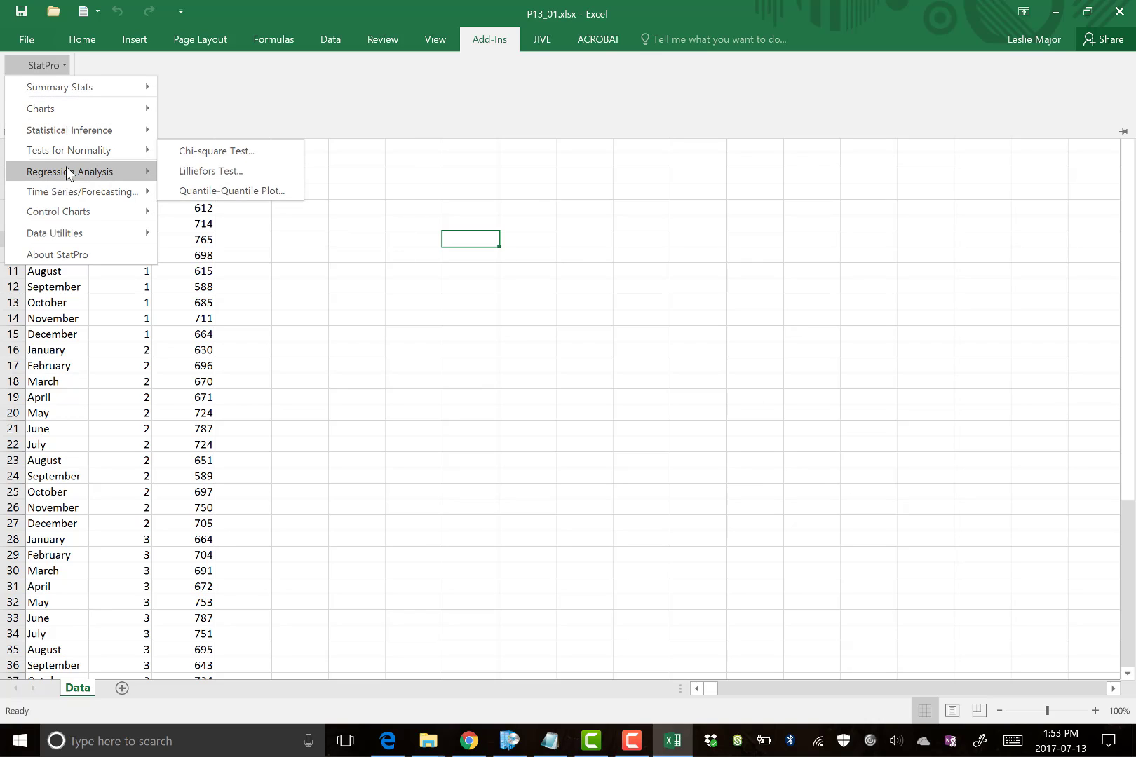
mouse_move(83, 191)
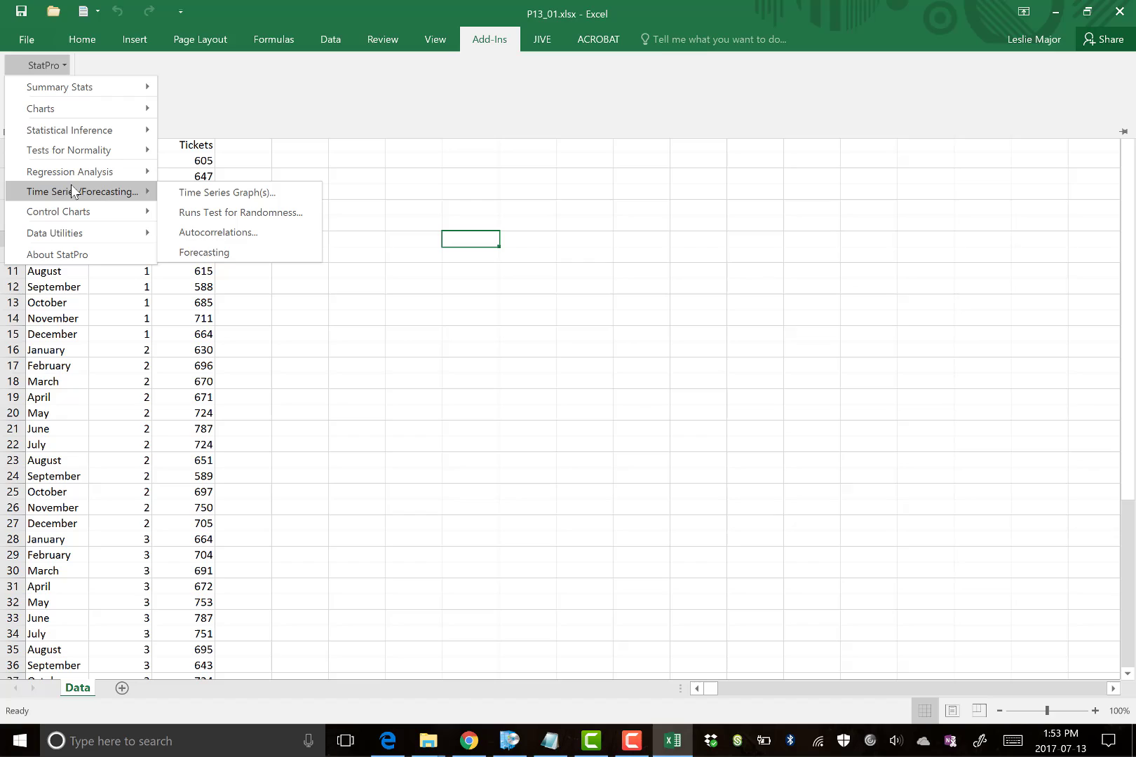
mouse_move(122, 196)
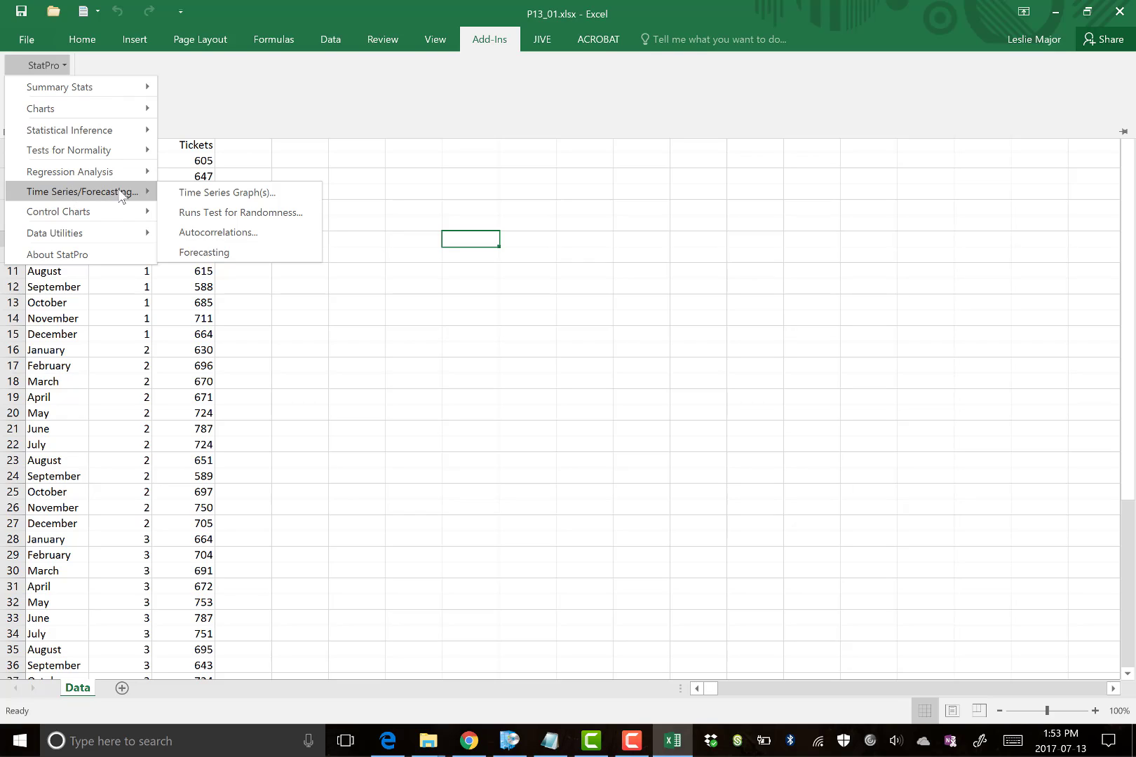
mouse_move(240, 212)
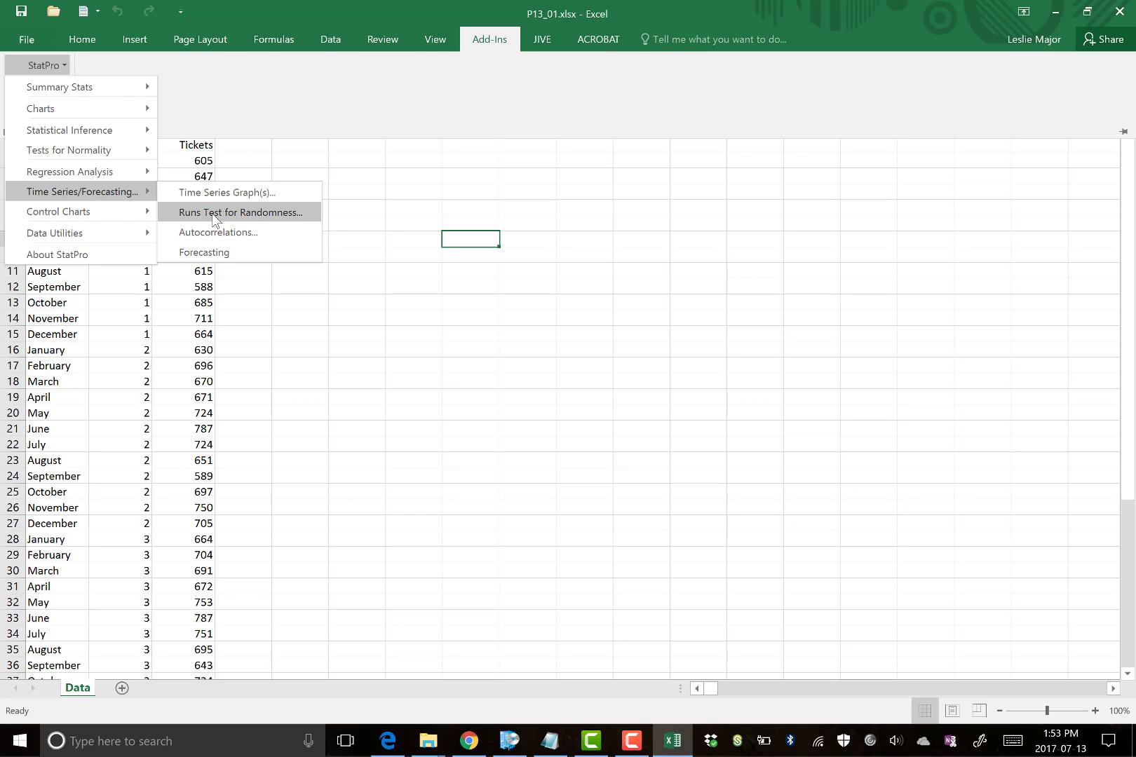
mouse_move(230, 222)
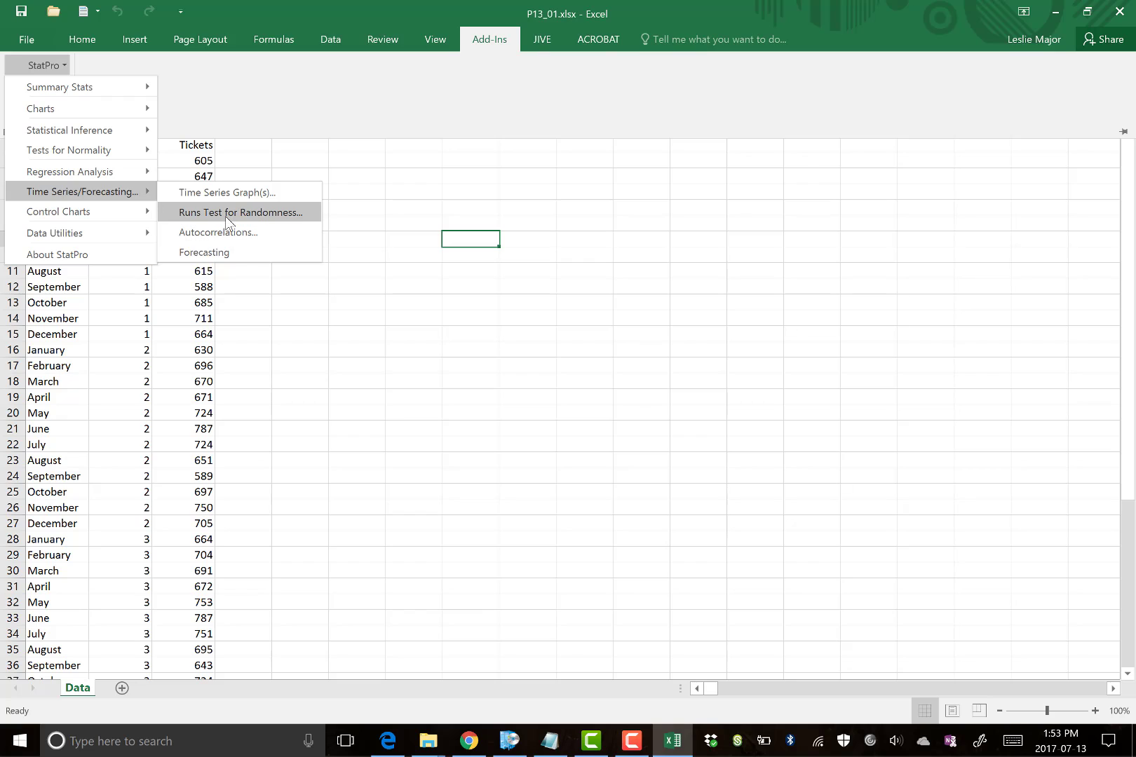
mouse_move(217, 233)
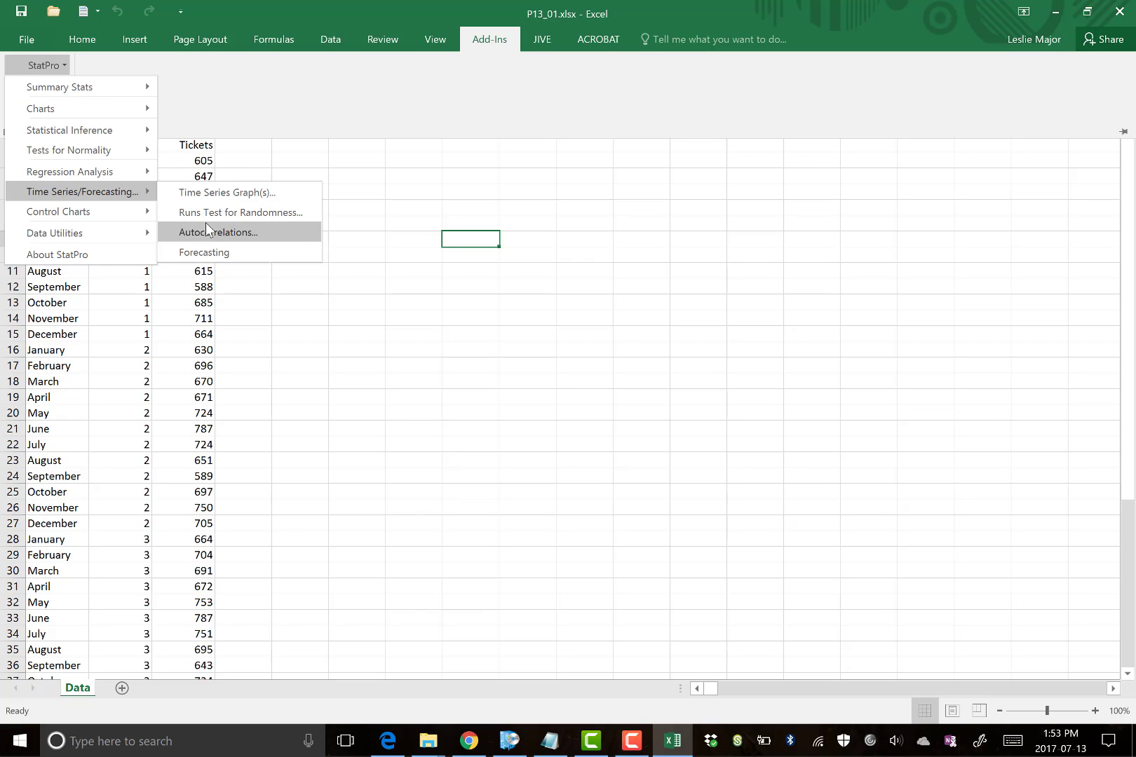
mouse_move(227, 192)
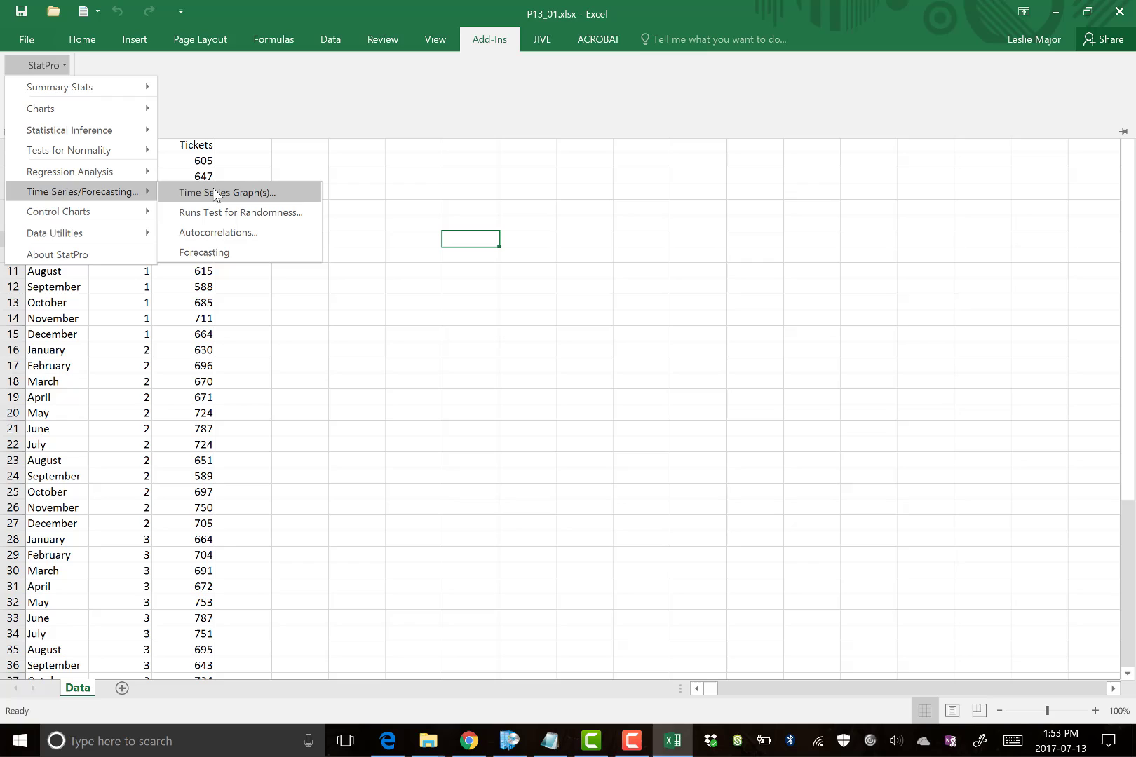
mouse_move(220, 212)
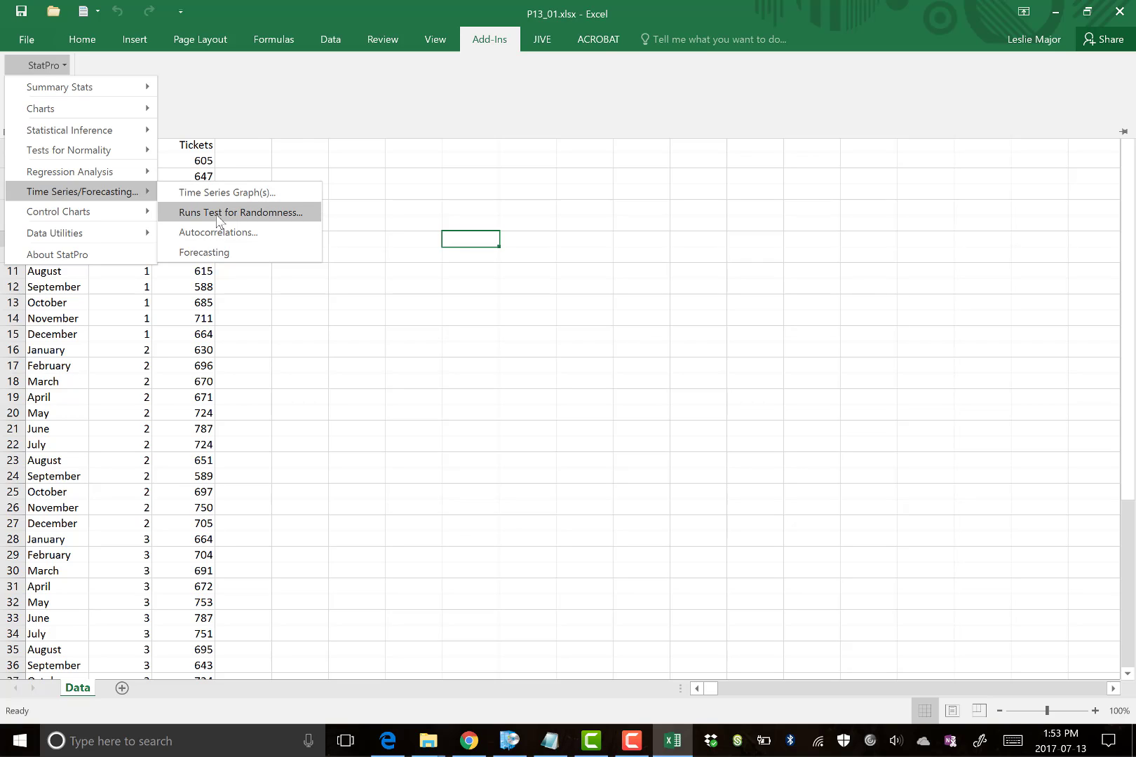
Start the runs test using data range A3:C51 and the Tickets variable.
left_click(239, 213)
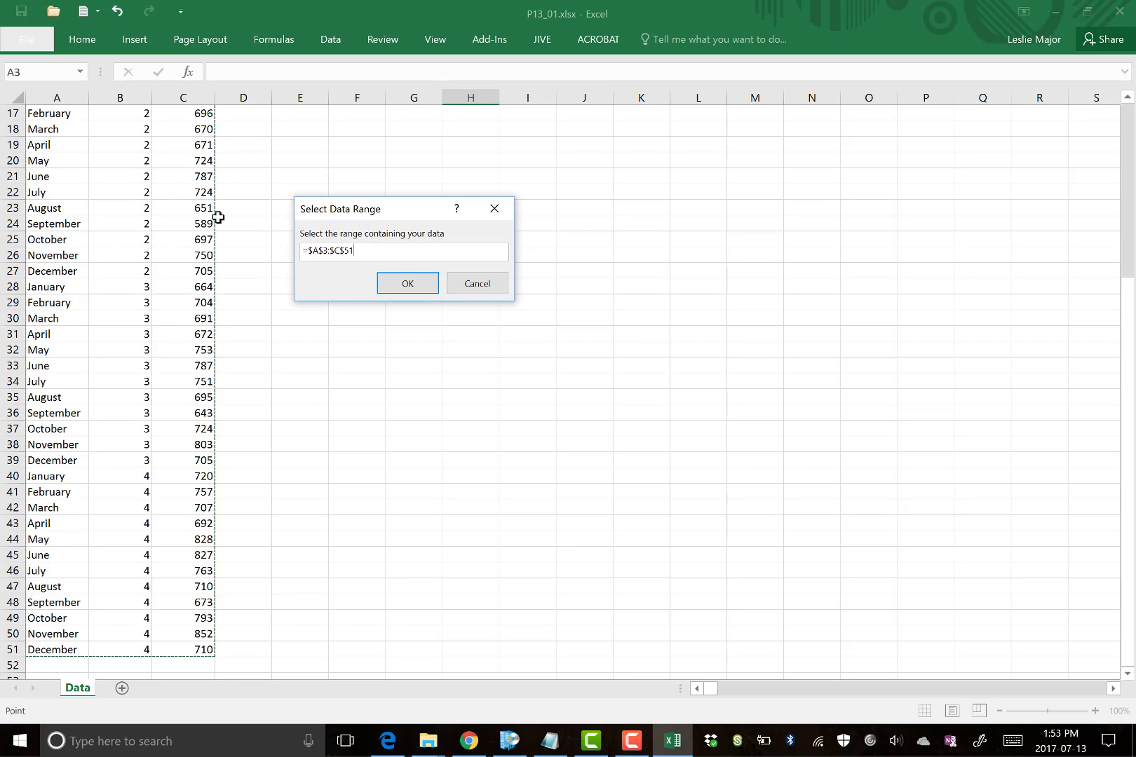
left_click(406, 283)
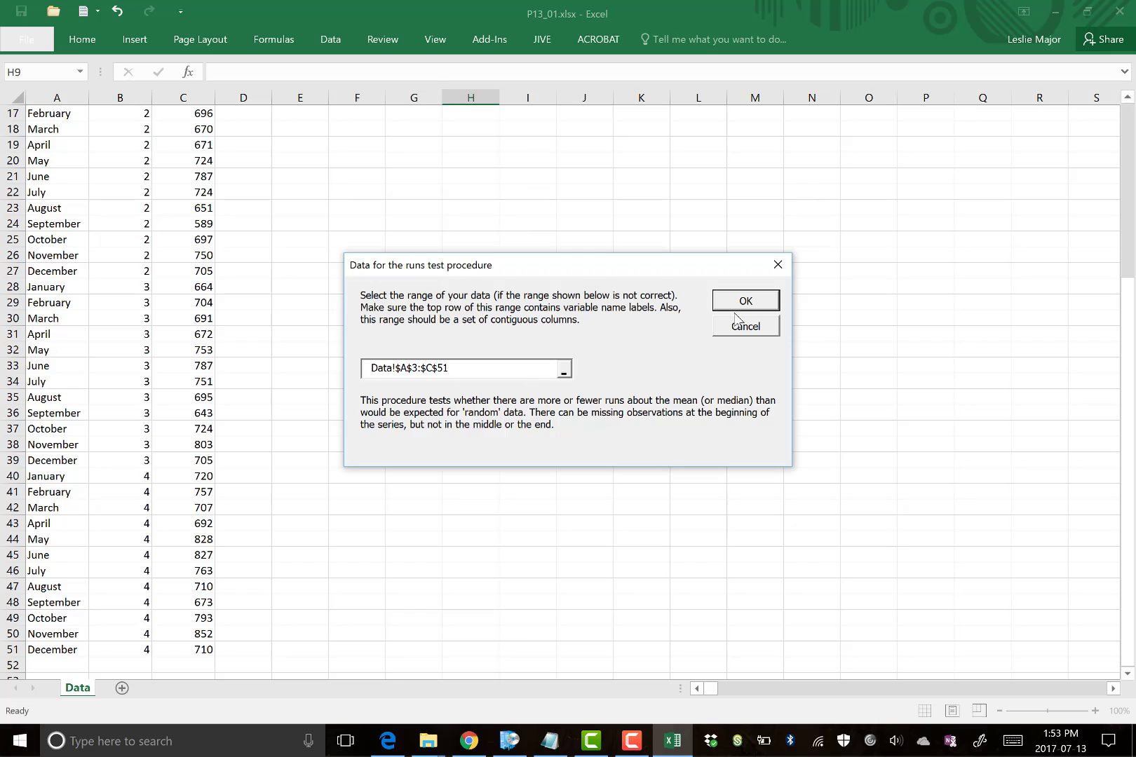
left_click(745, 300)
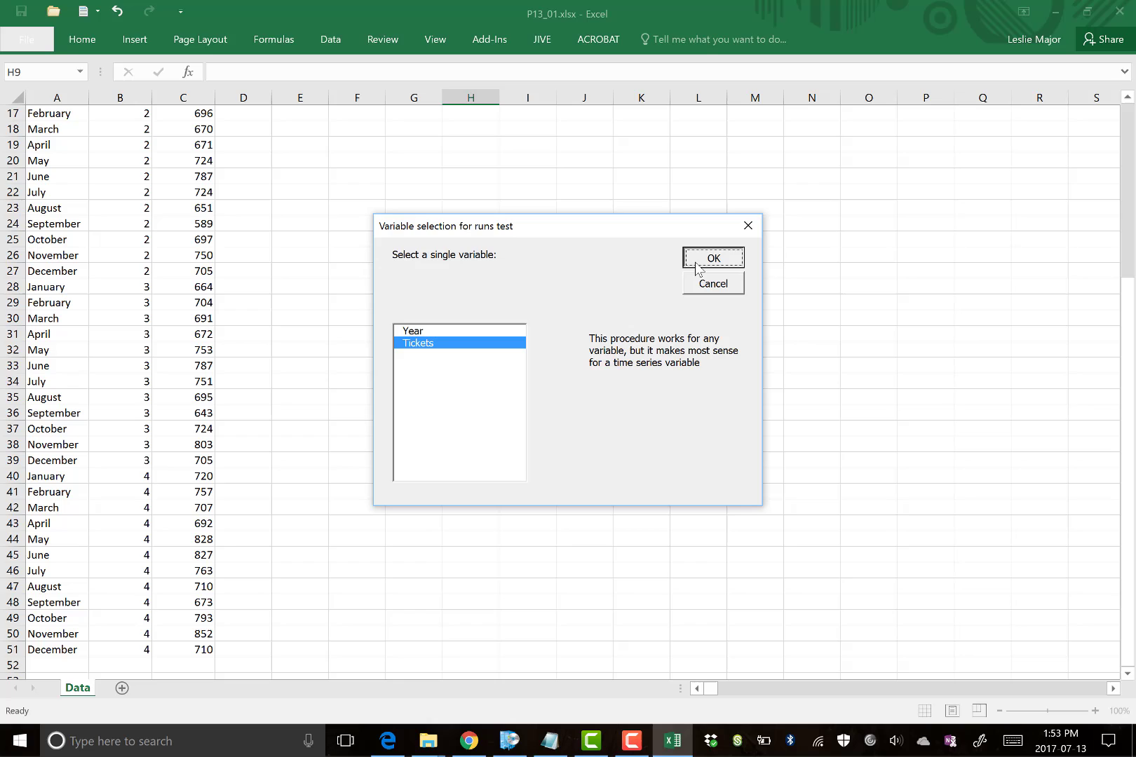
left_click(713, 258)
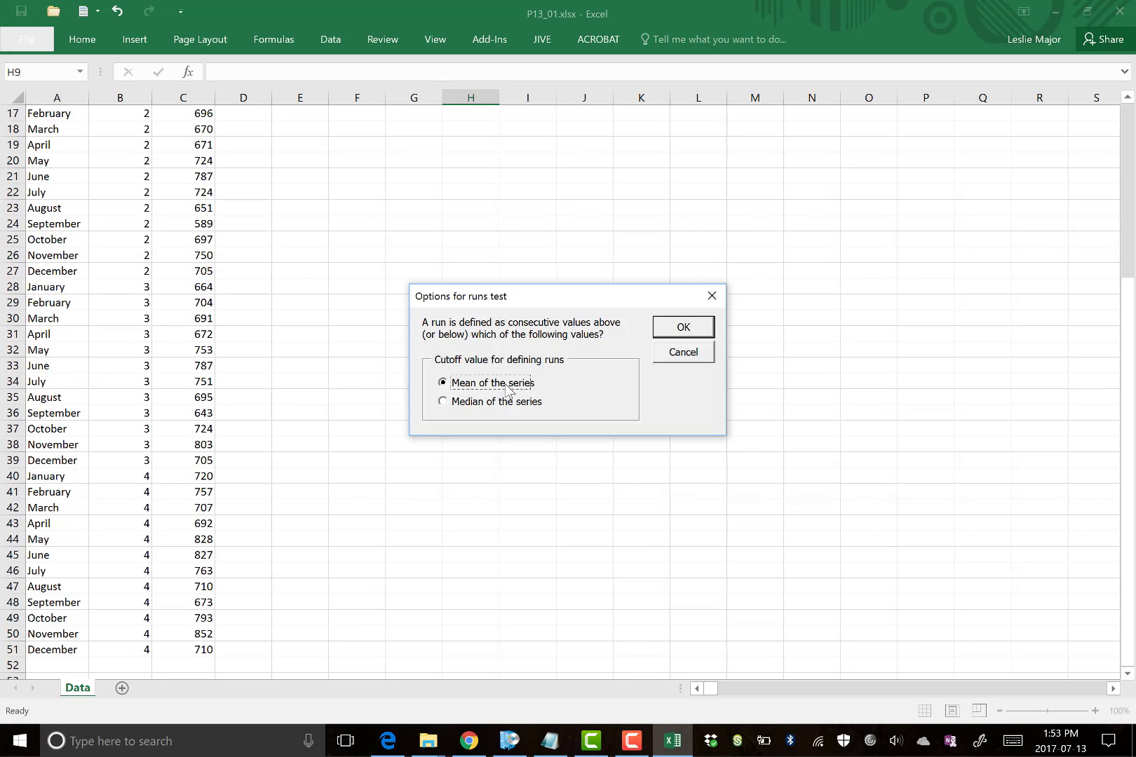
mouse_move(700, 326)
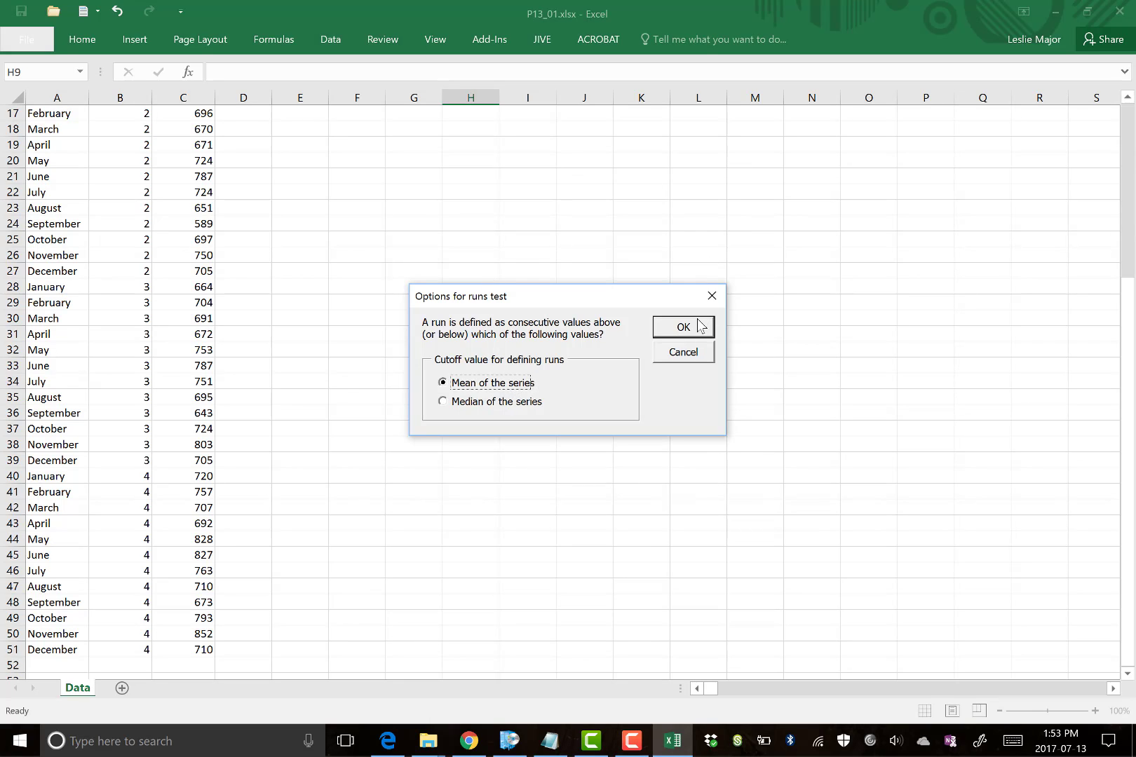
Use the series mean as cutoff and place results starting at E4.
left_click(682, 327)
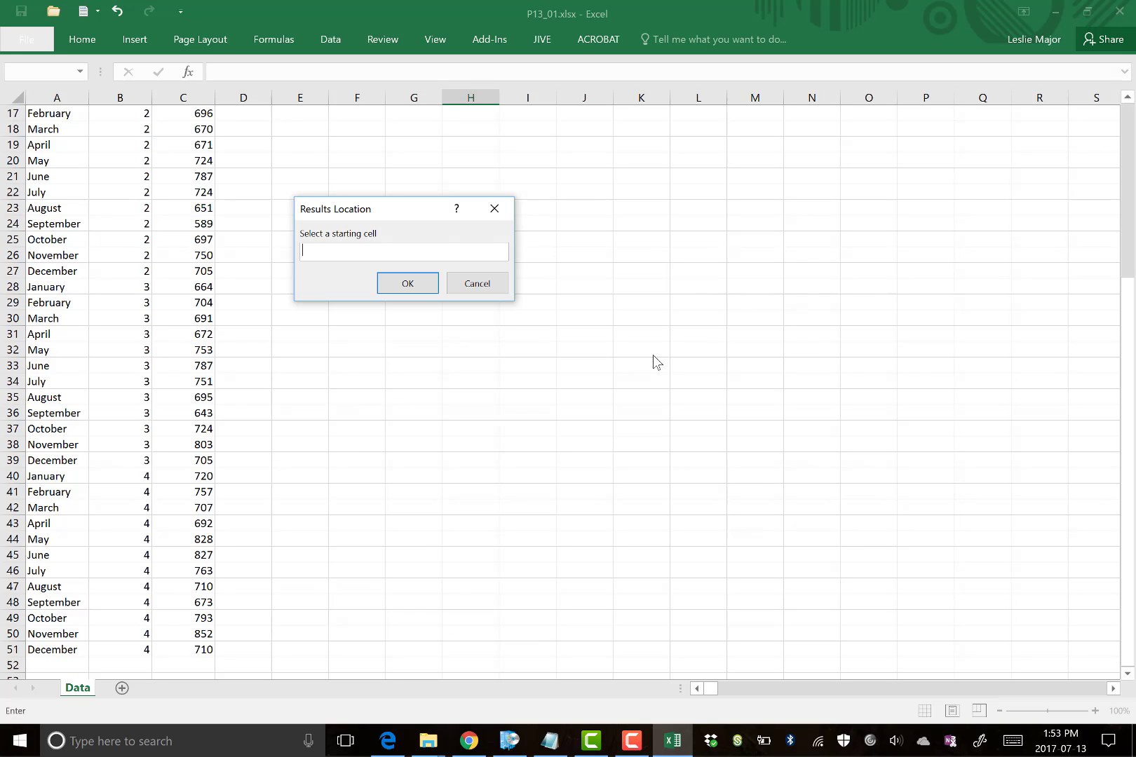
left_click(299, 160)
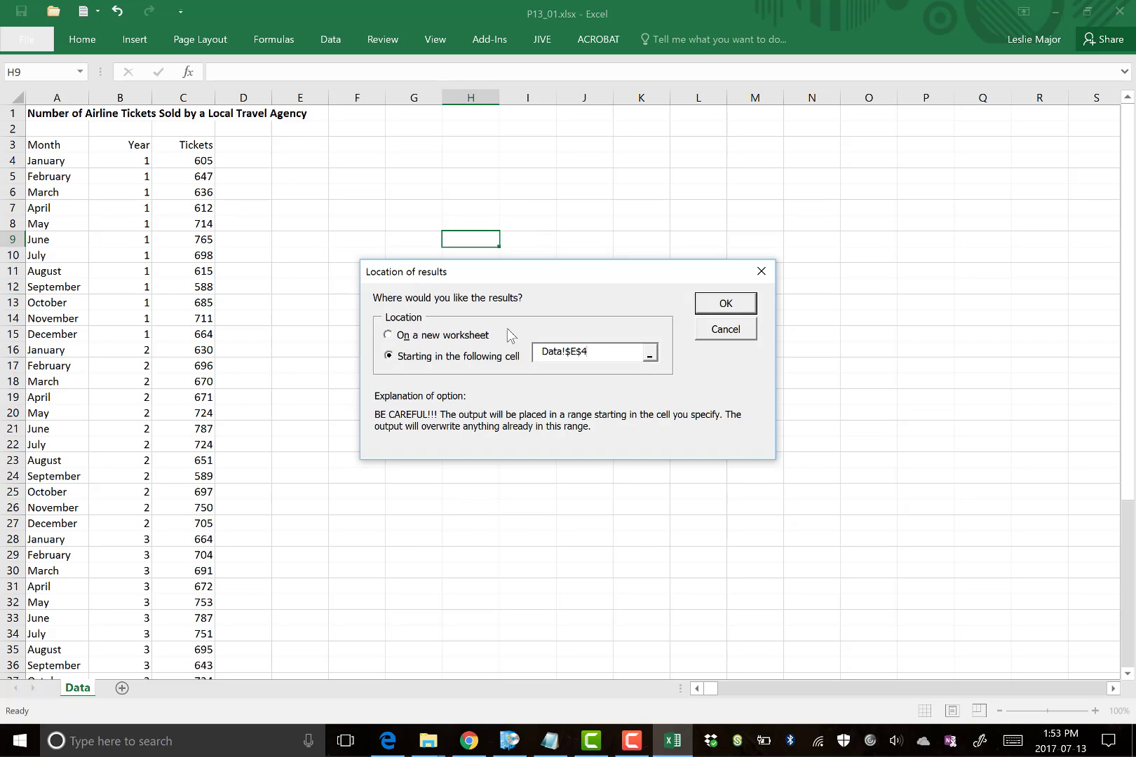
left_click(723, 303)
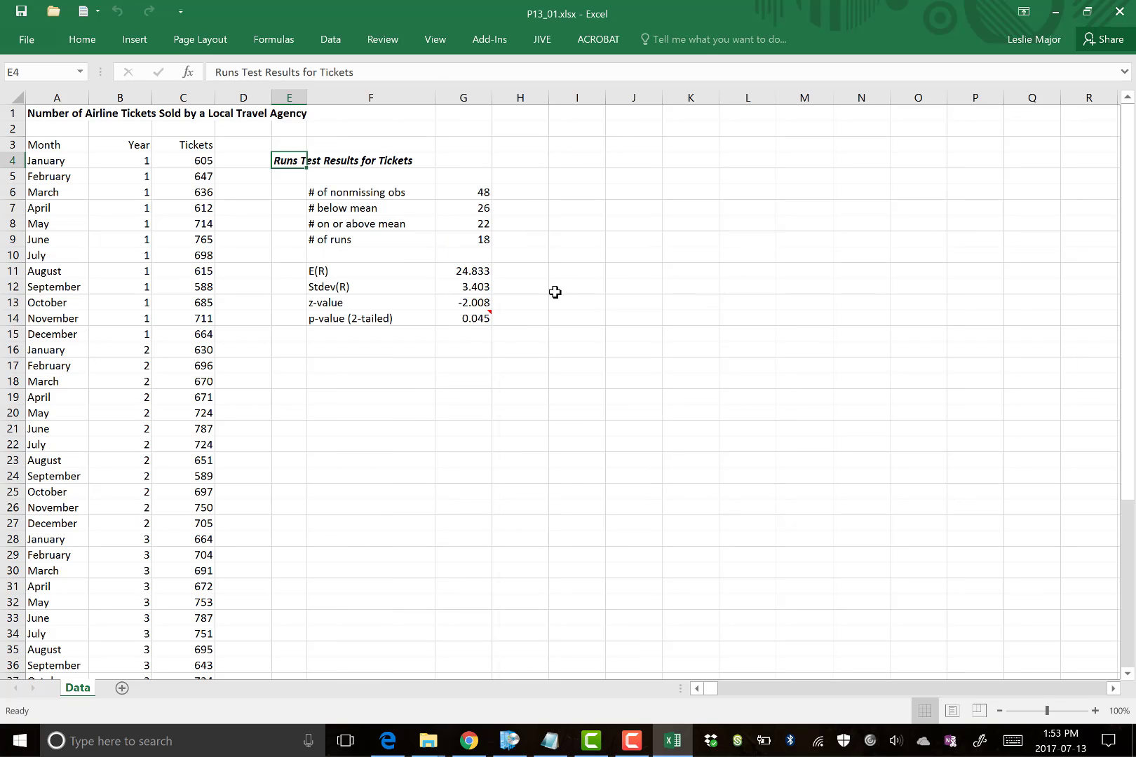
left_click(462, 318)
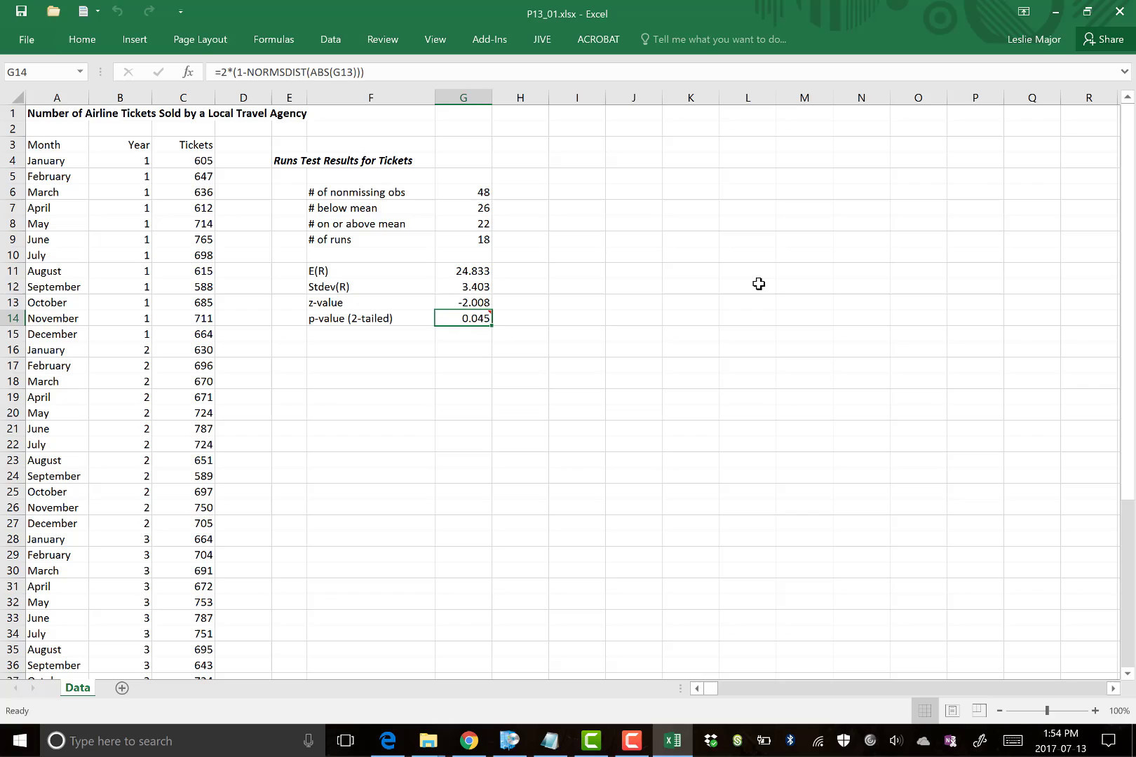
mouse_move(569, 315)
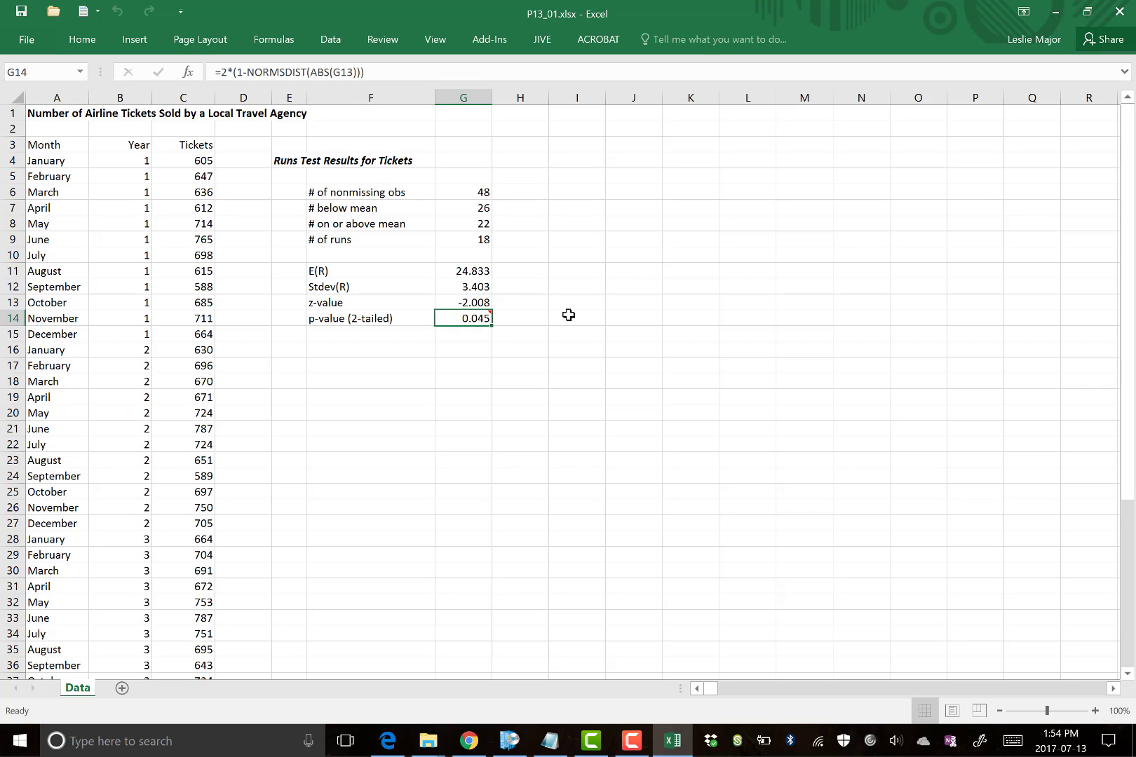
mouse_move(464, 318)
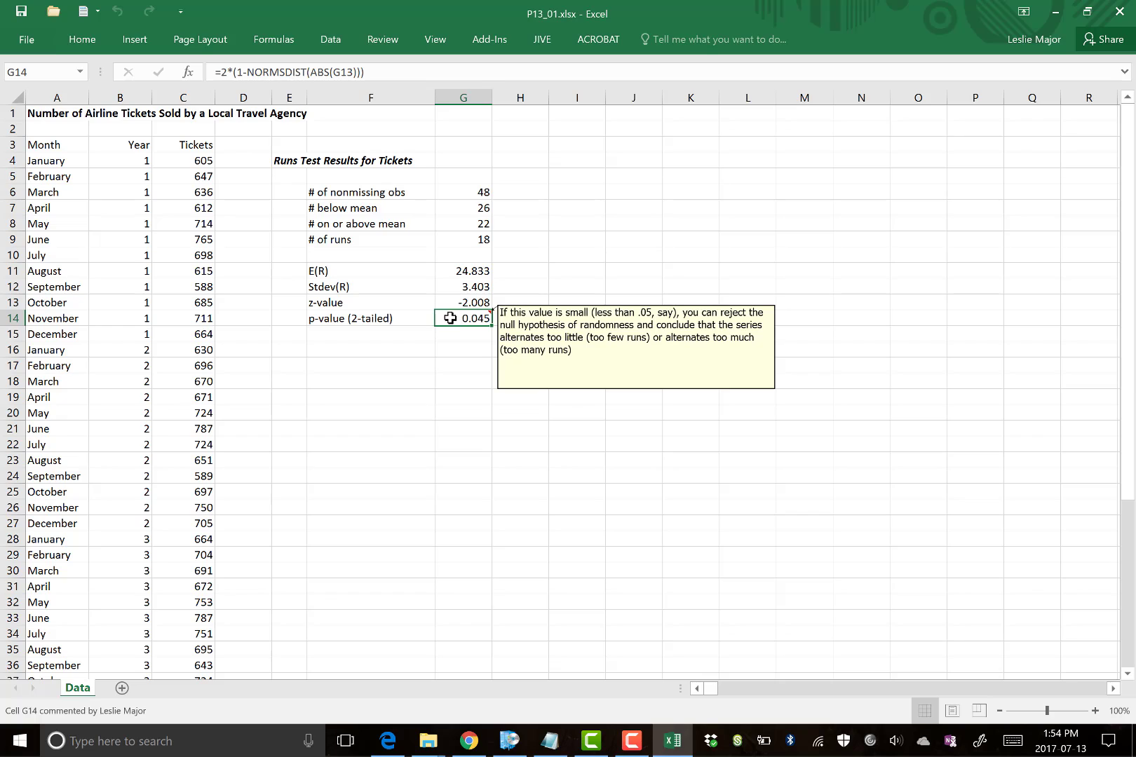
mouse_move(472, 319)
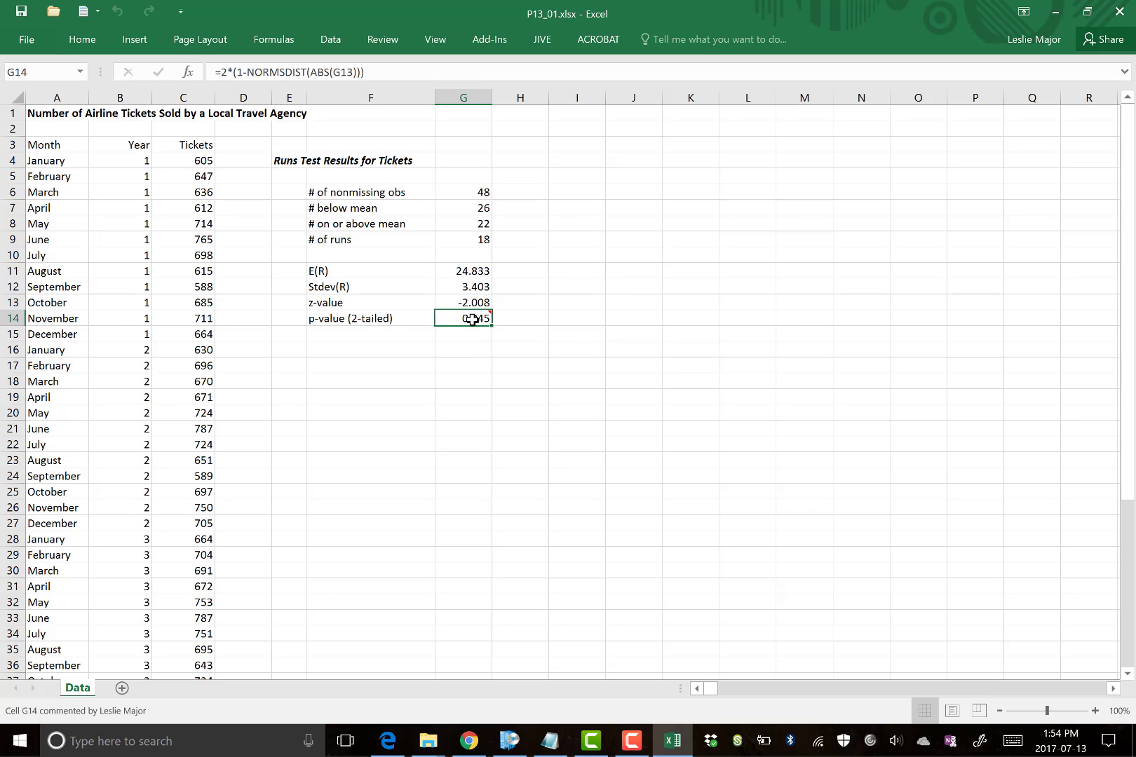
mouse_move(516, 323)
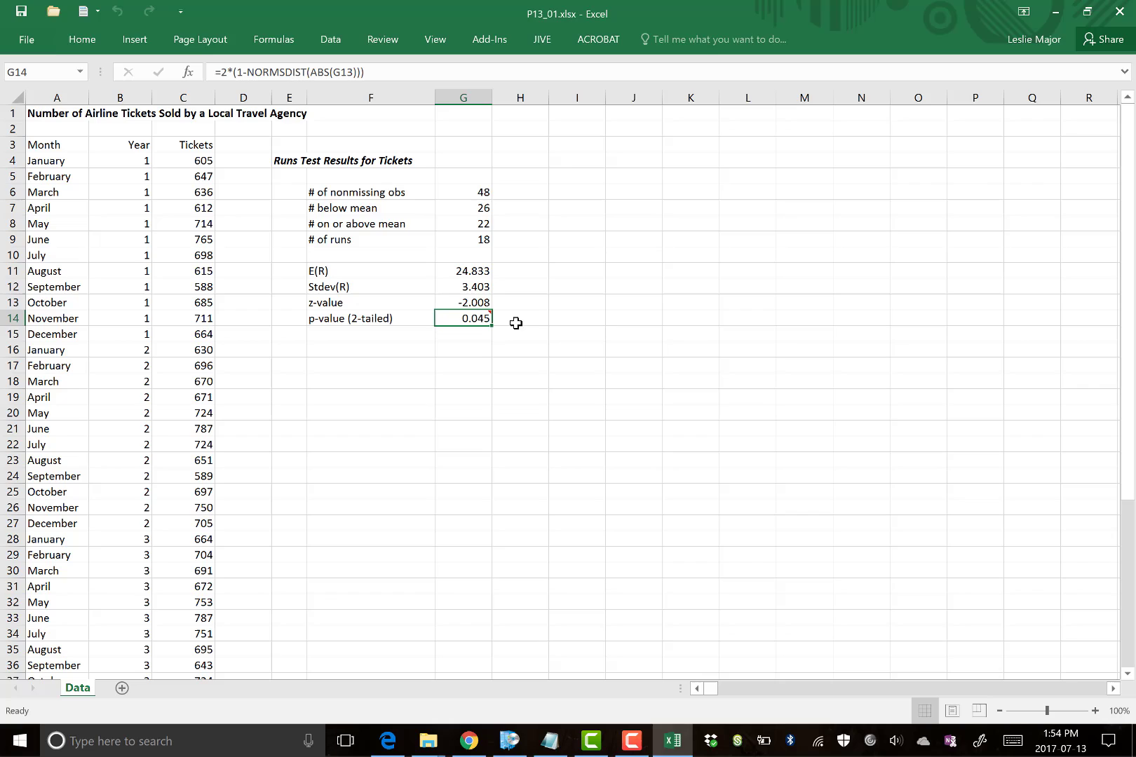
mouse_move(463, 318)
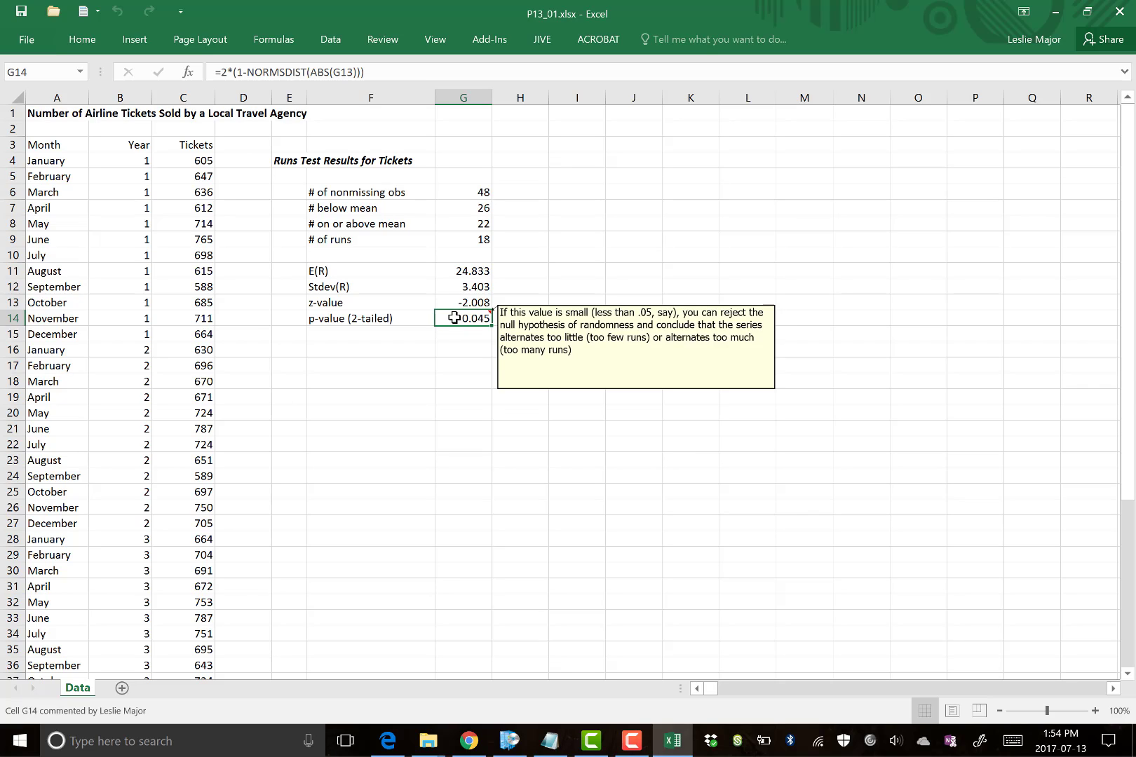
mouse_move(350, 362)
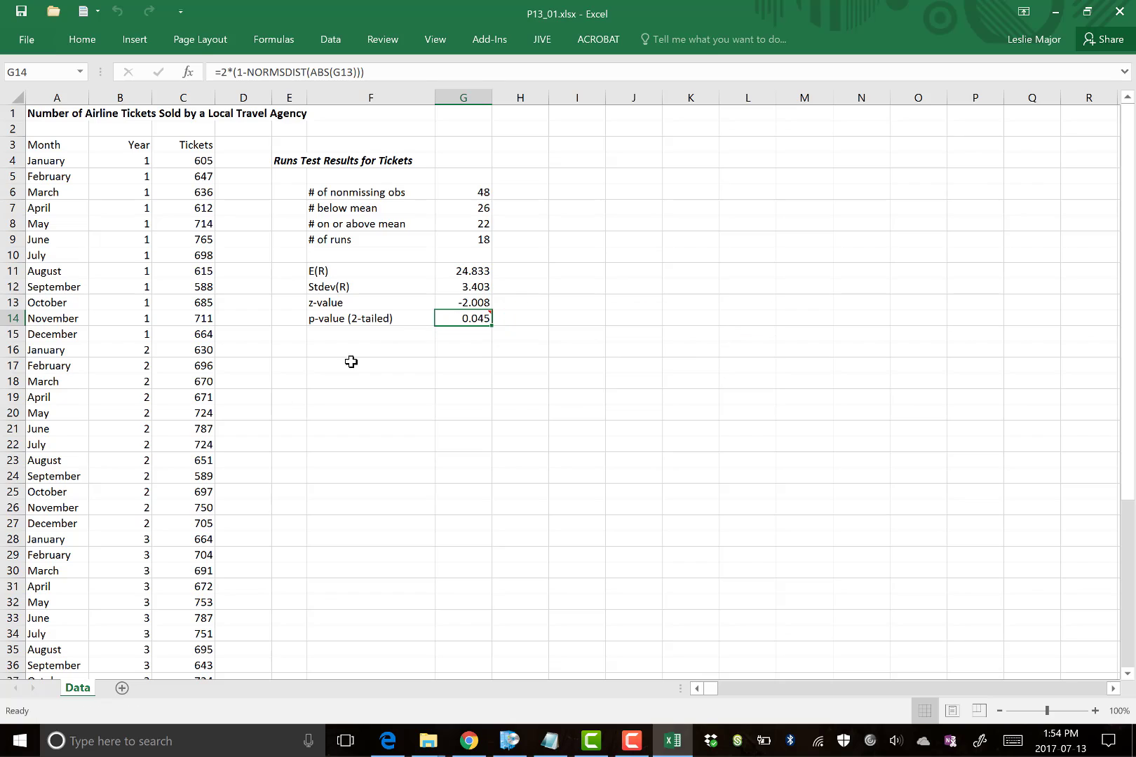
Type 'Conclusion: based on the runs test, the number of tickets sold is not random.' in E16.
type("Conclusion:")
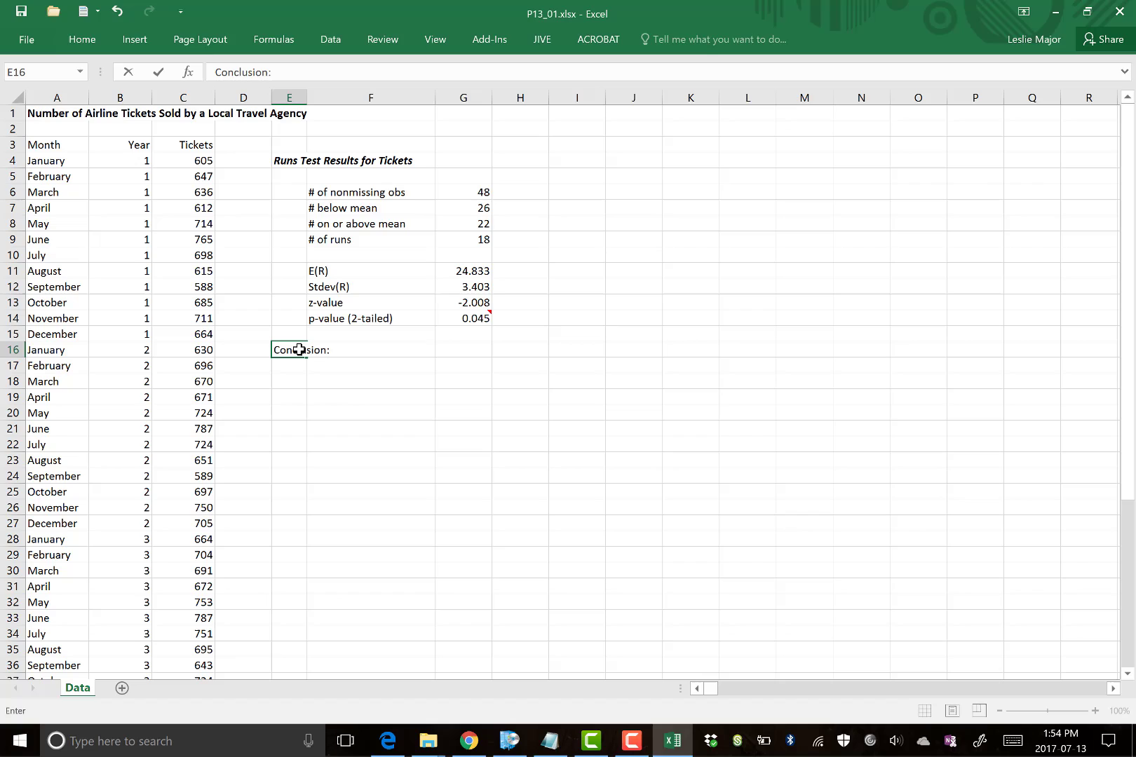
type("the")
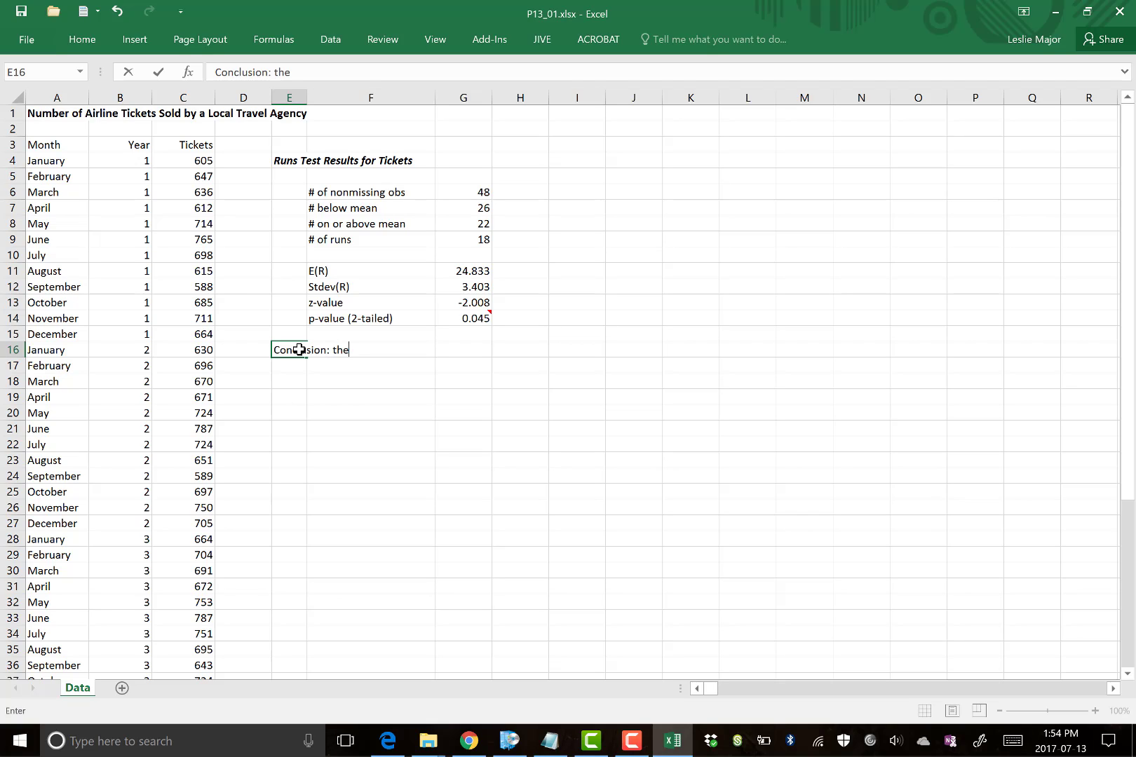
type("based on the run")
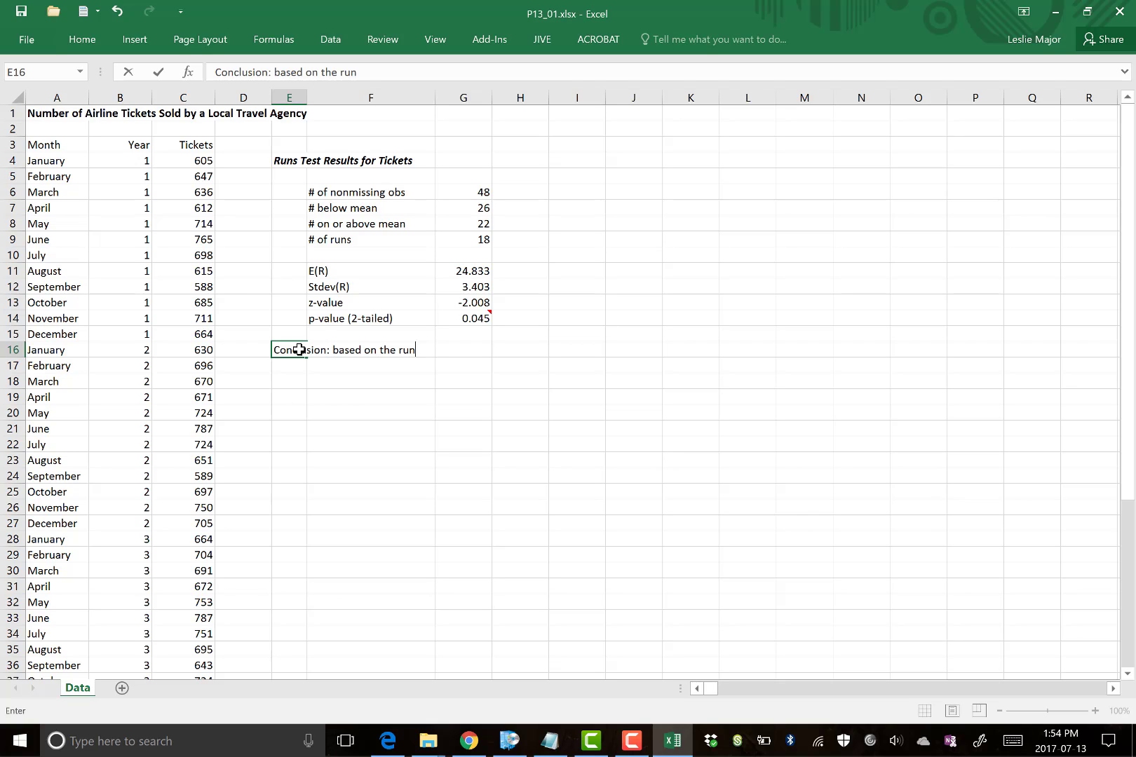
type("s test, the tickets so")
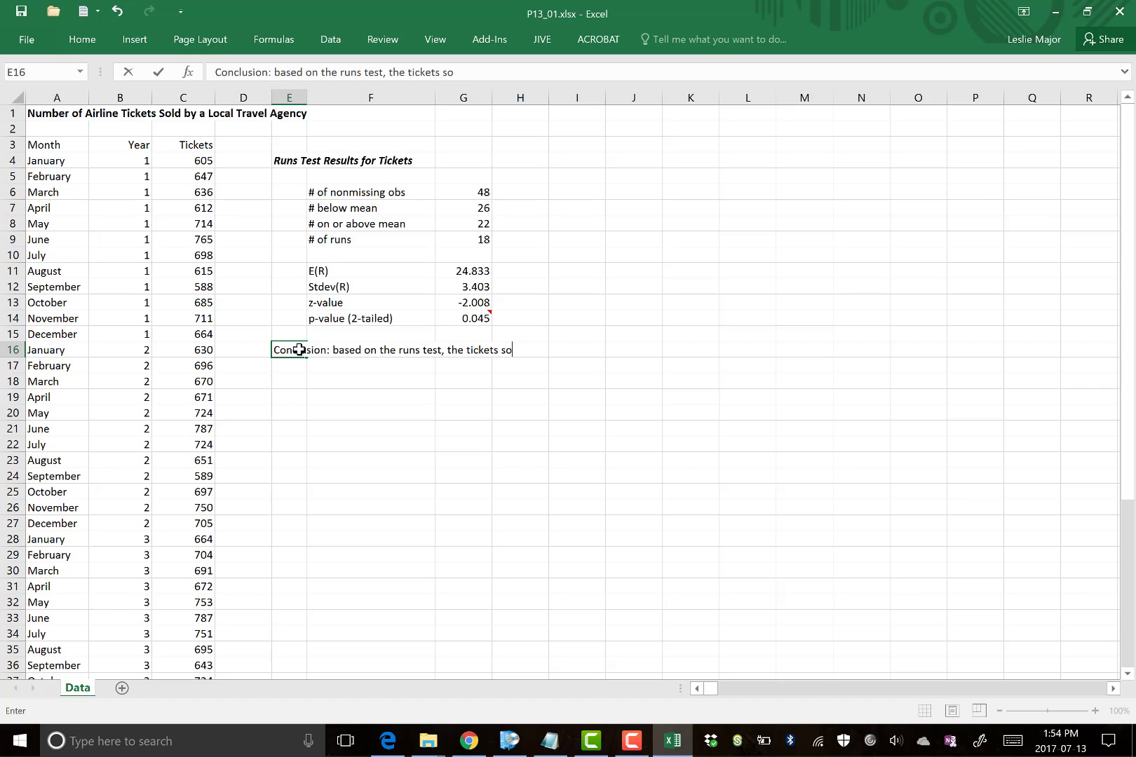
type("ld")
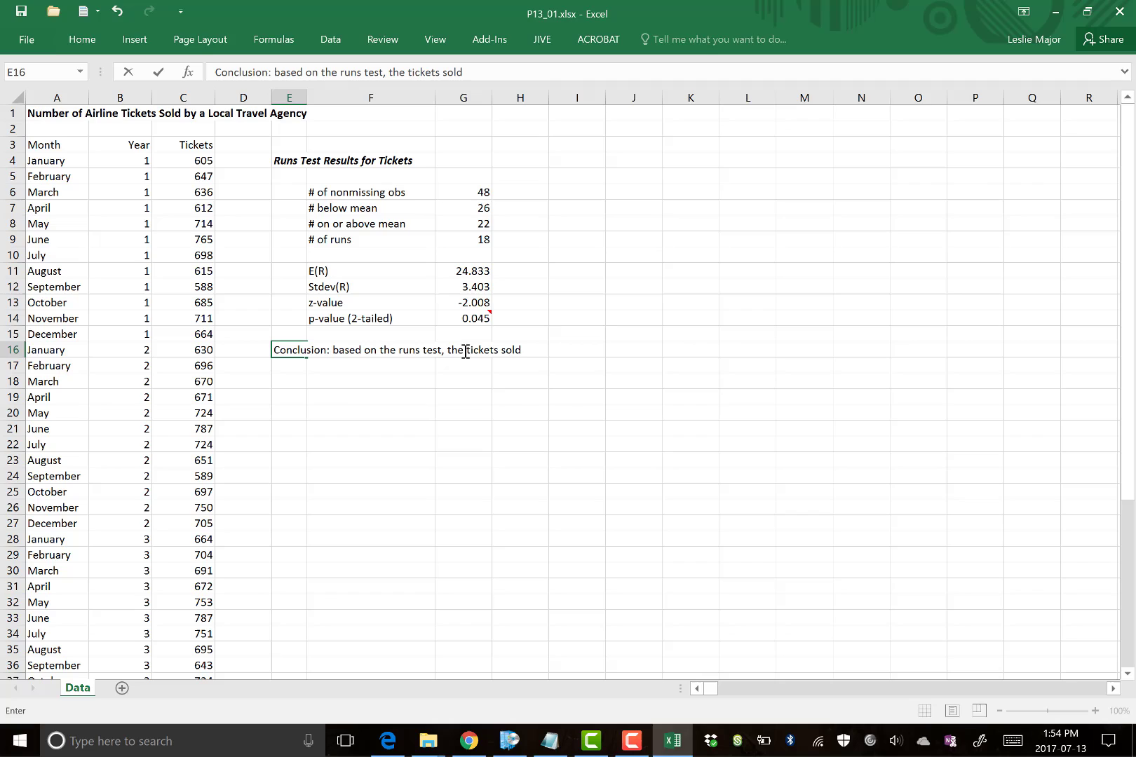
type("number of")
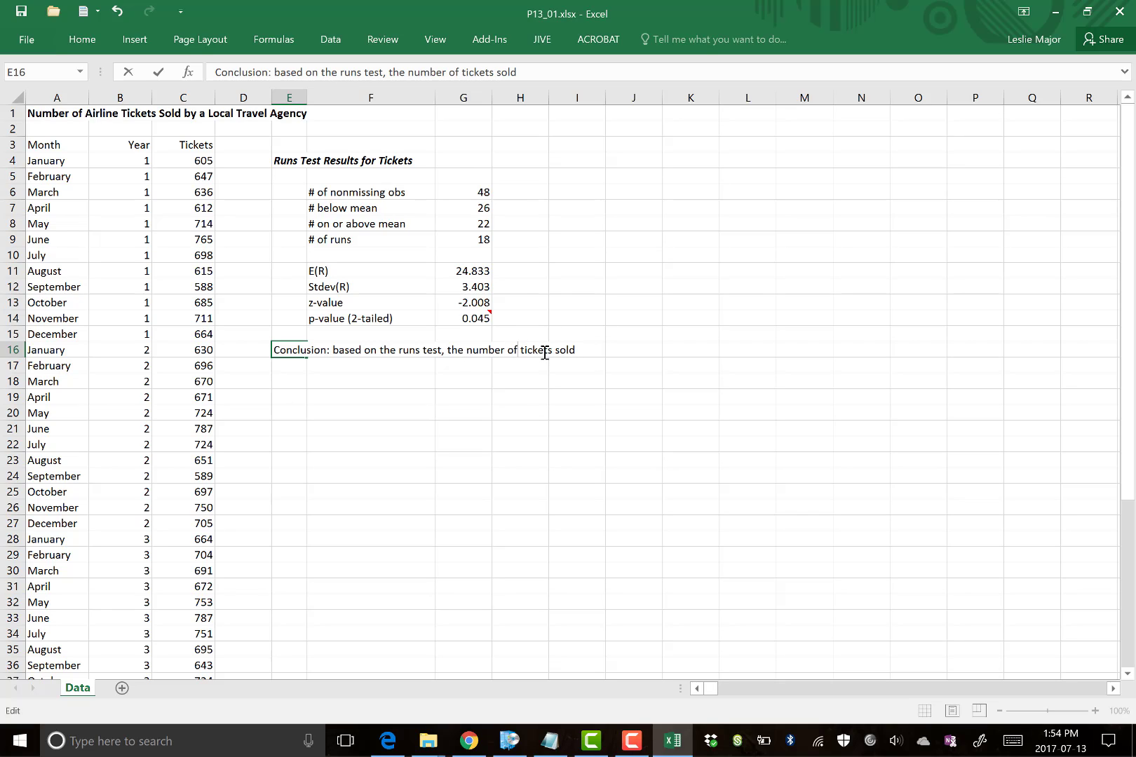
type("is not random.")
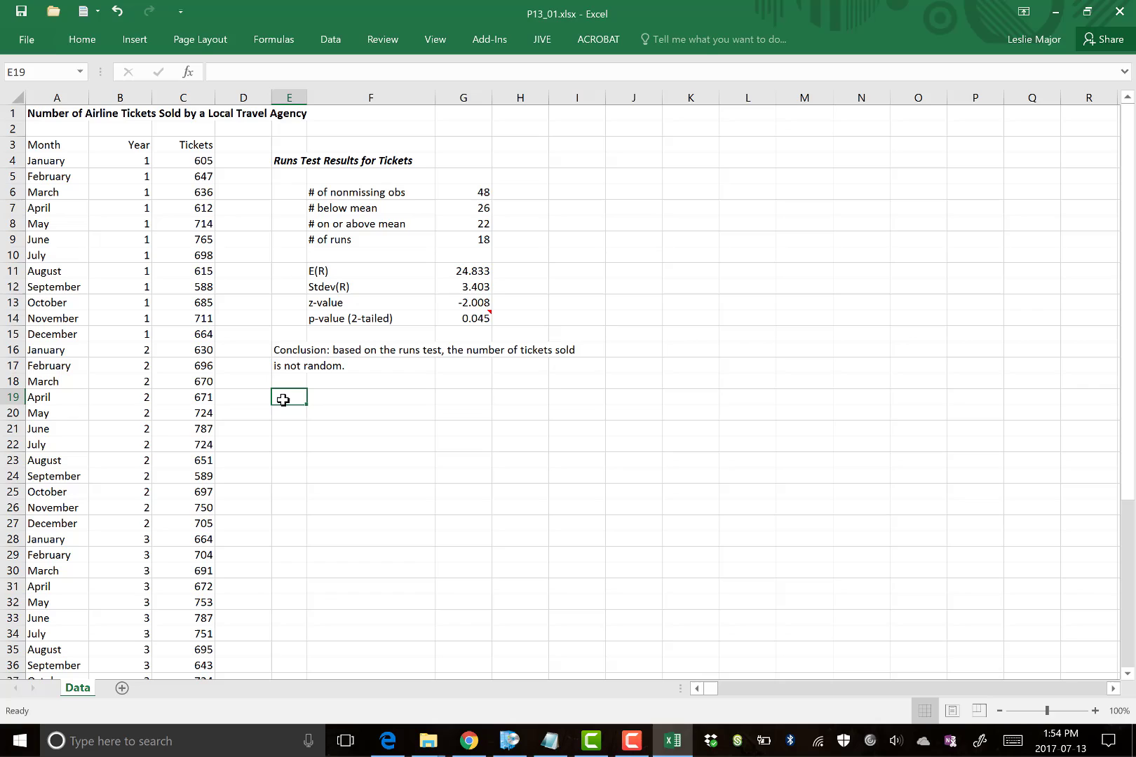
mouse_move(411, 222)
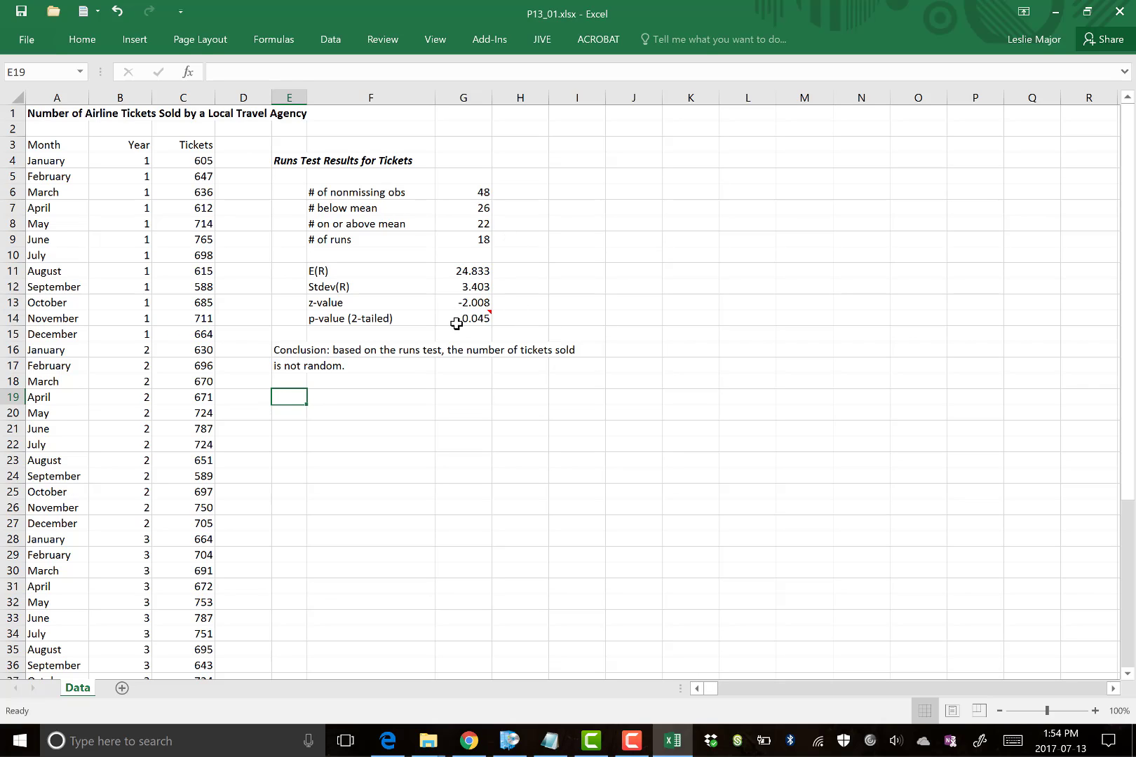
mouse_move(472, 319)
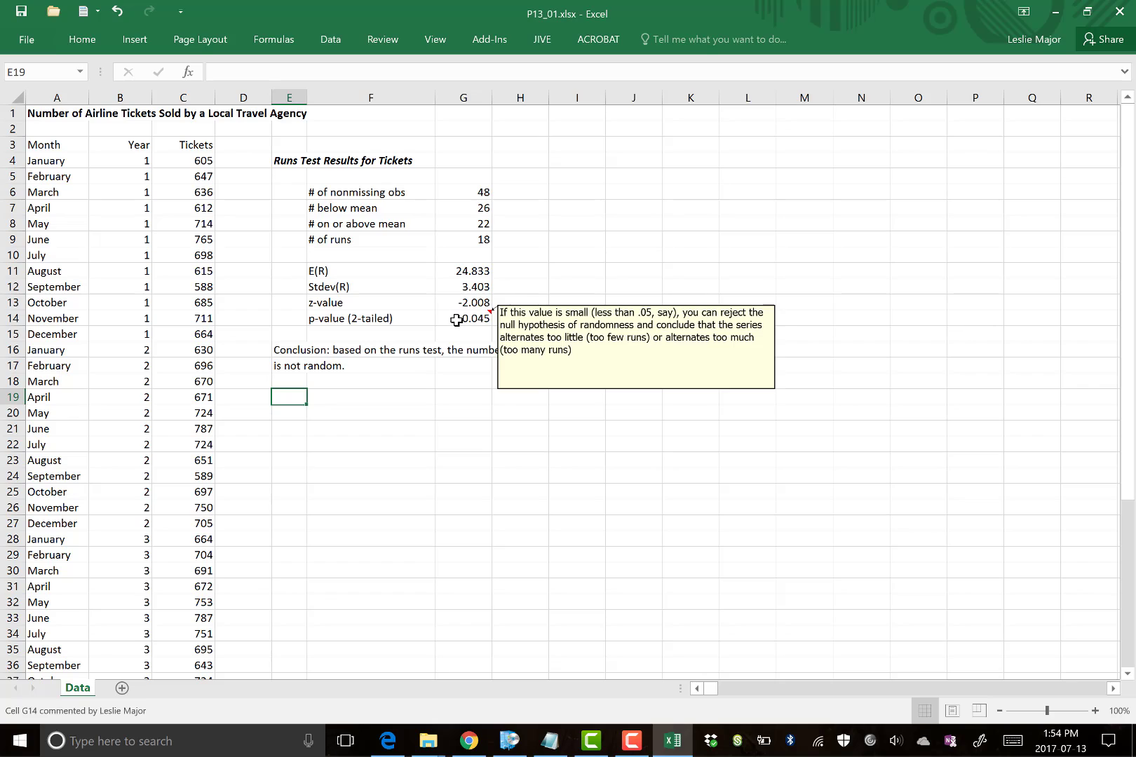
mouse_move(446, 323)
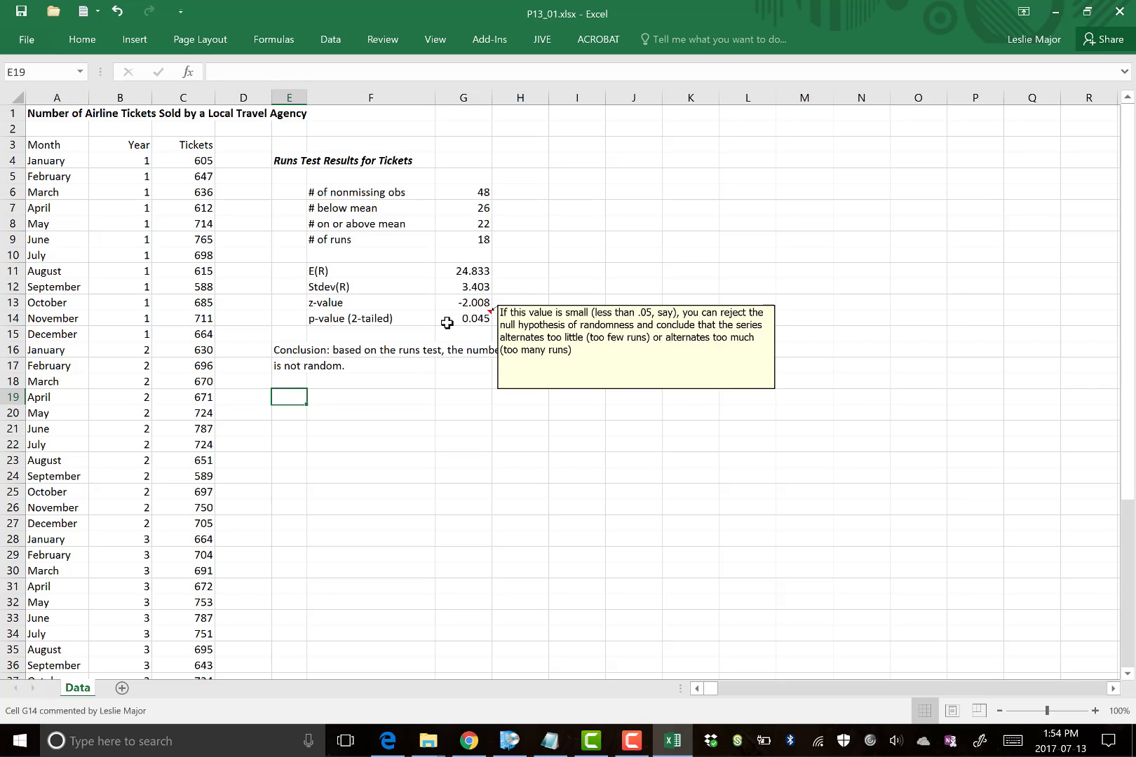
mouse_move(305, 359)
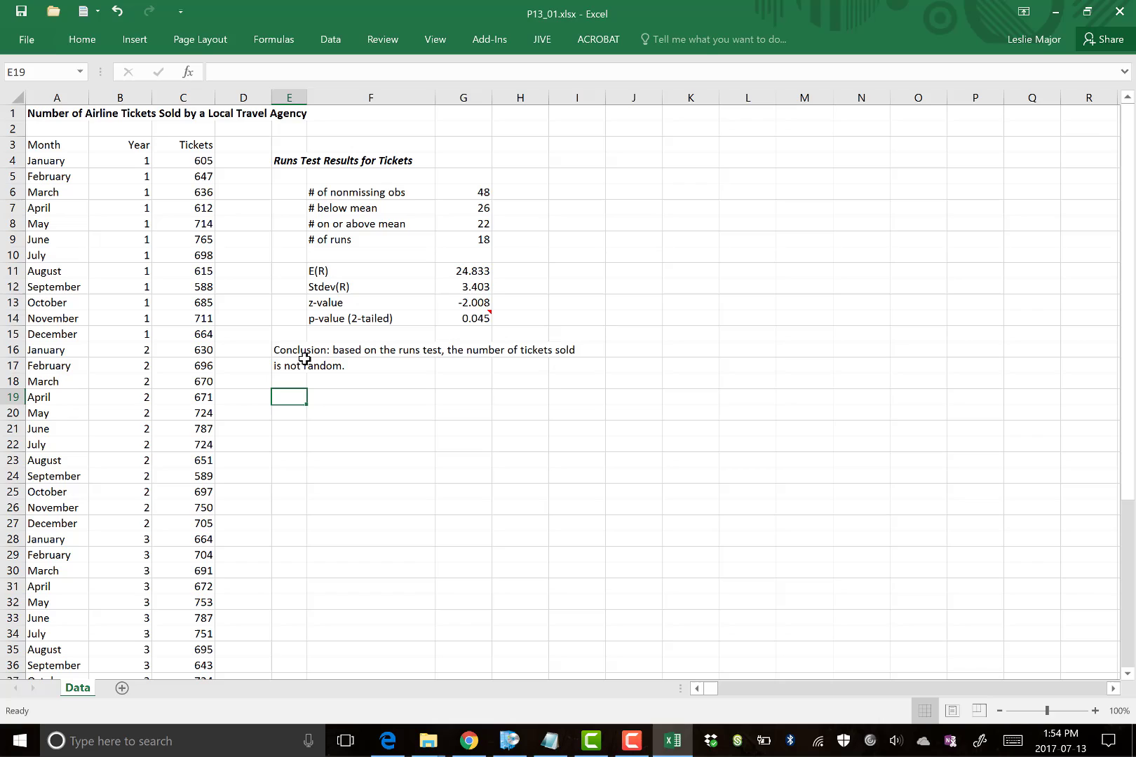
mouse_move(346, 352)
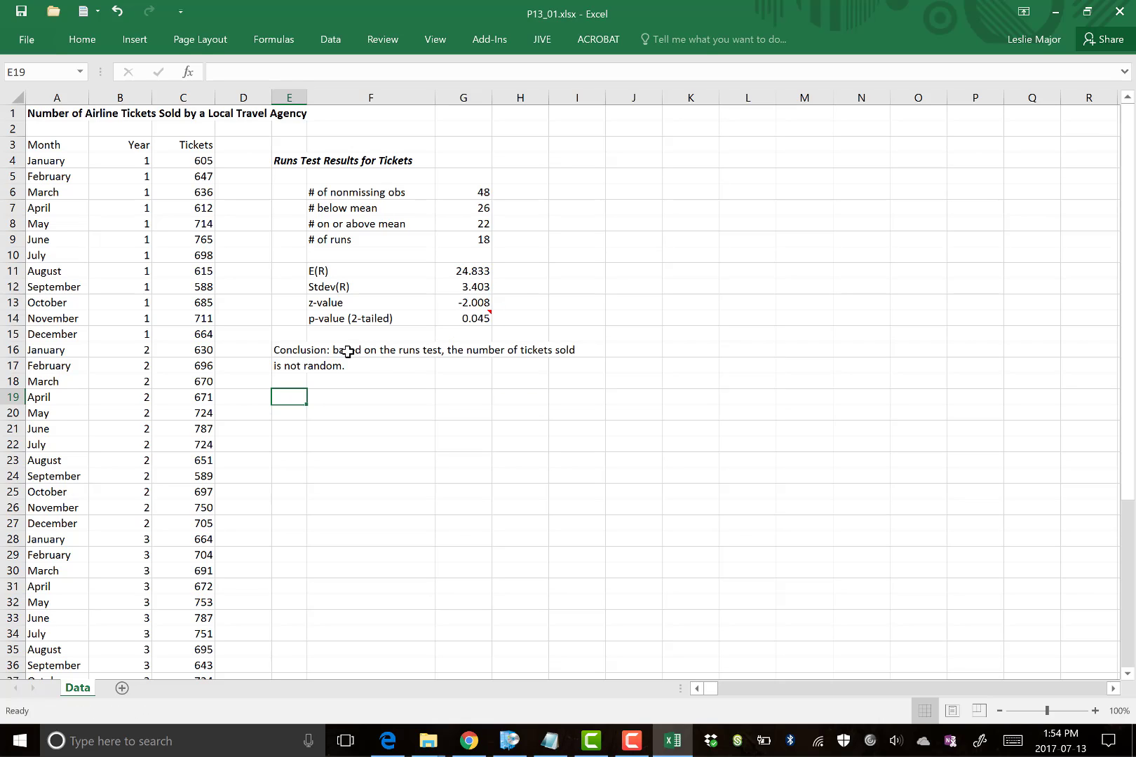
mouse_move(300, 353)
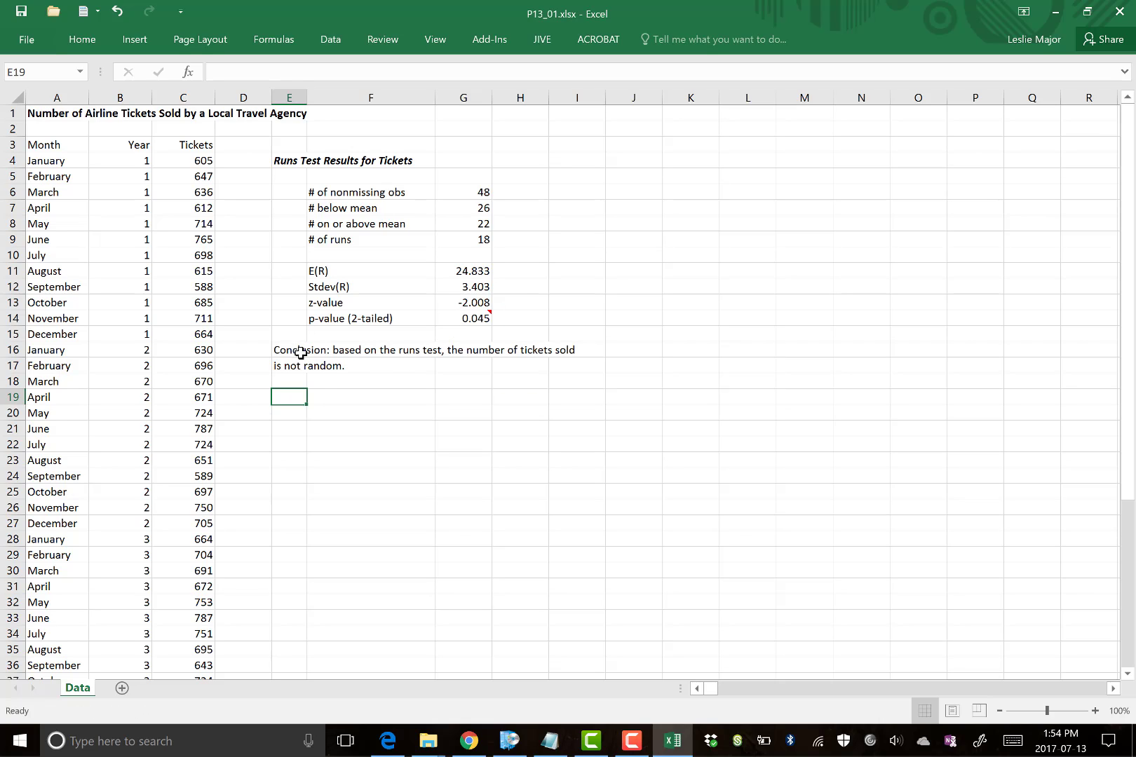
Open StatPro's Time Series/Forecasting analyses from the Add-Ins ribbon.
left_click(488, 39)
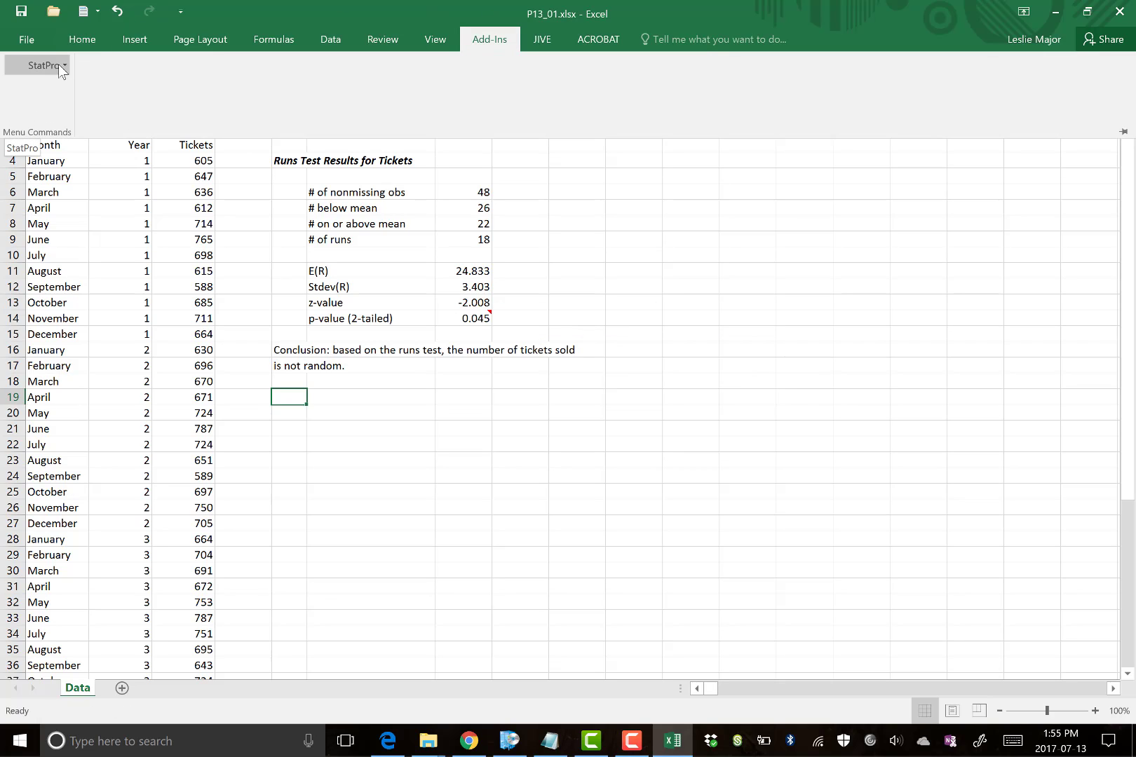
left_click(44, 66)
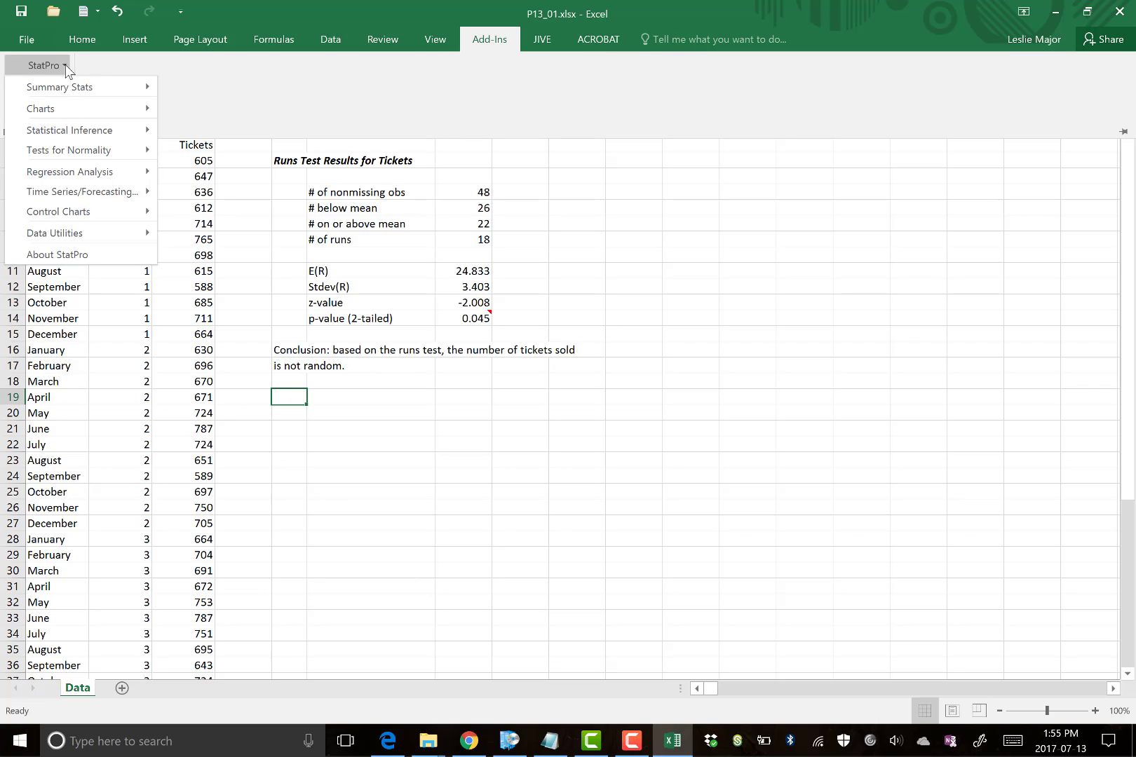
mouse_move(82, 192)
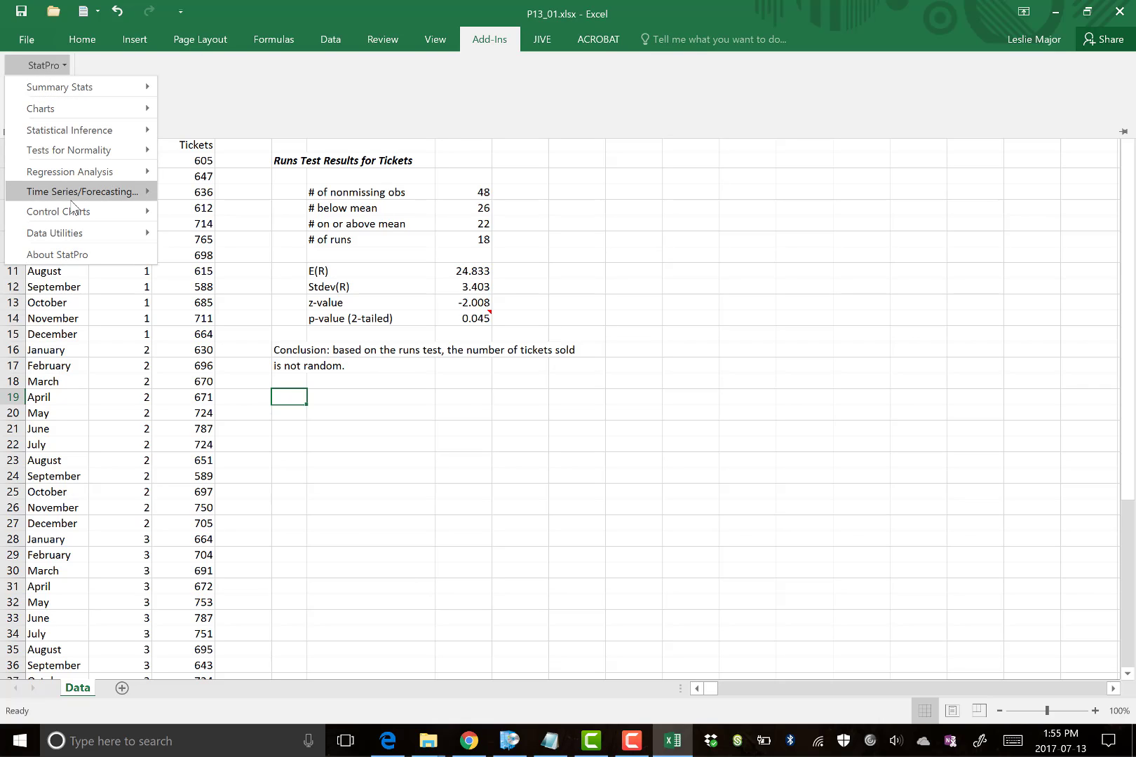
left_click(82, 192)
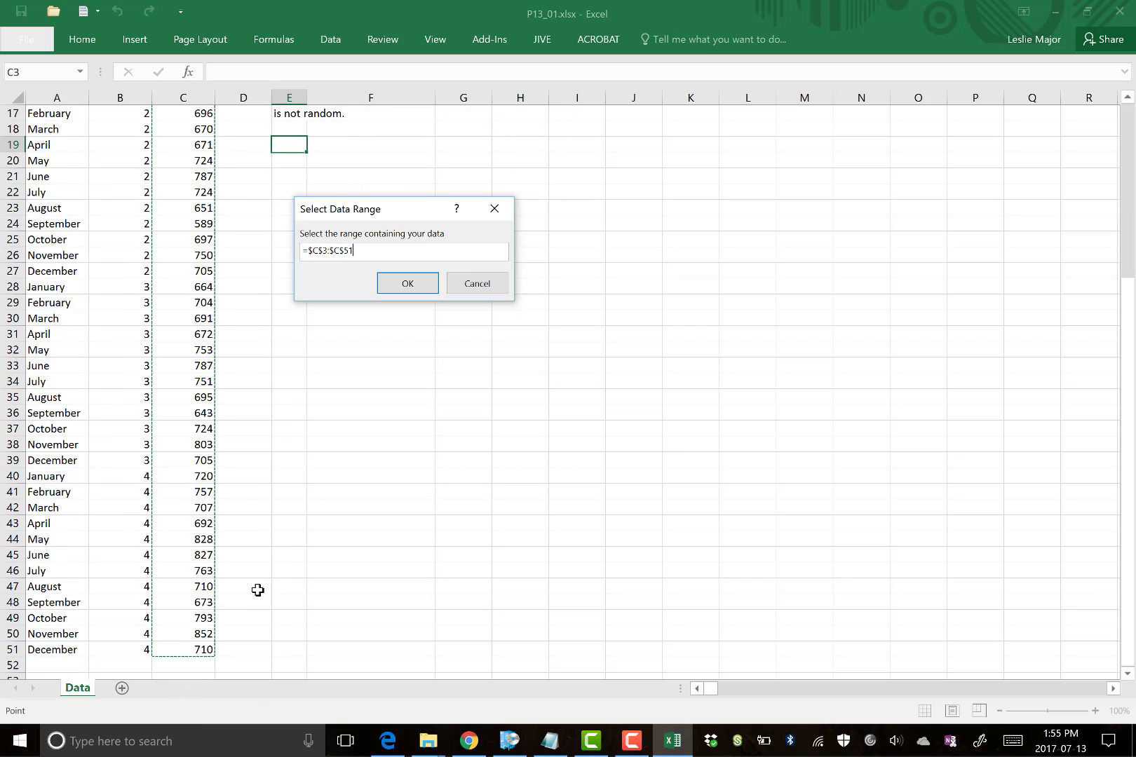
Confirm C3:C51 as data range and Tickets as the variable.
left_click(408, 282)
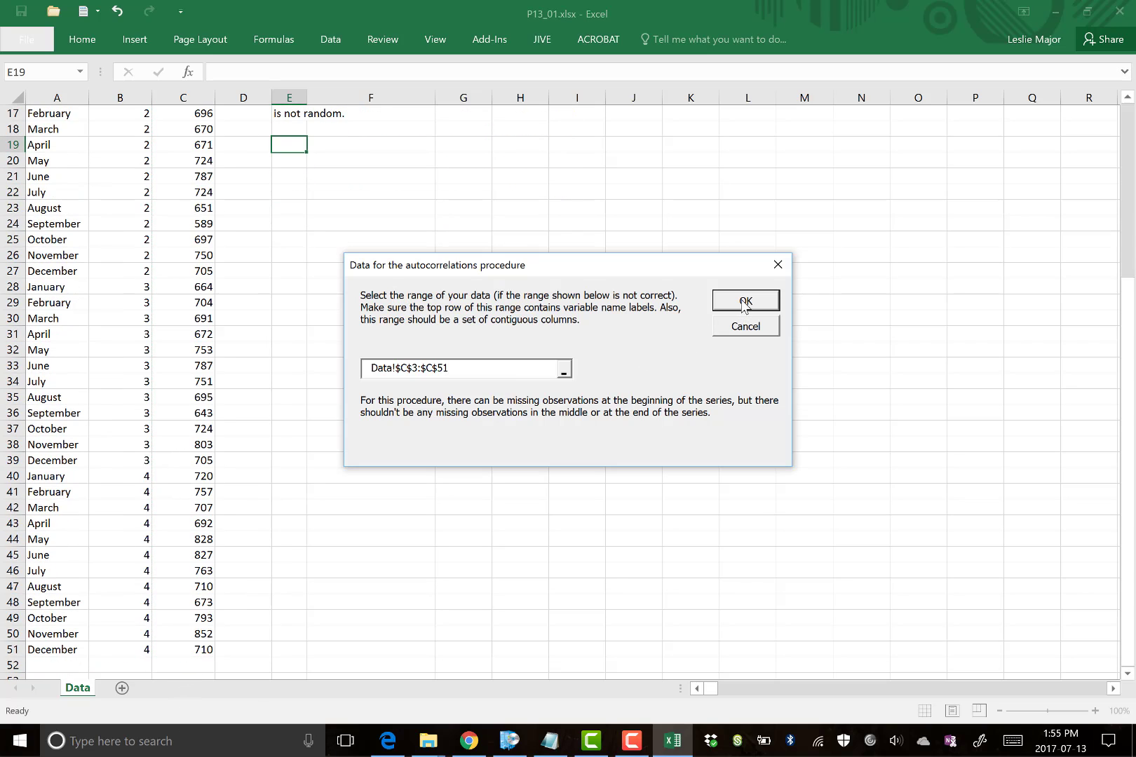
left_click(744, 301)
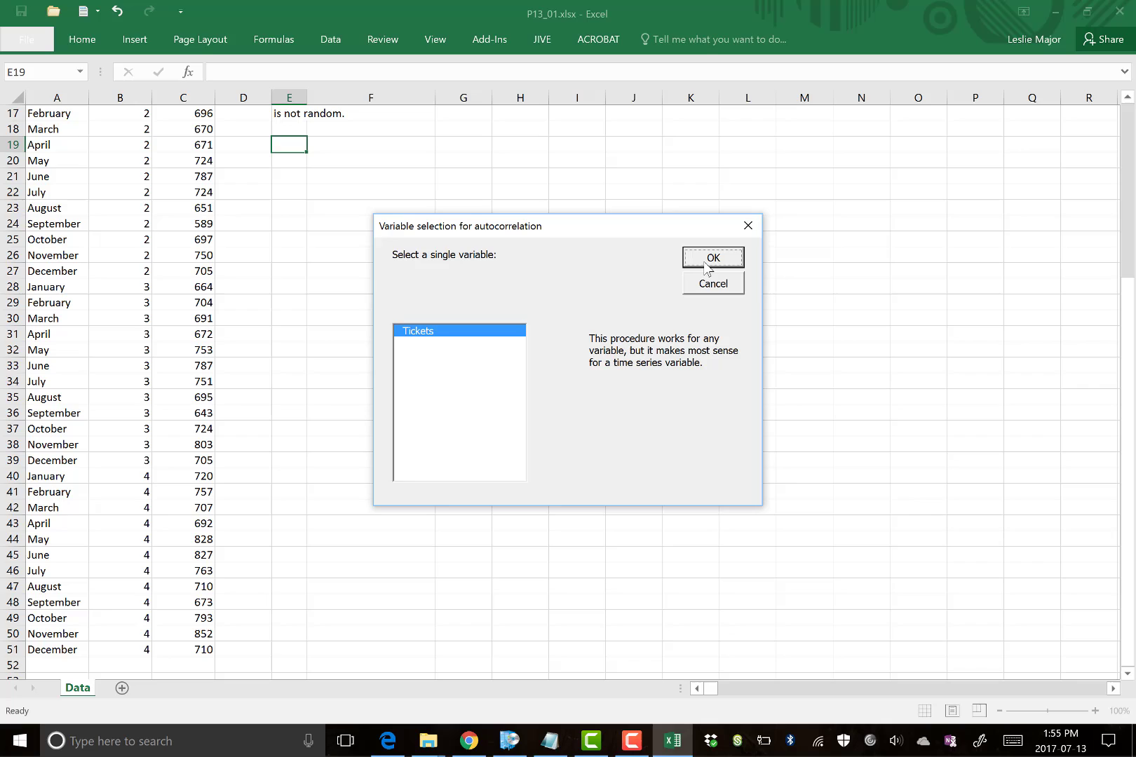
left_click(711, 258)
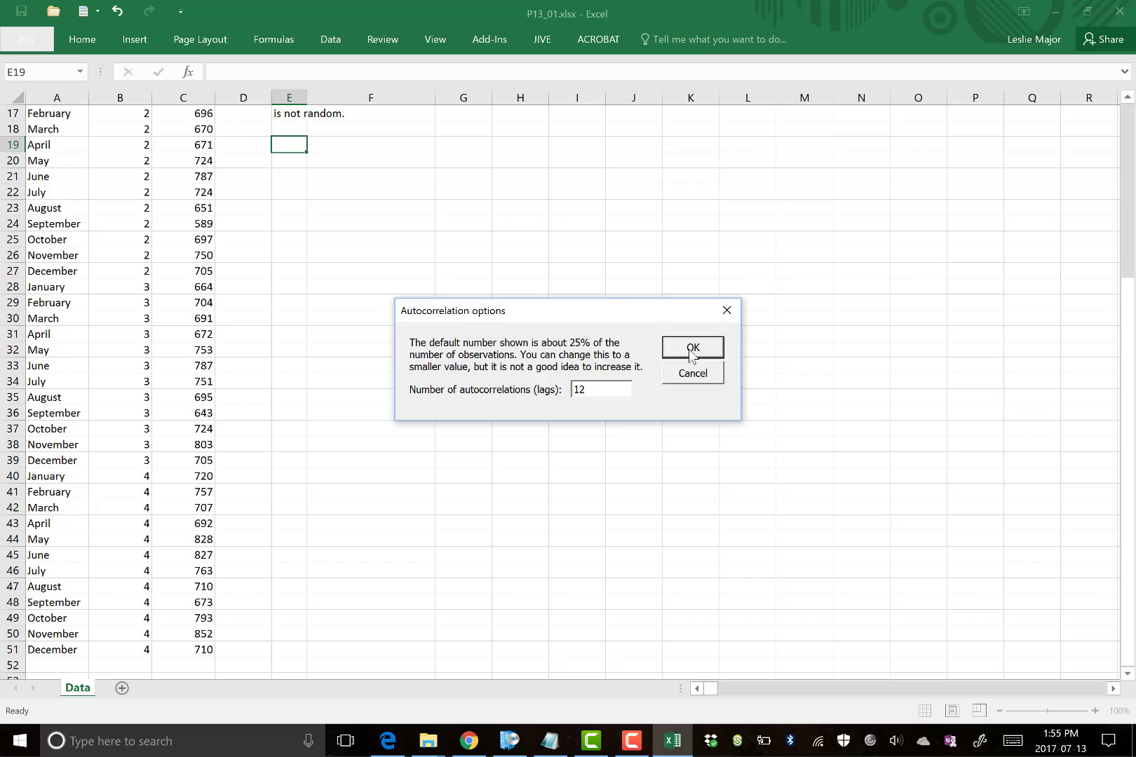
Keep 12 lags and output the autocorrelations starting at cell E19.
left_click(691, 347)
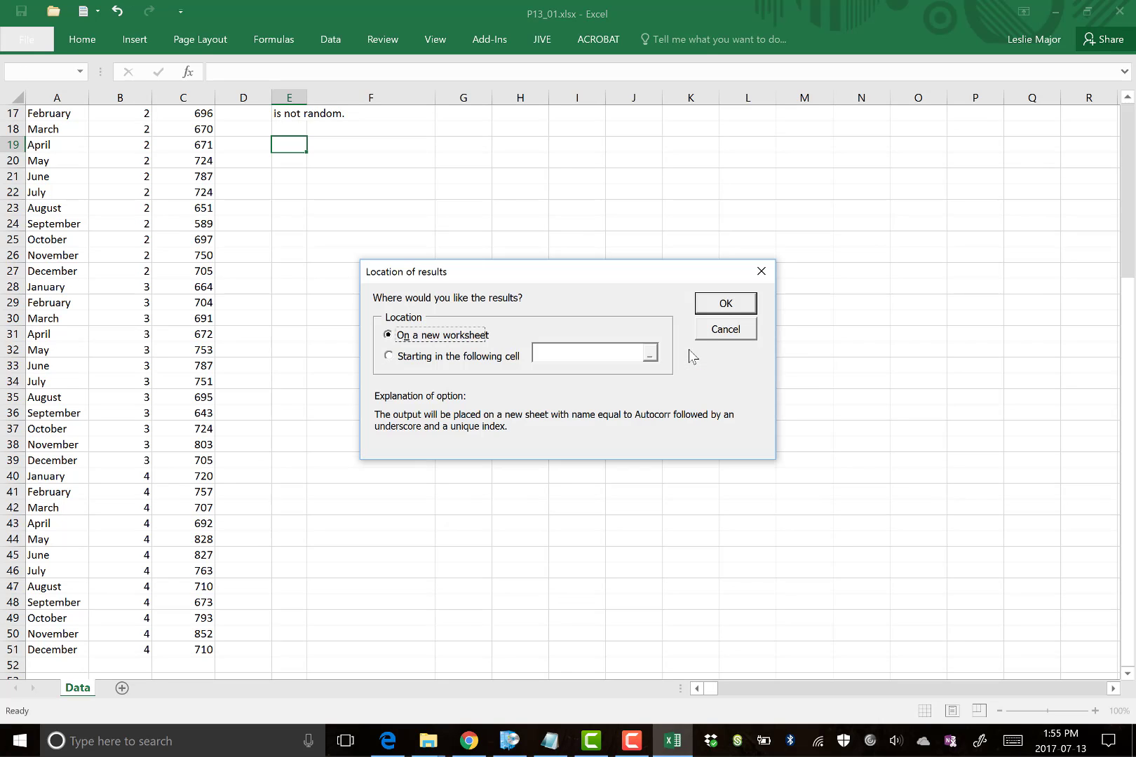
left_click(388, 355)
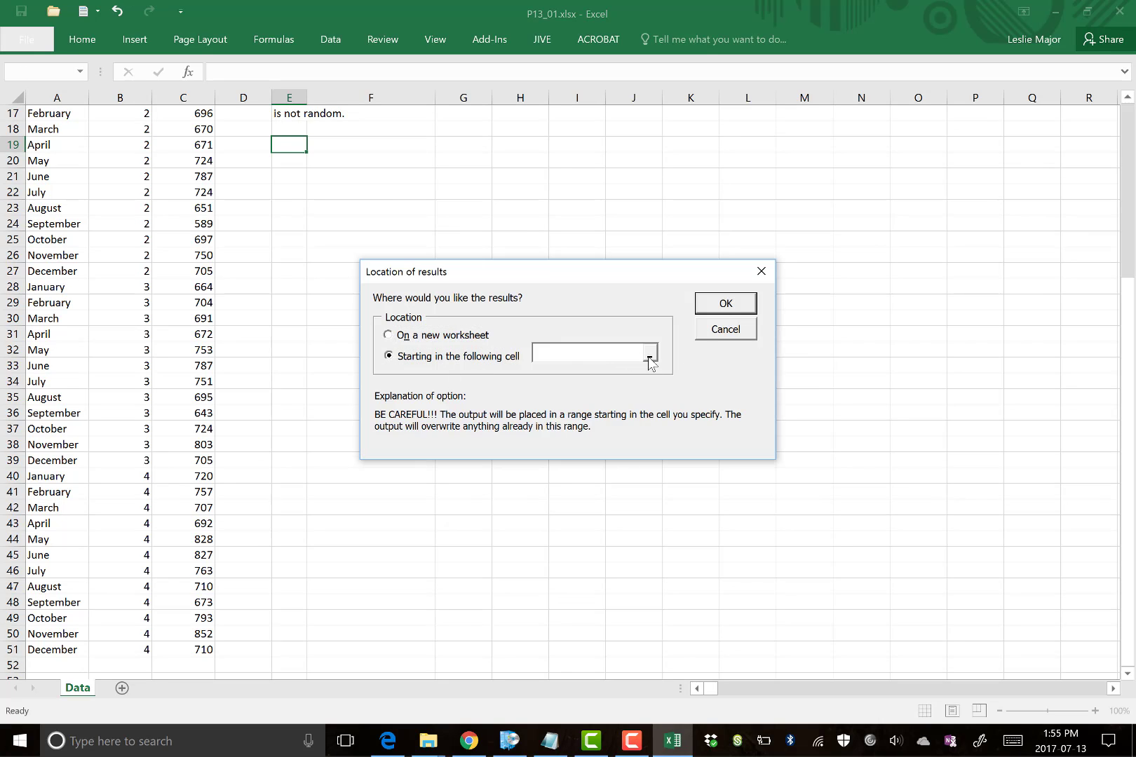
left_click(650, 356)
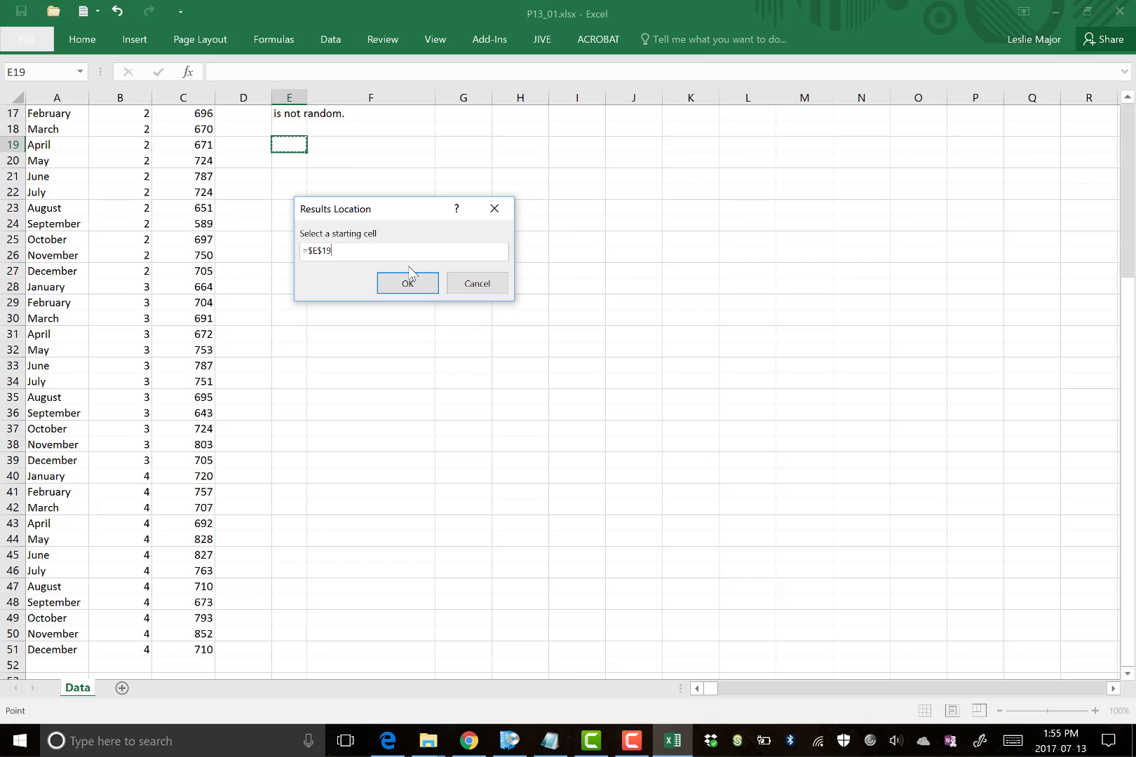
left_click(408, 283)
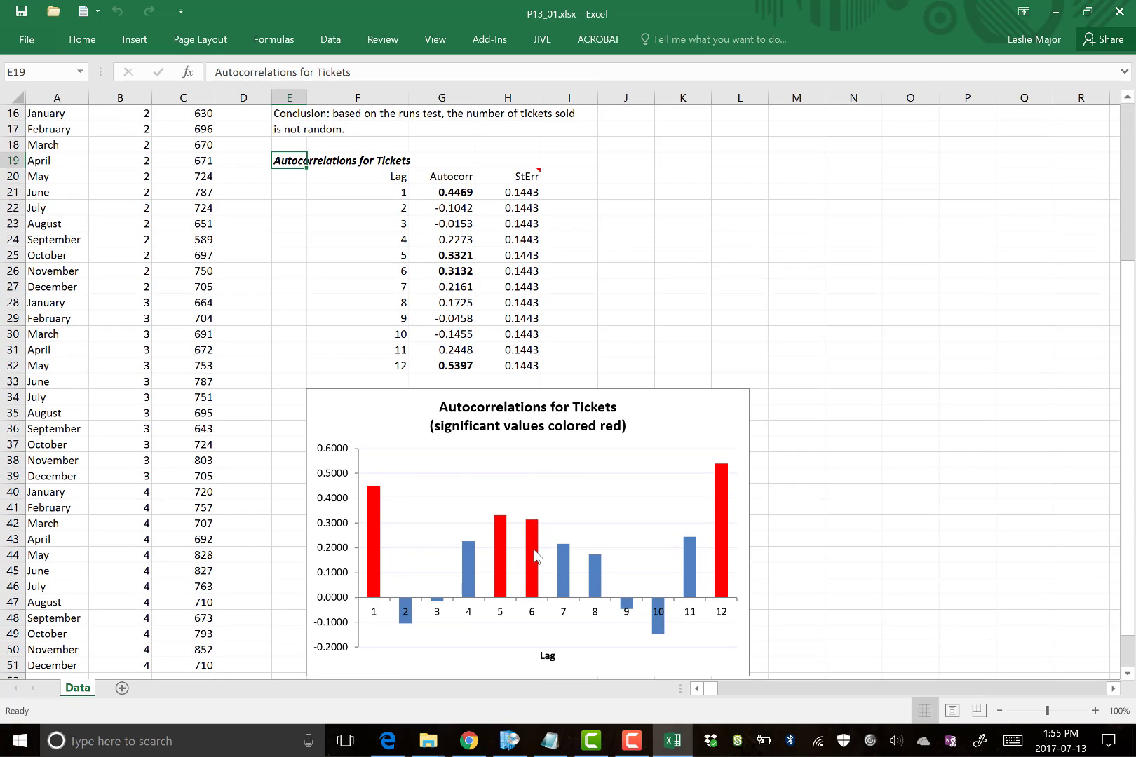
mouse_move(726, 547)
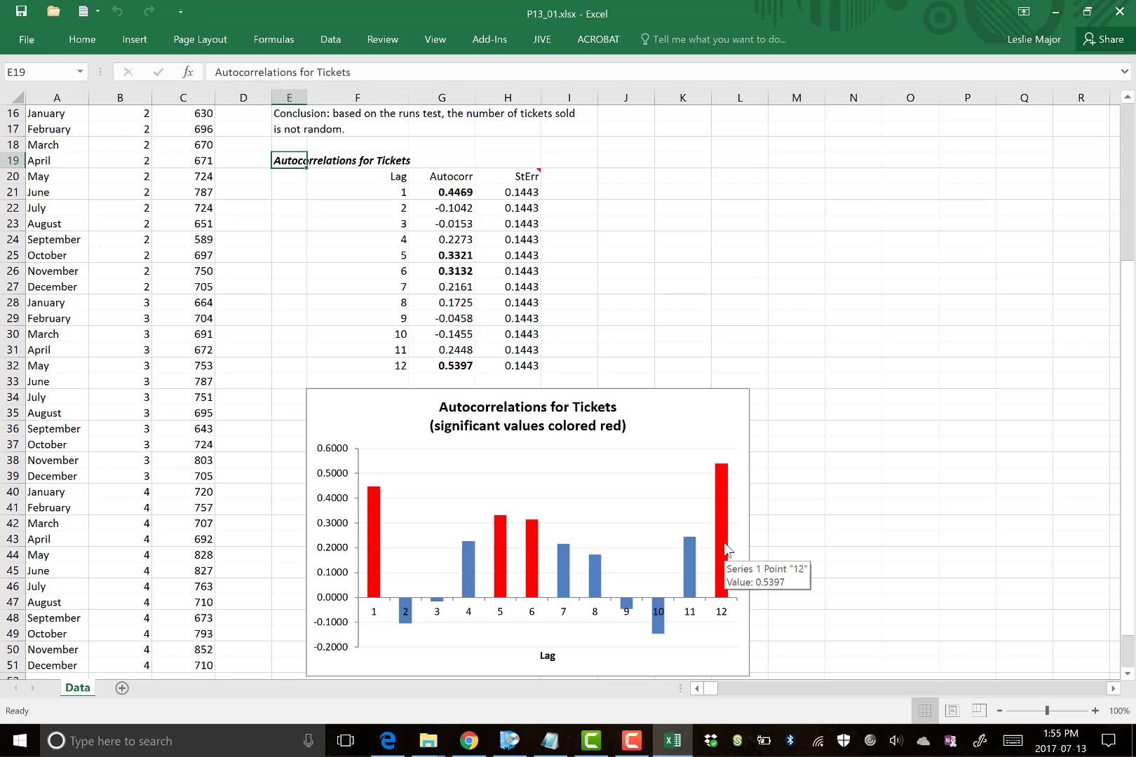
mouse_move(699, 543)
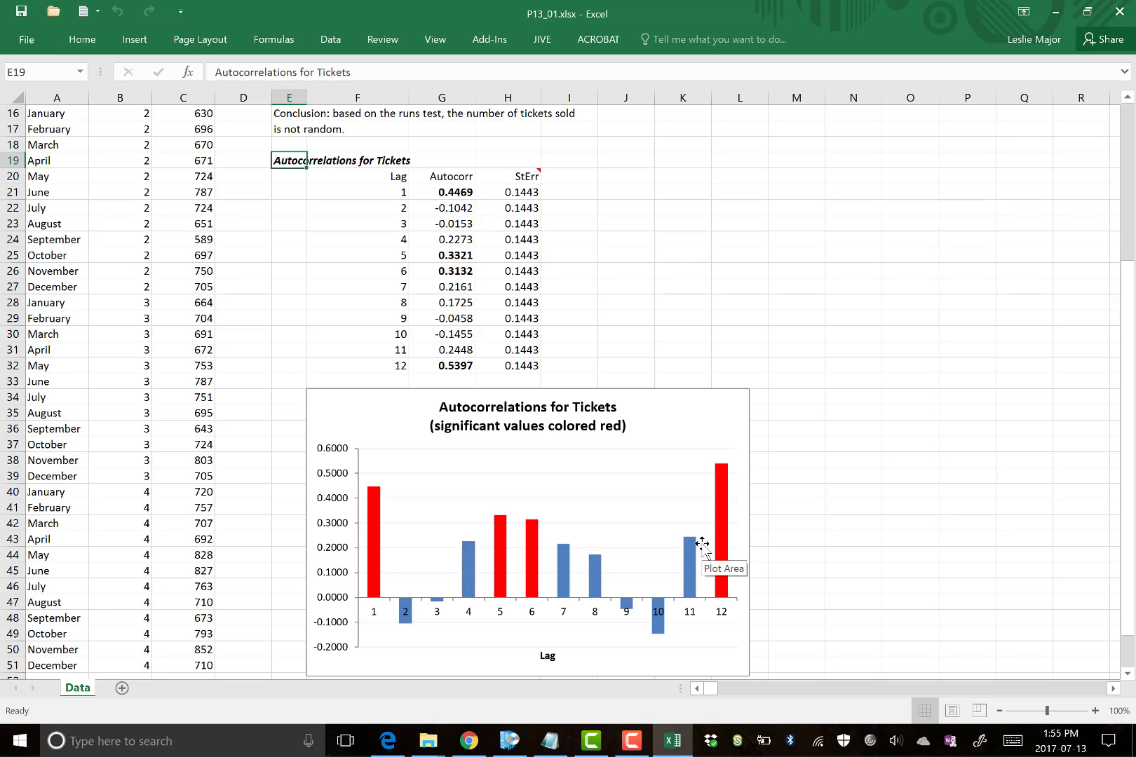
scroll("down", 3)
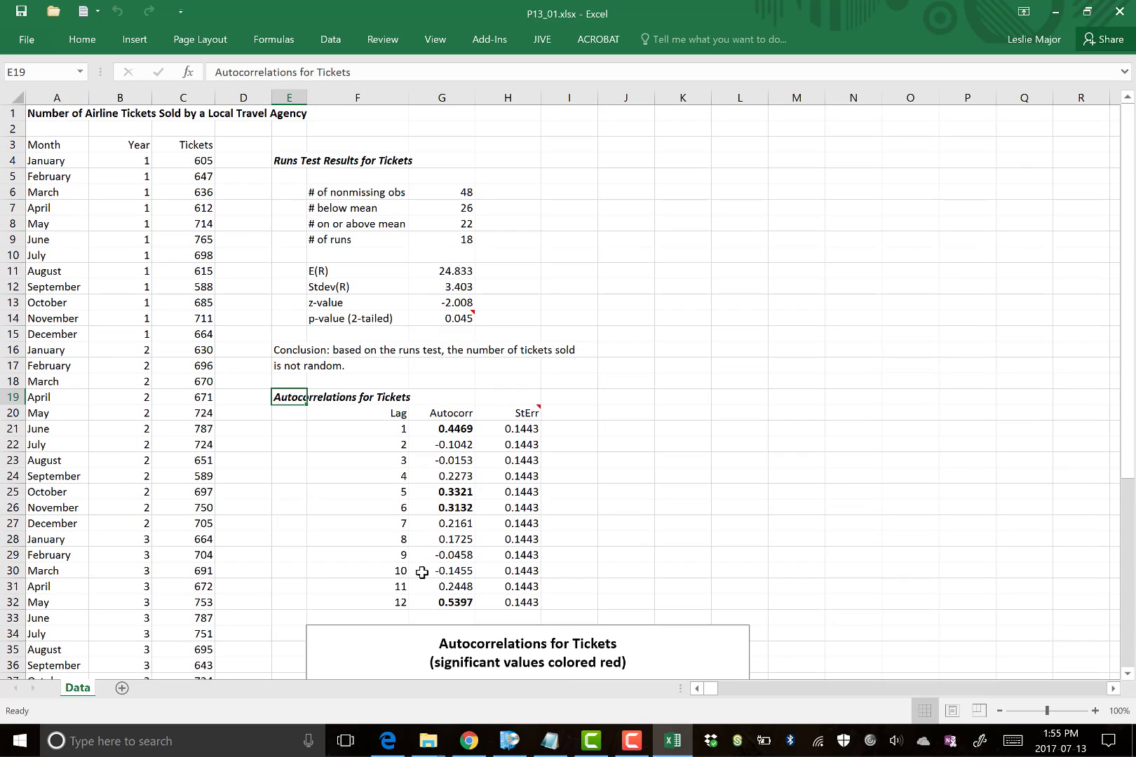
mouse_move(201, 176)
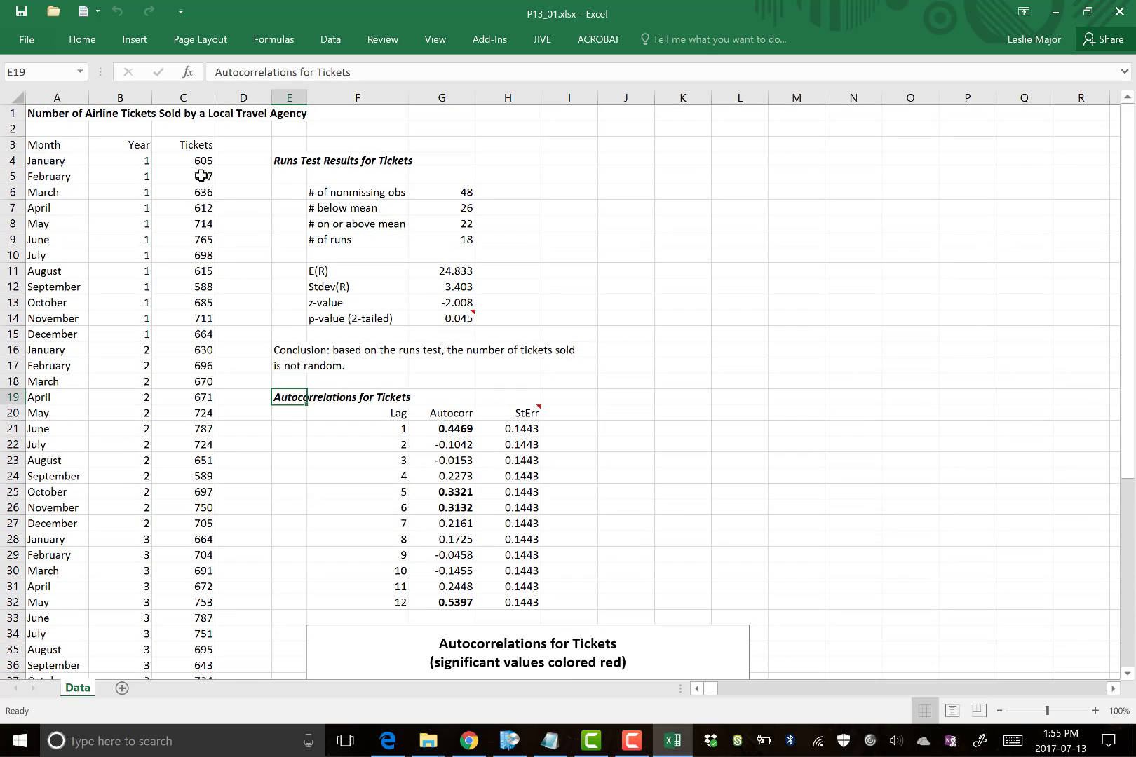
left_click(441, 429)
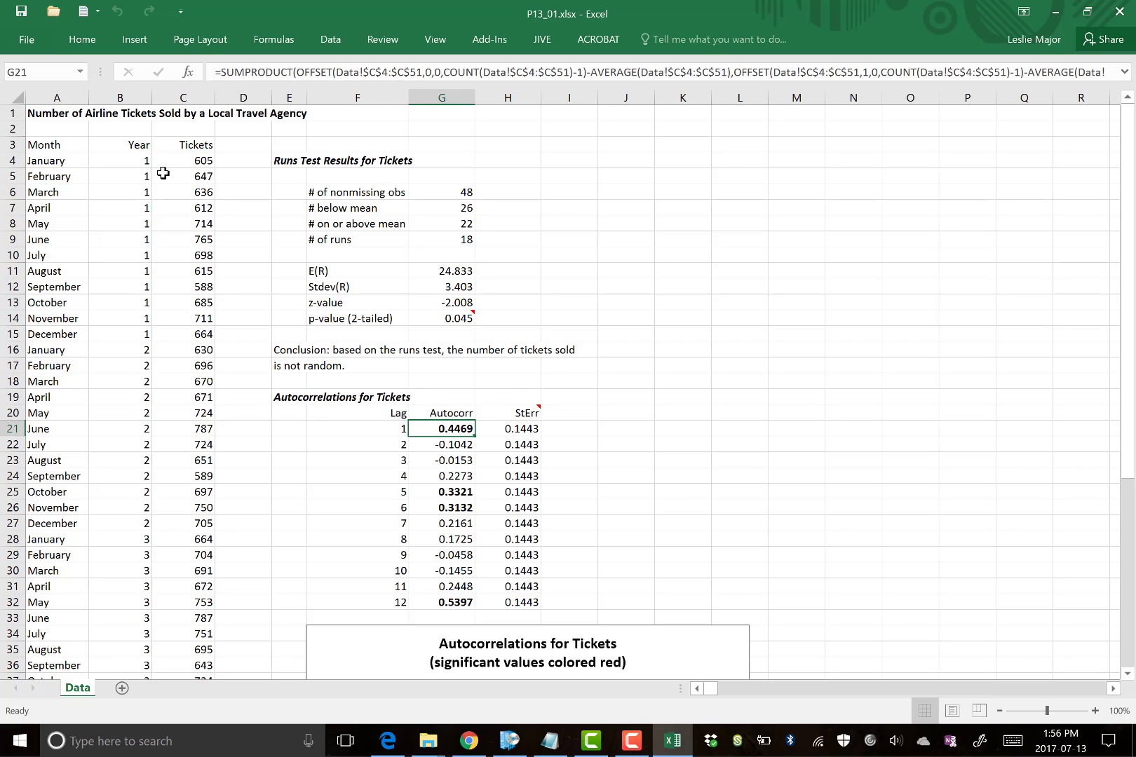
left_click(182, 160)
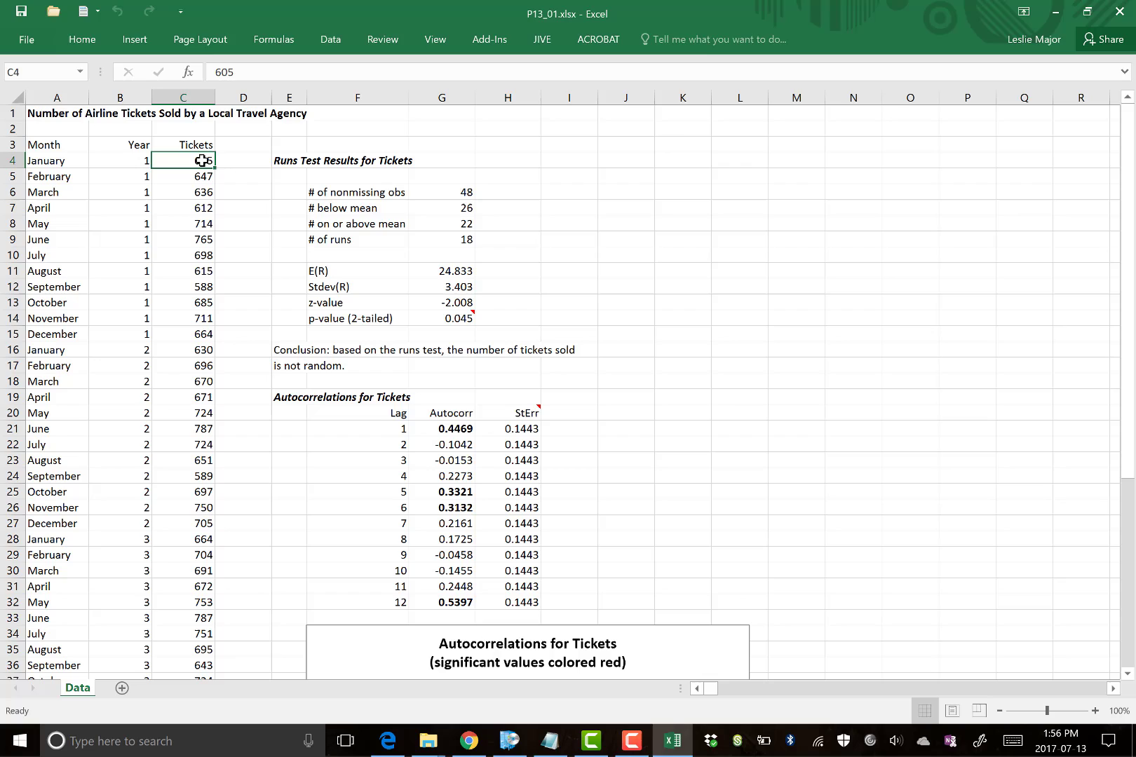
left_click(182, 239)
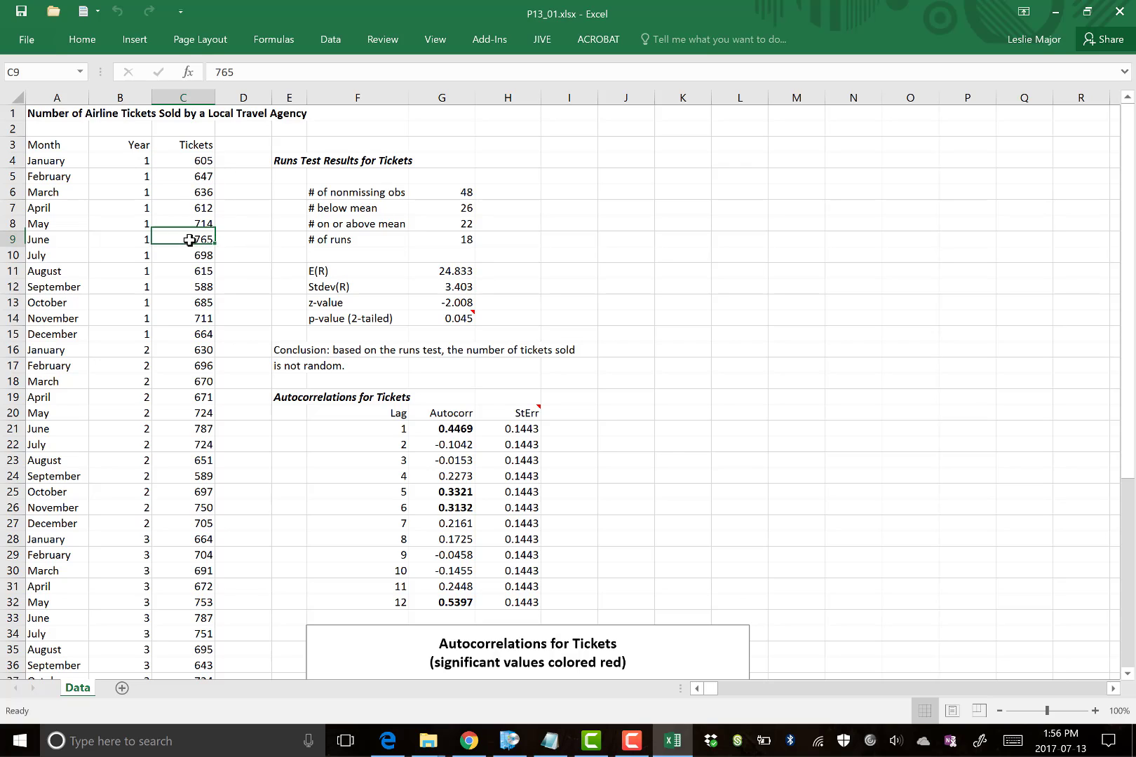
left_click(182, 223)
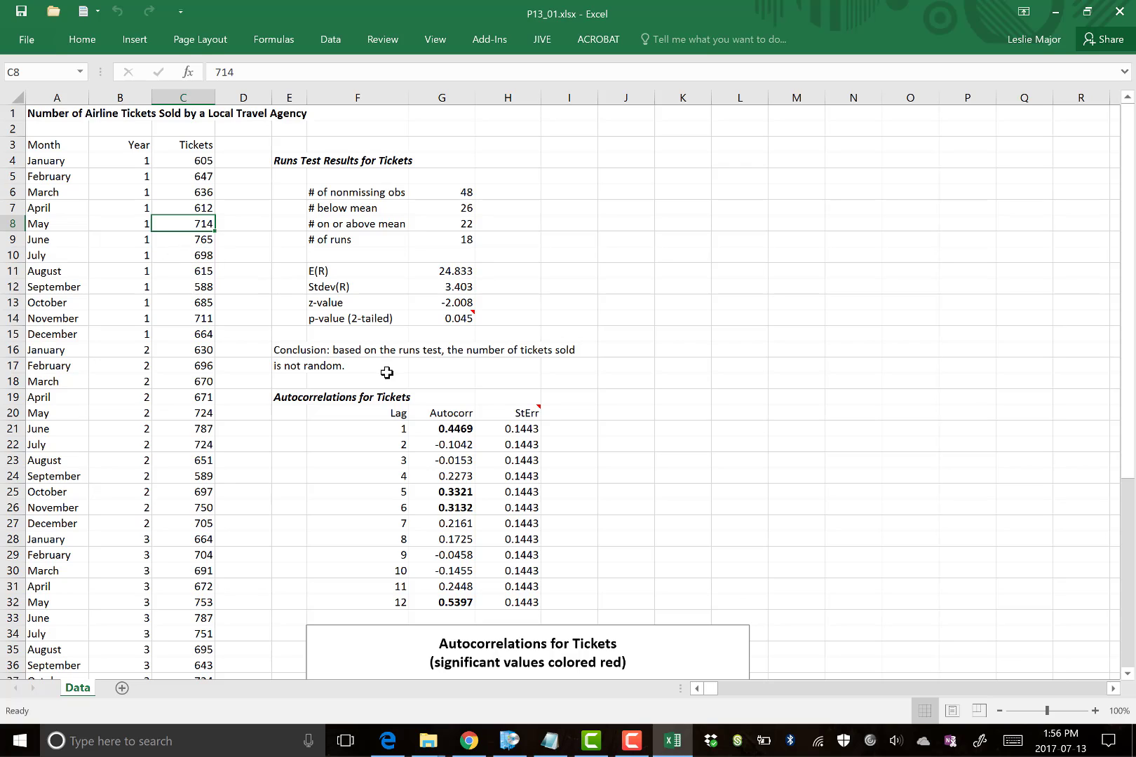
mouse_move(44, 161)
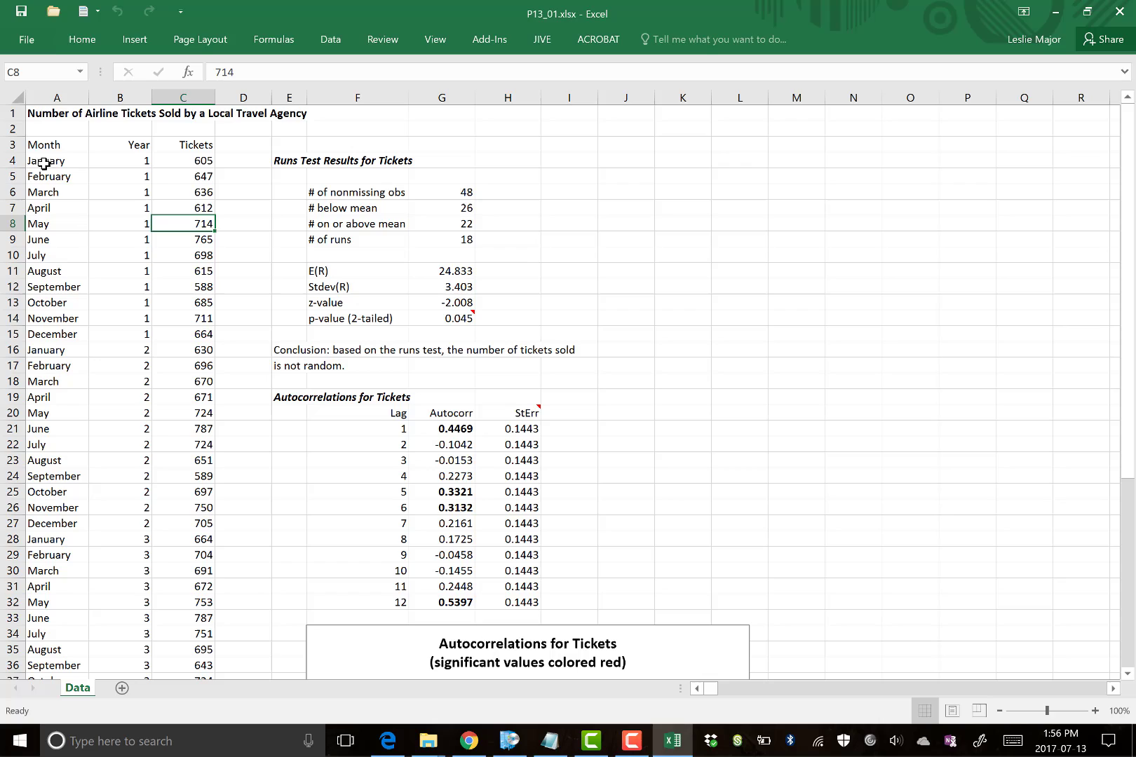
left_click(569, 443)
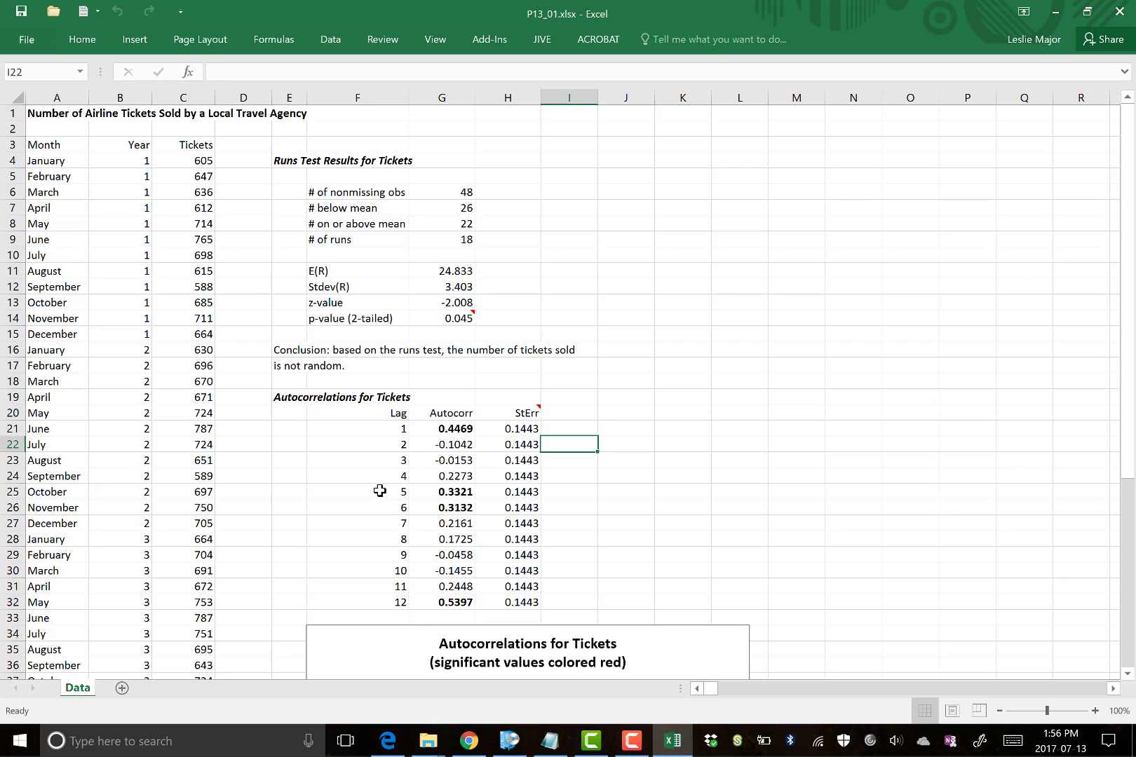
left_click_drag(403, 492, 458, 507)
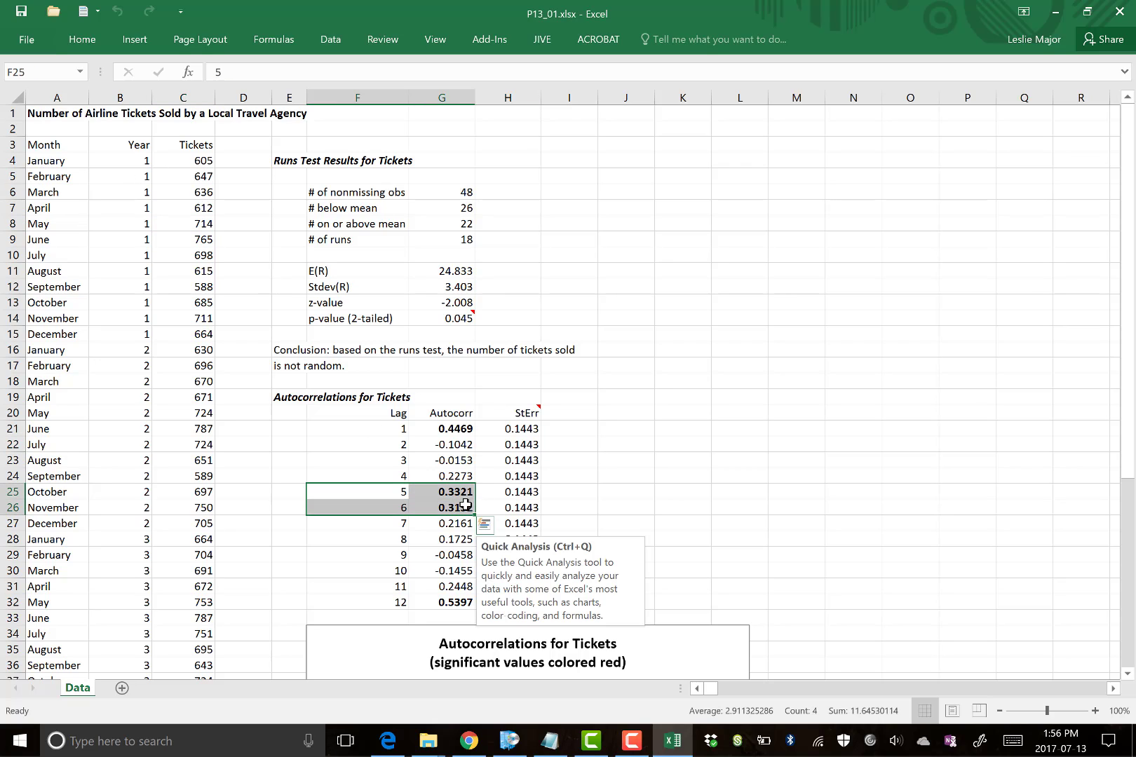
mouse_move(188, 160)
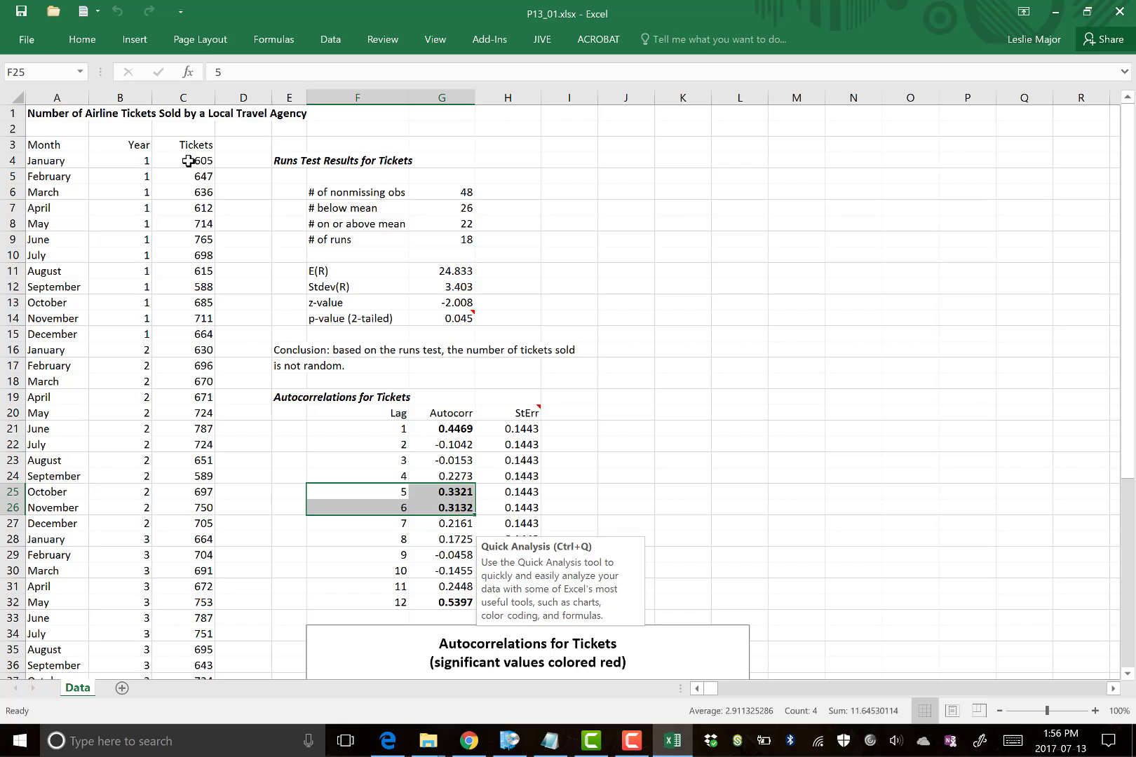
left_click(183, 159)
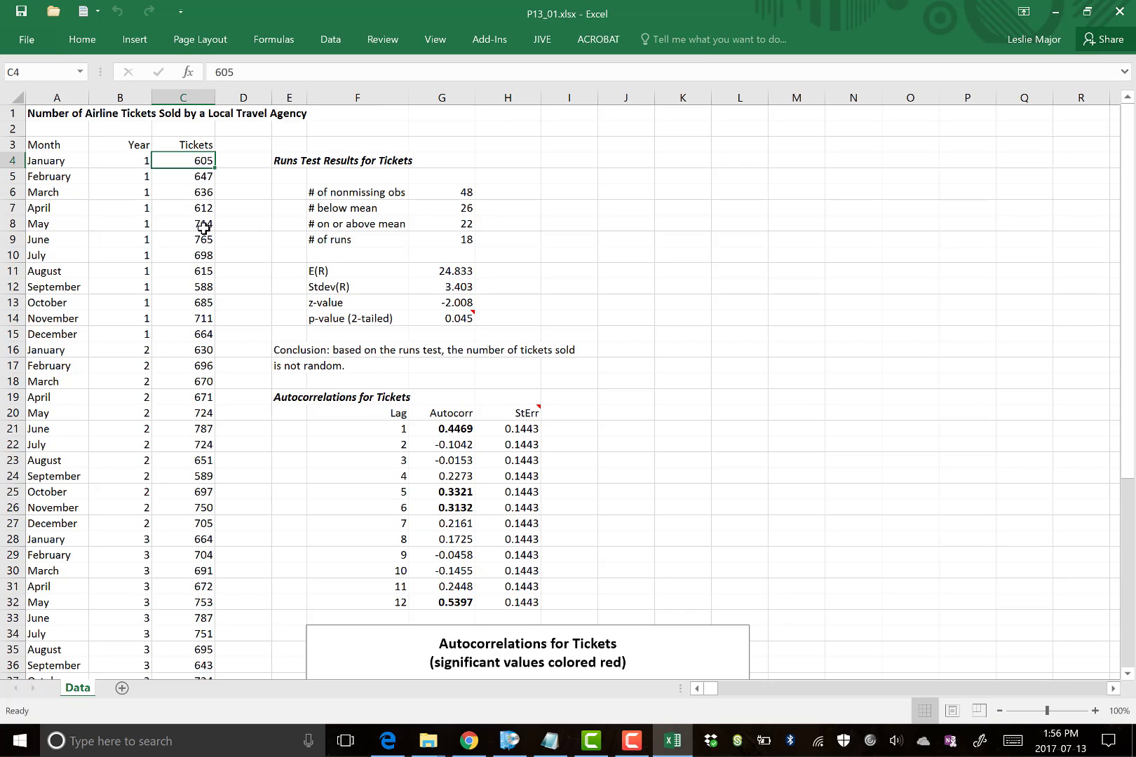
mouse_move(209, 244)
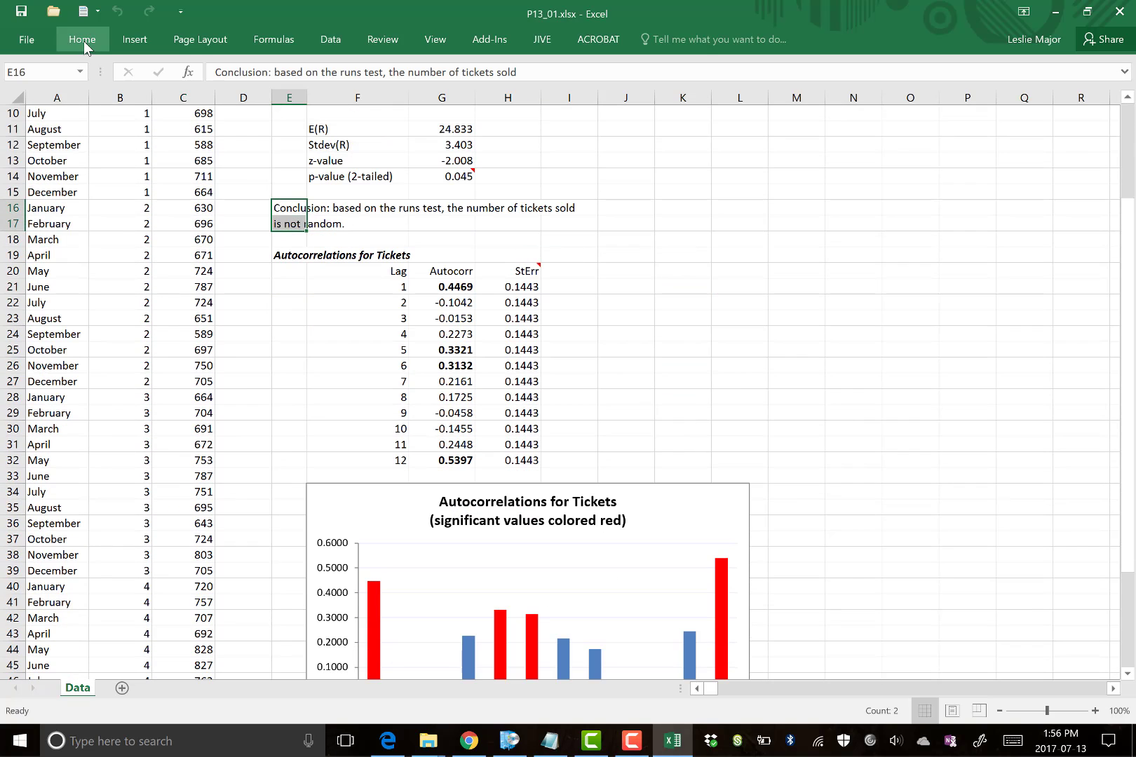
Make the conclusion font blue and reword it for autocorrelations at J19.
left_click(254, 104)
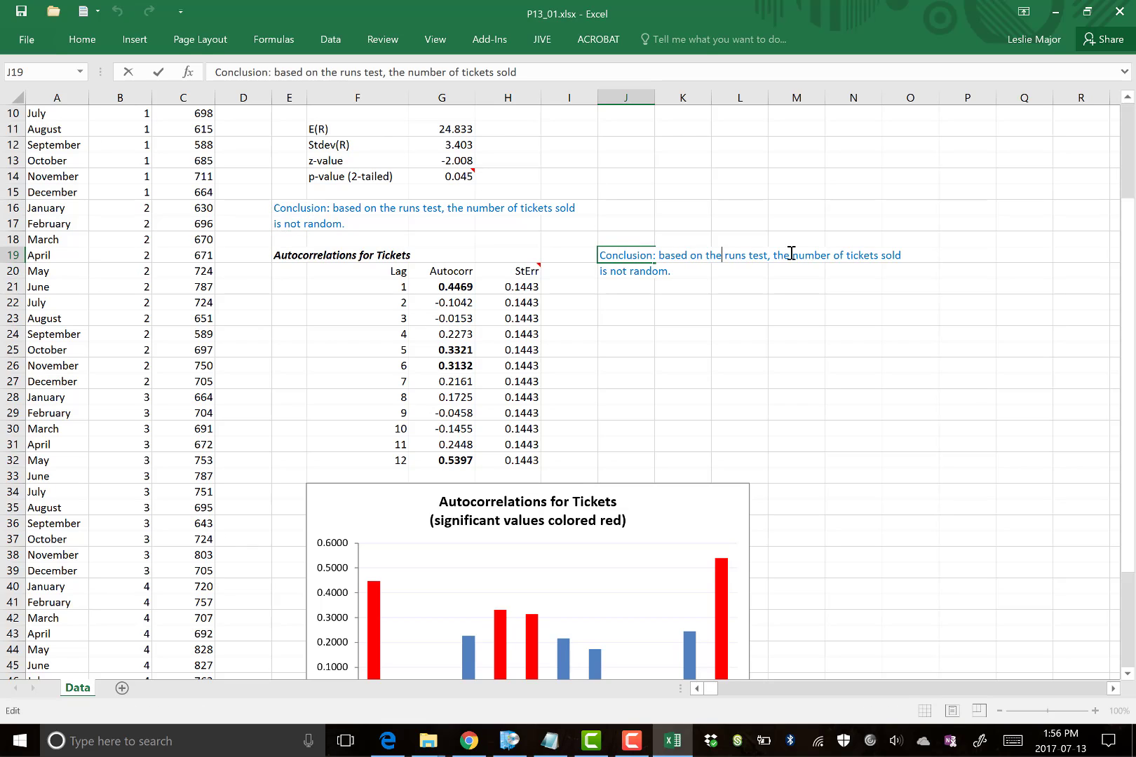
type("autocorrelatio")
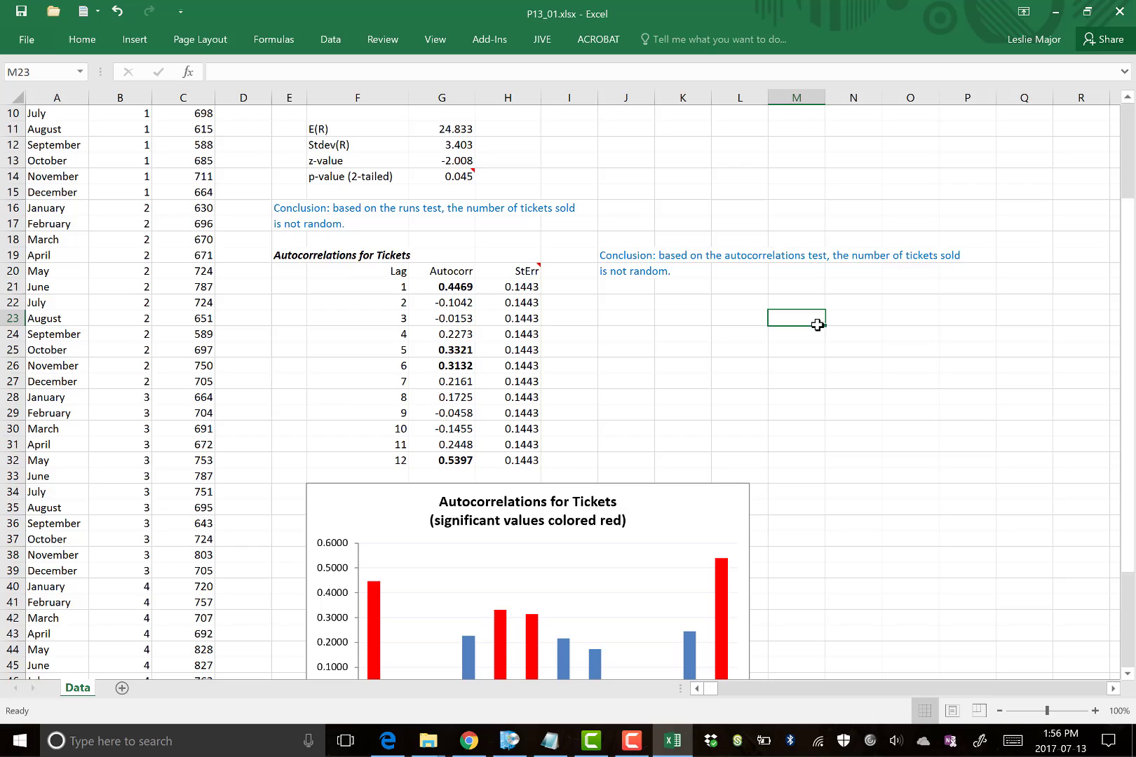
mouse_move(632, 740)
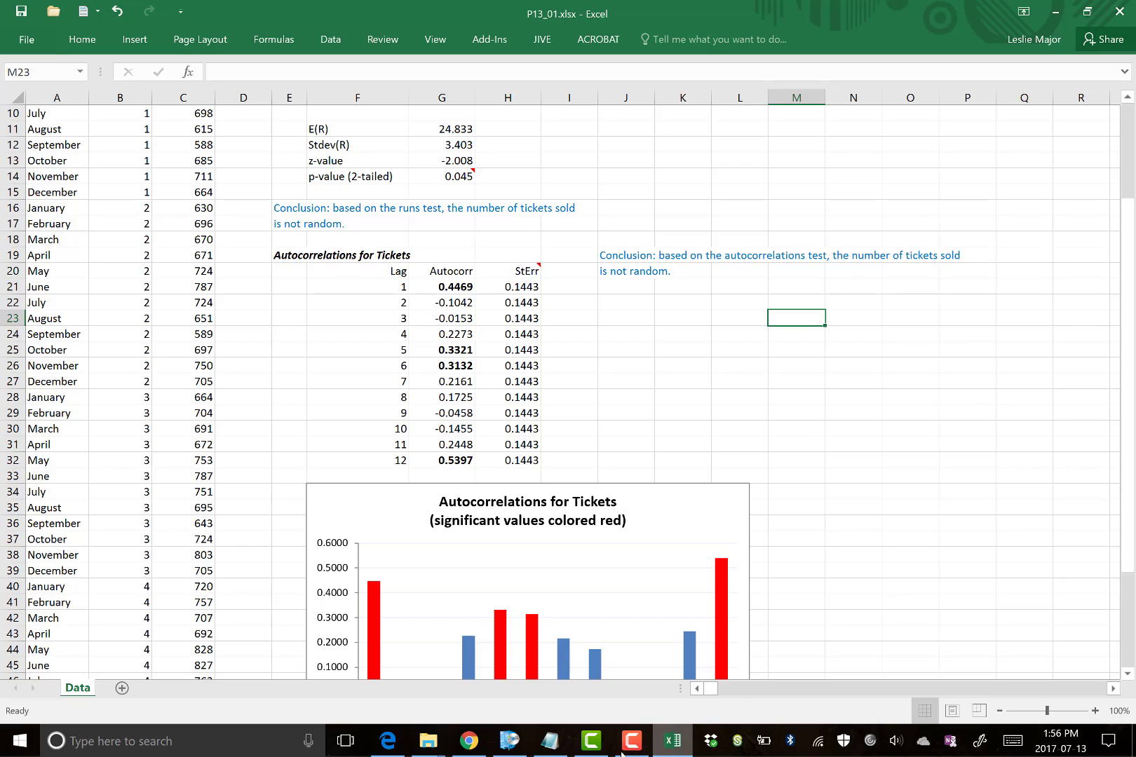